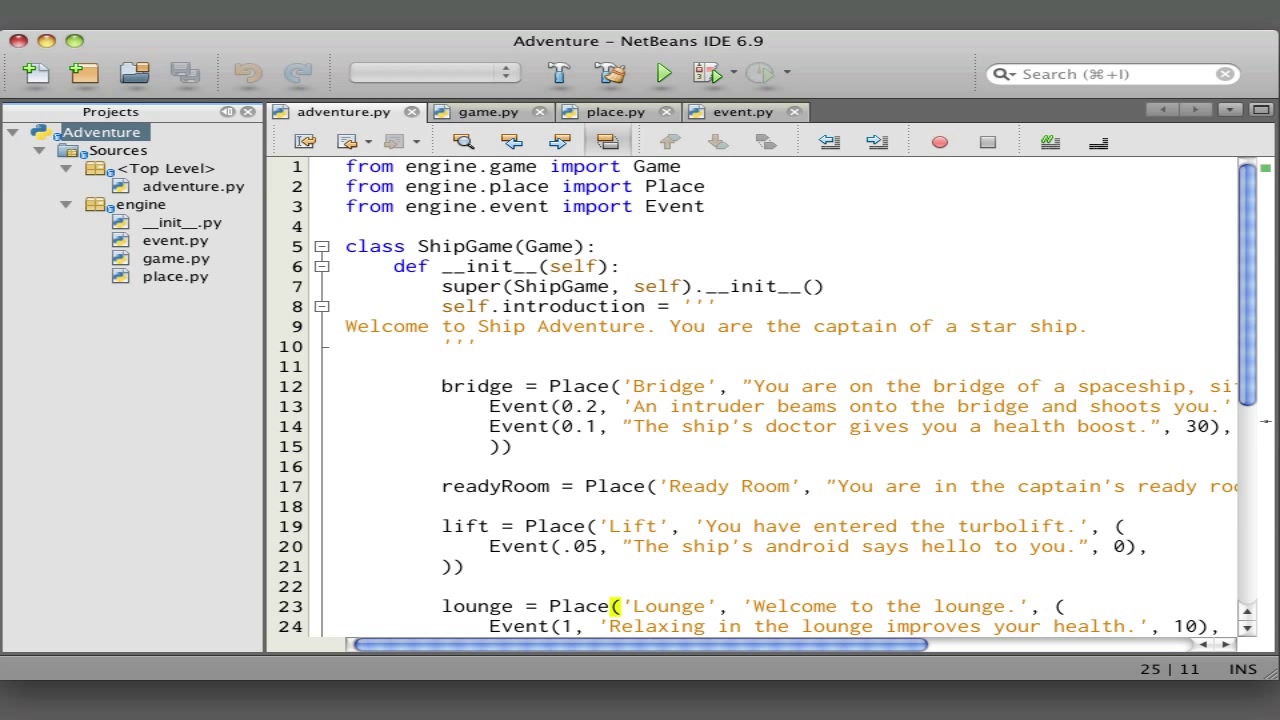
mouse_move(592, 390)
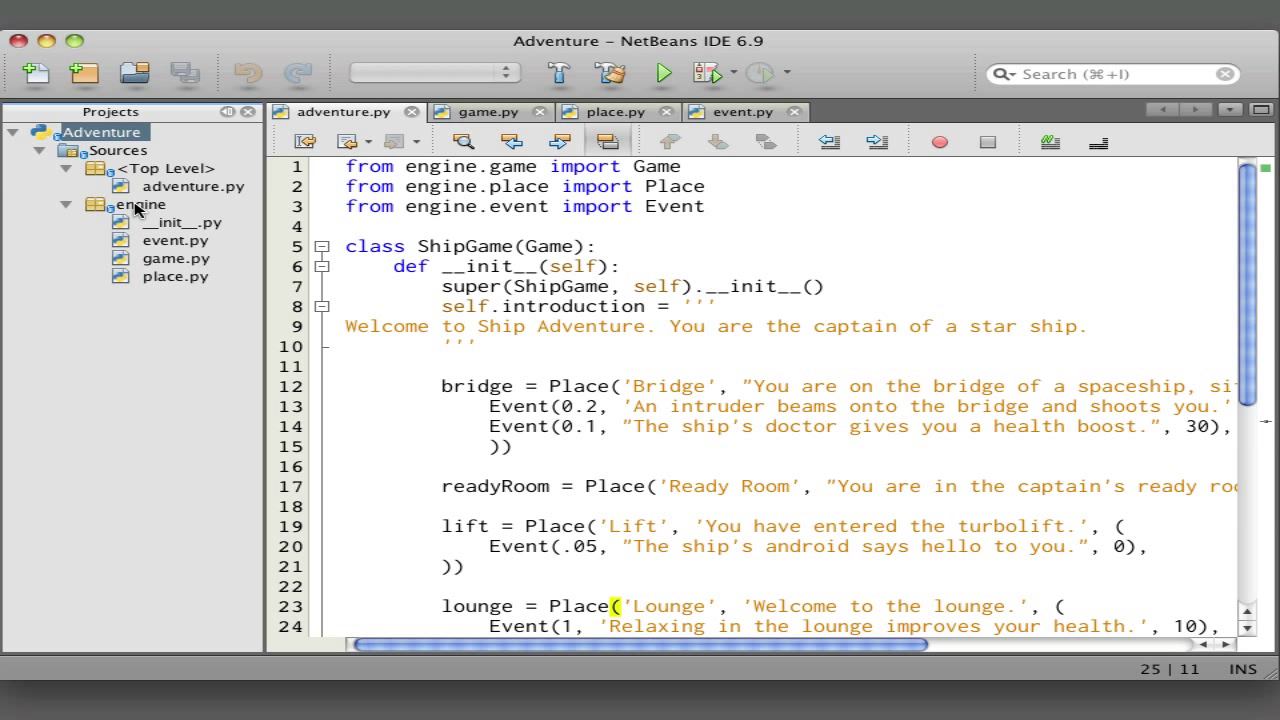
mouse_move(144, 204)
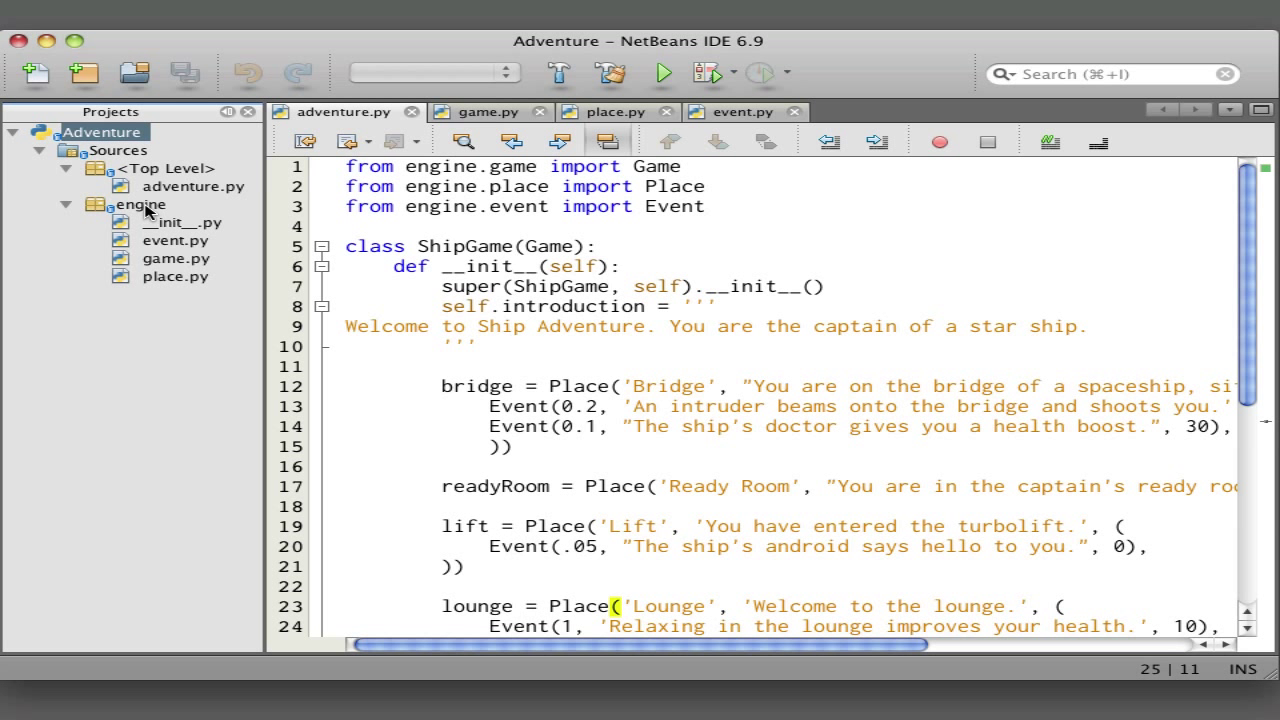
mouse_move(160, 258)
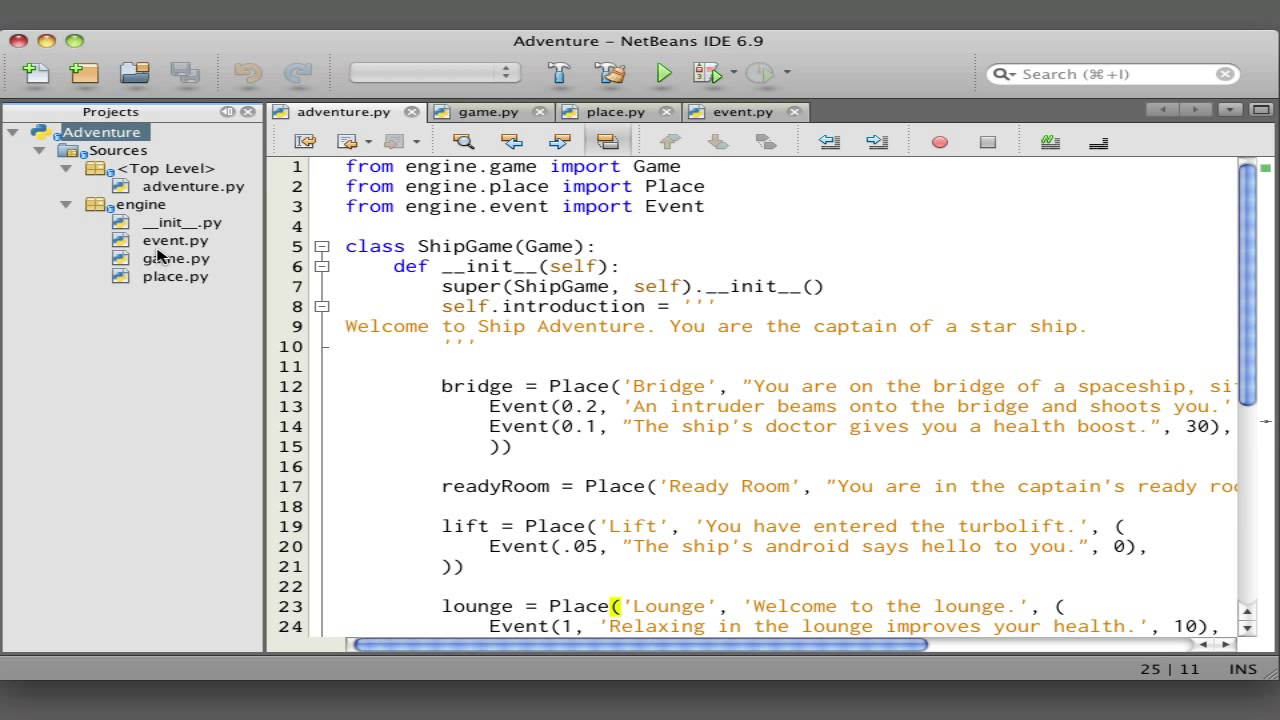
mouse_move(176, 210)
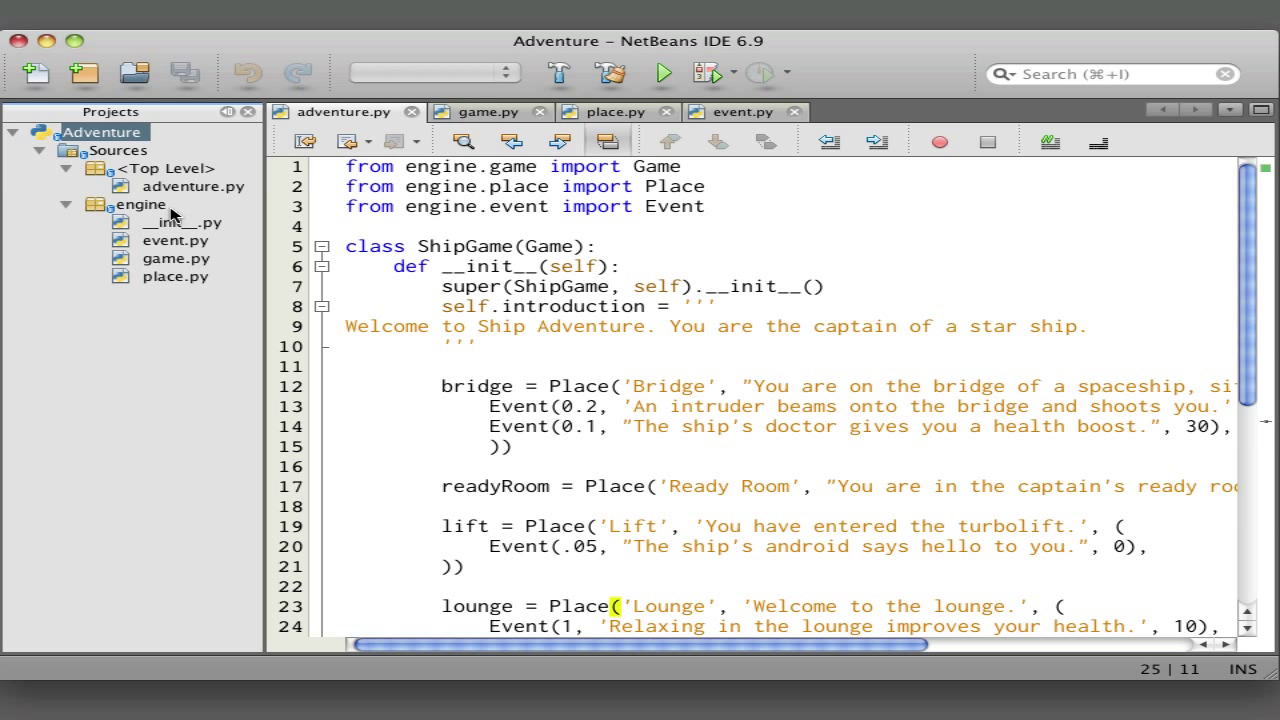
mouse_move(140, 204)
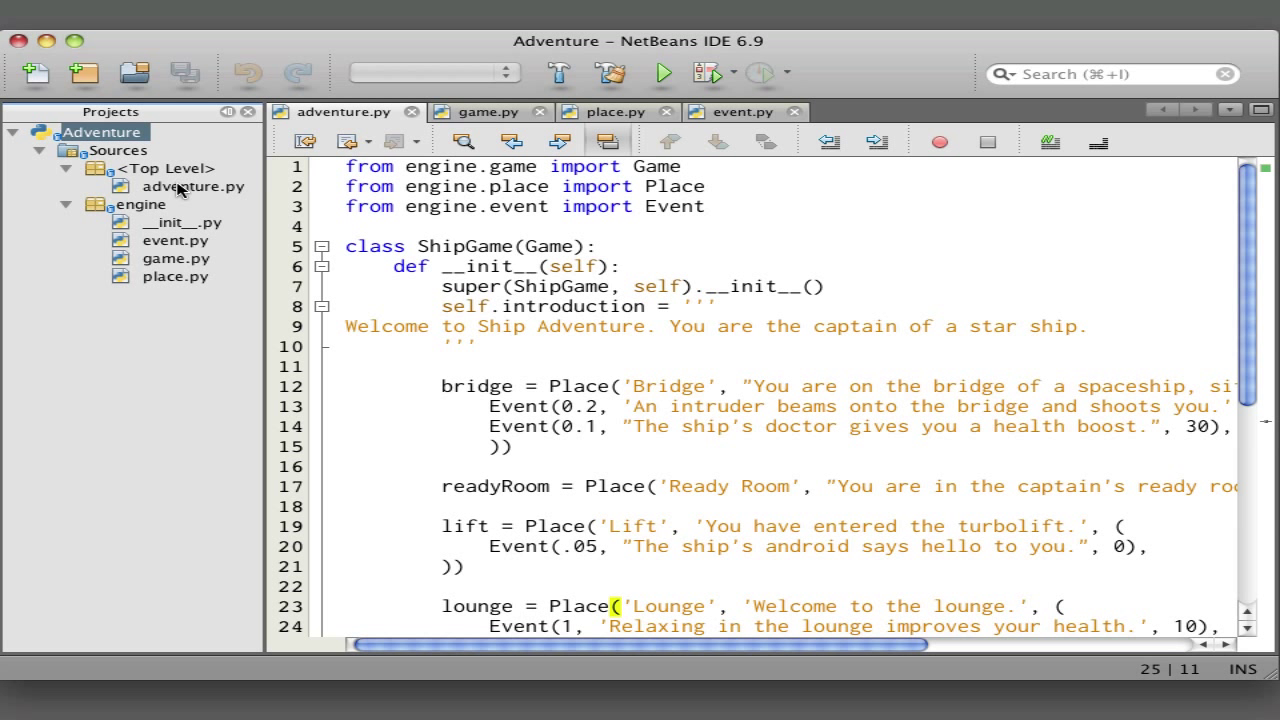
mouse_move(340, 112)
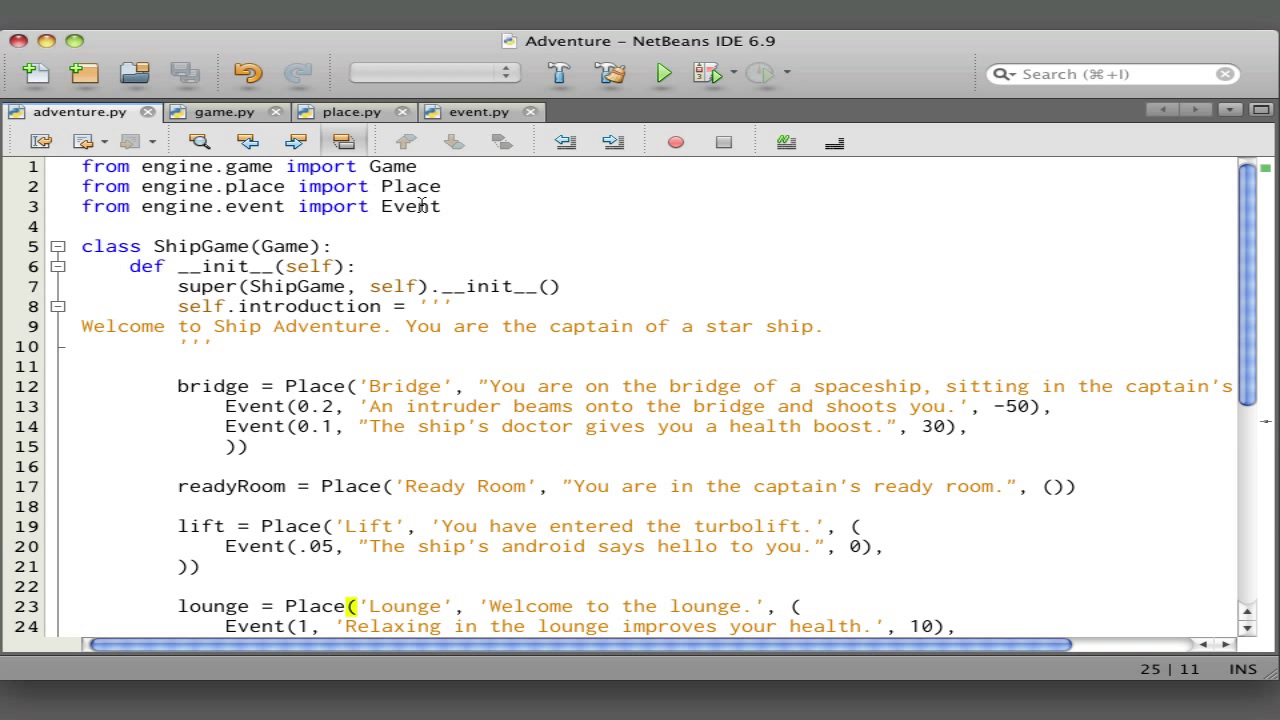
mouse_move(144, 256)
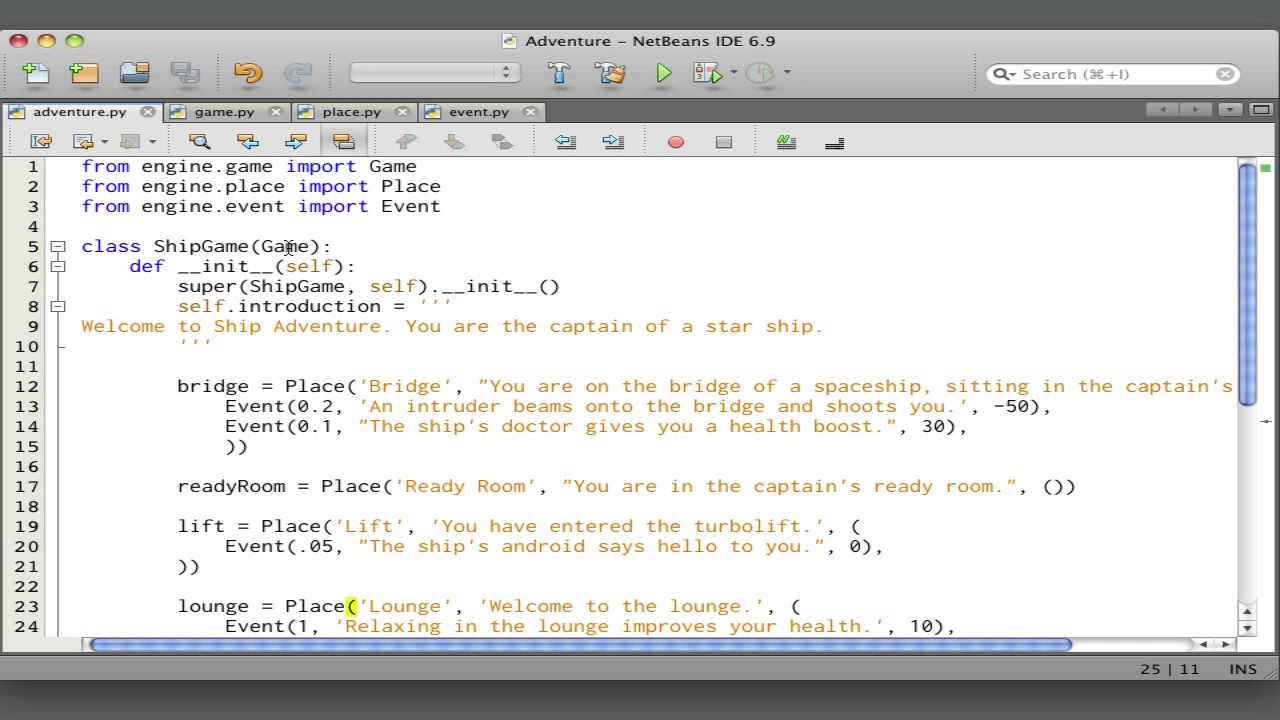
mouse_move(252, 186)
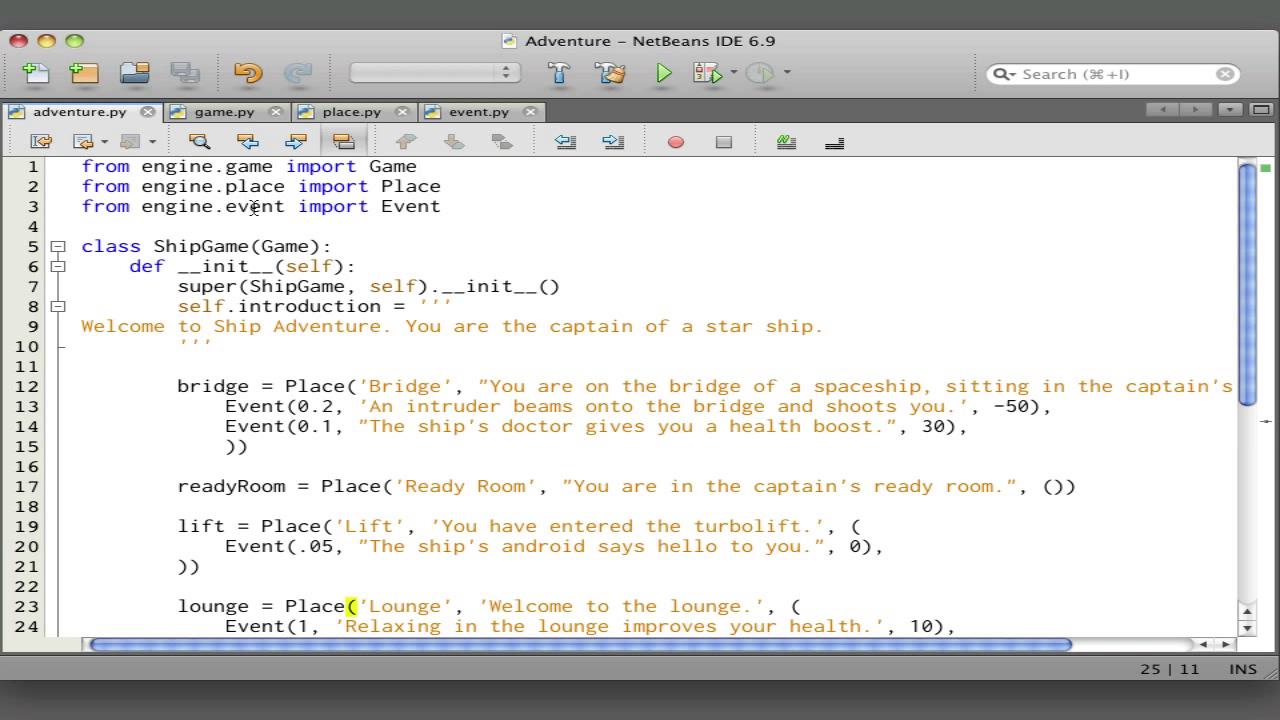
mouse_move(224, 266)
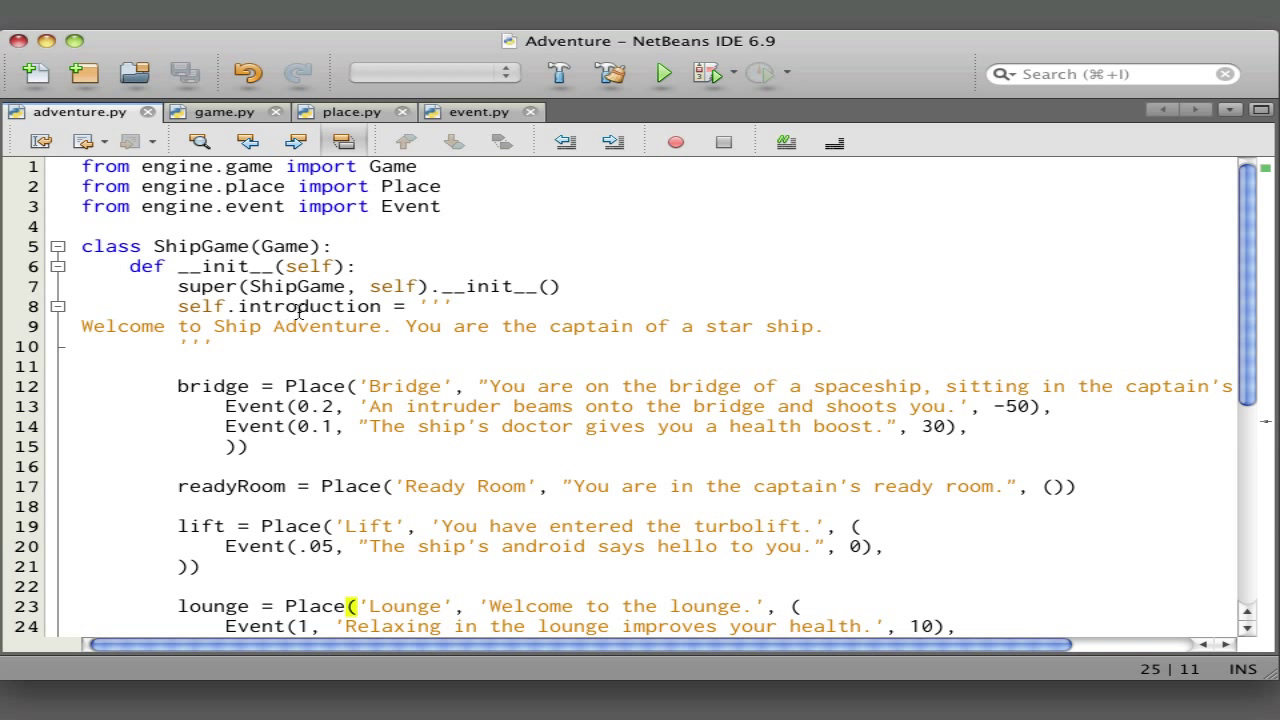
mouse_move(298, 332)
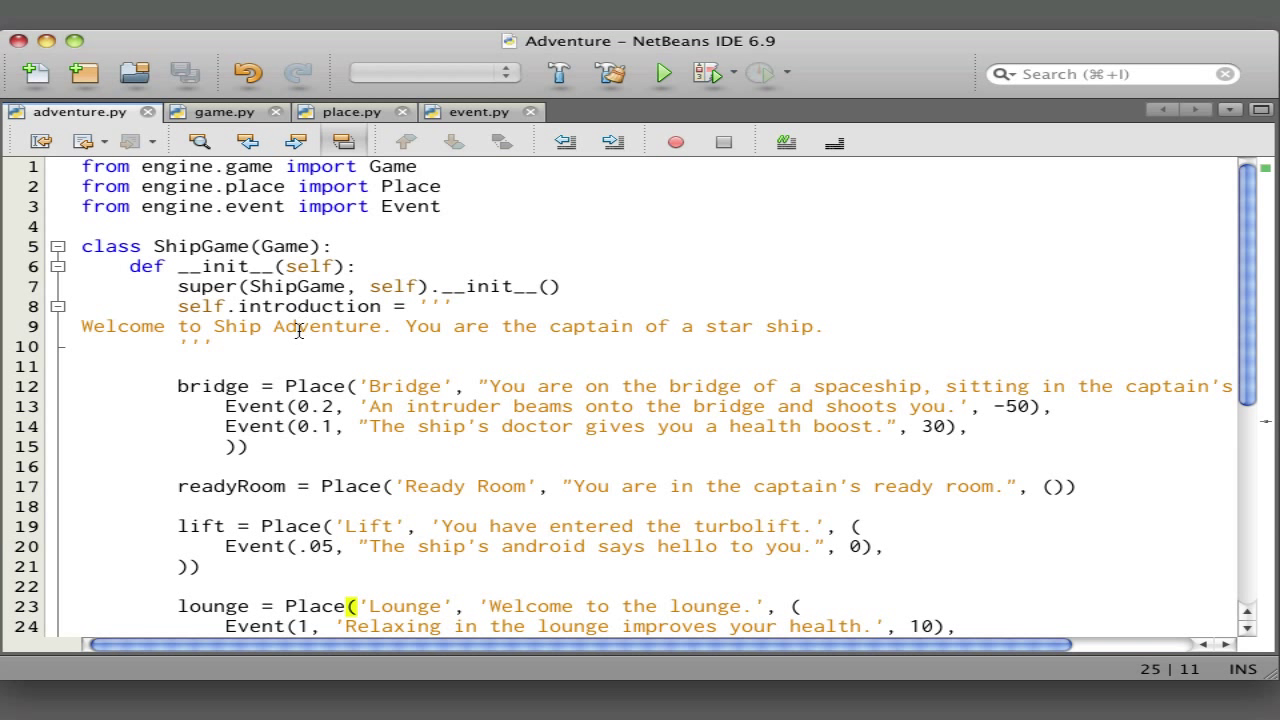
- Maximize the adventure.py editor so it fills the window and hides the Projects panel
double_click(322, 326)
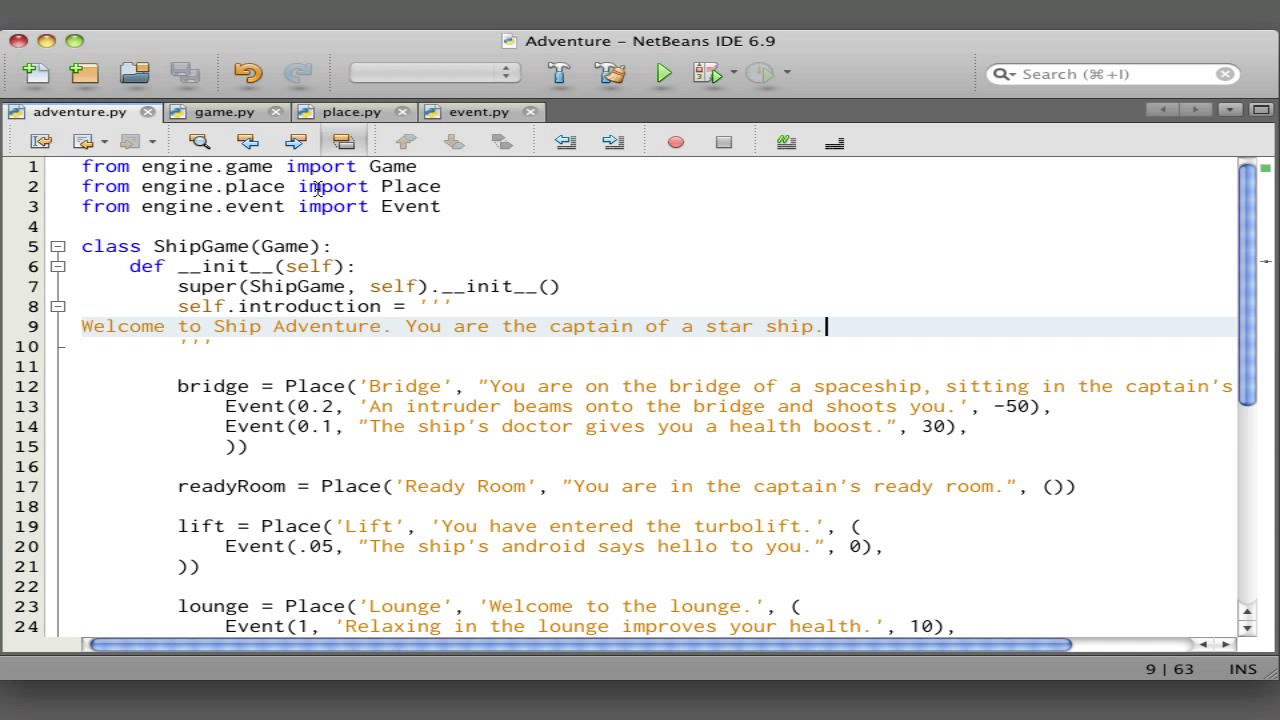
mouse_move(400, 388)
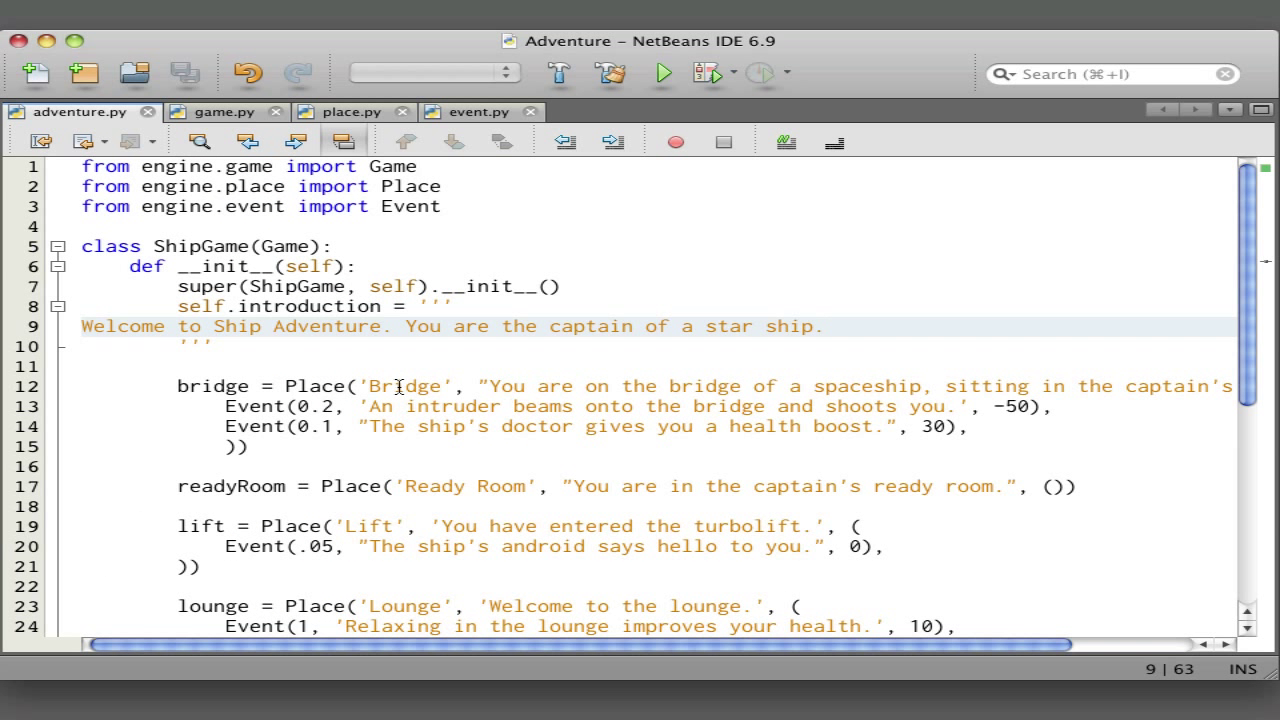
left_click(826, 326)
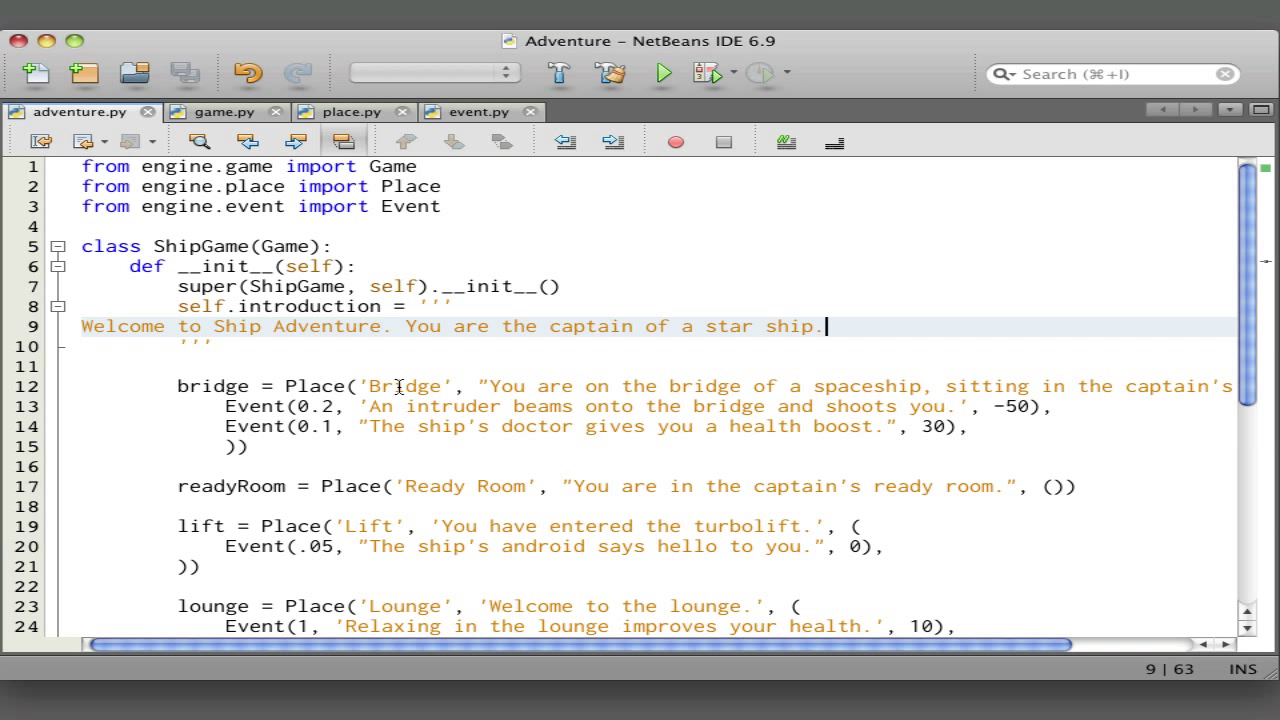
mouse_move(550, 390)
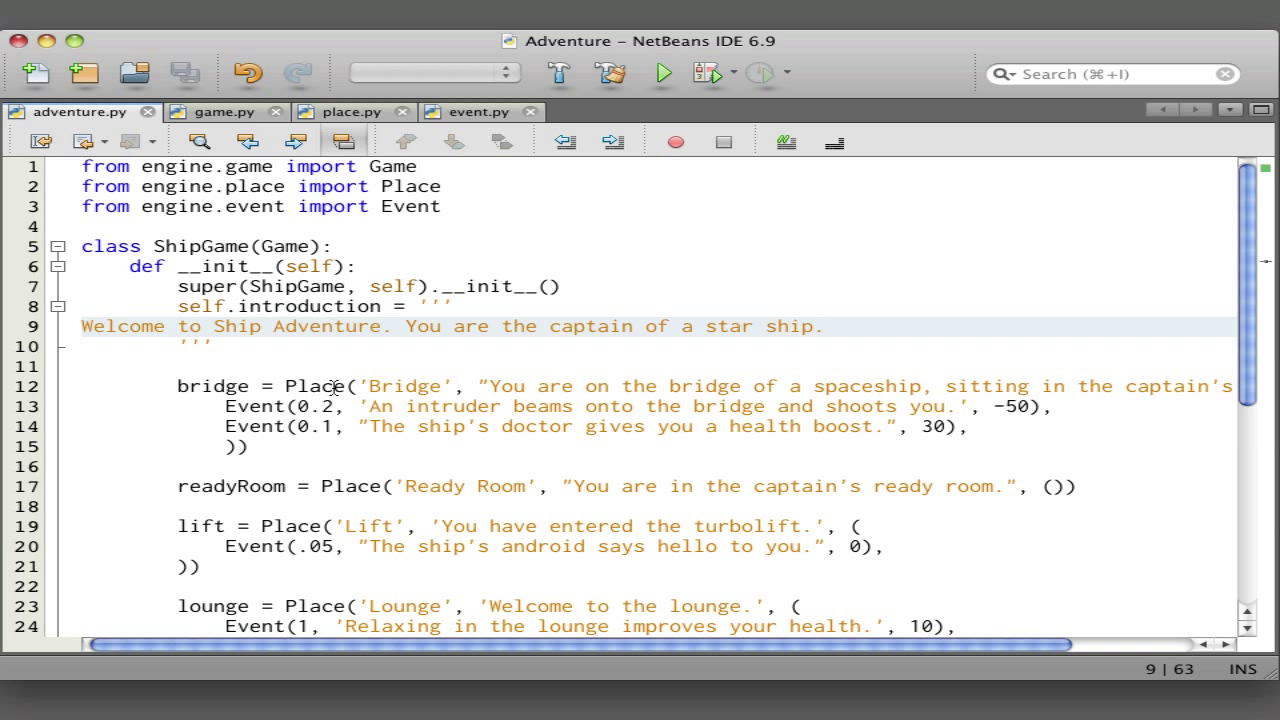
left_click(824, 326)
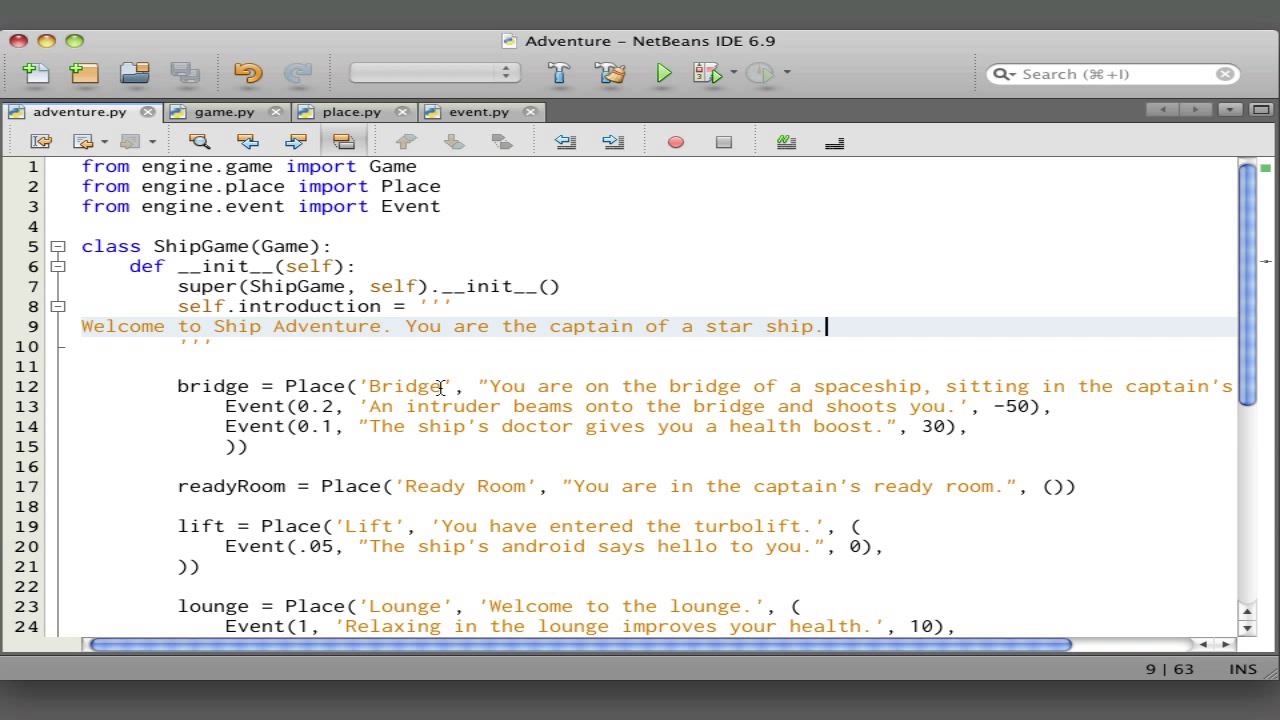
mouse_move(584, 392)
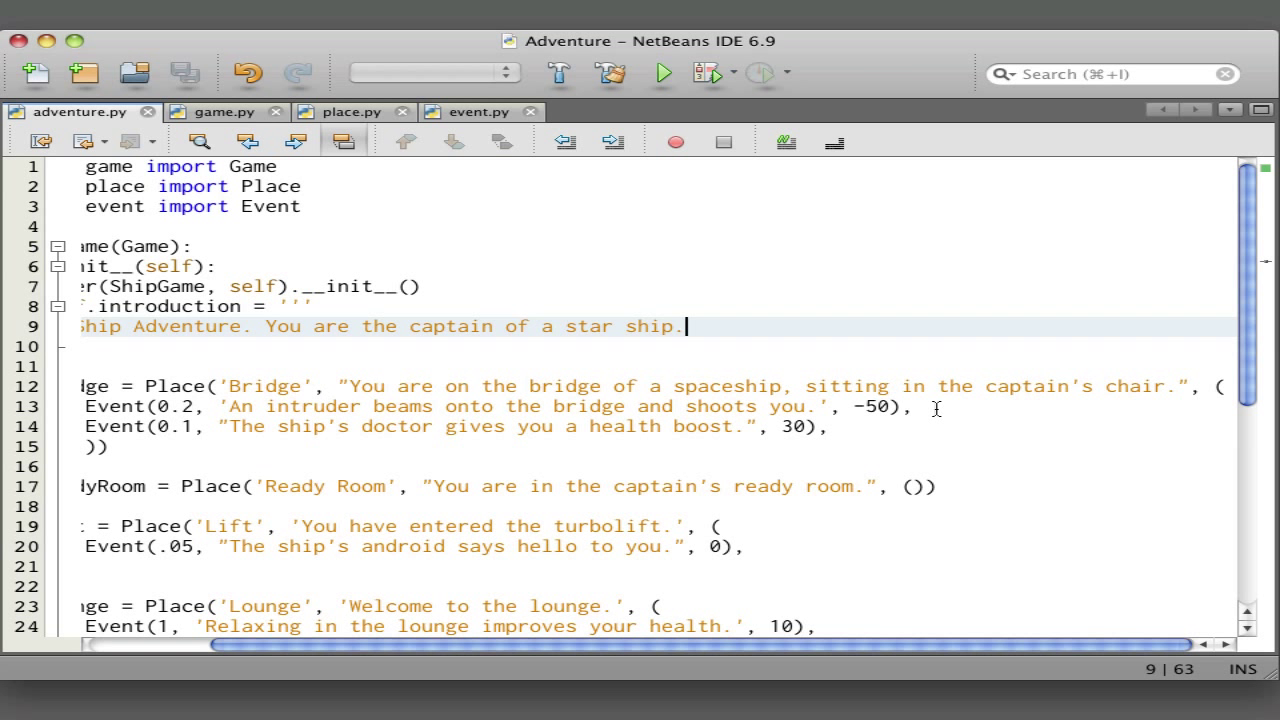
left_click(1216, 386)
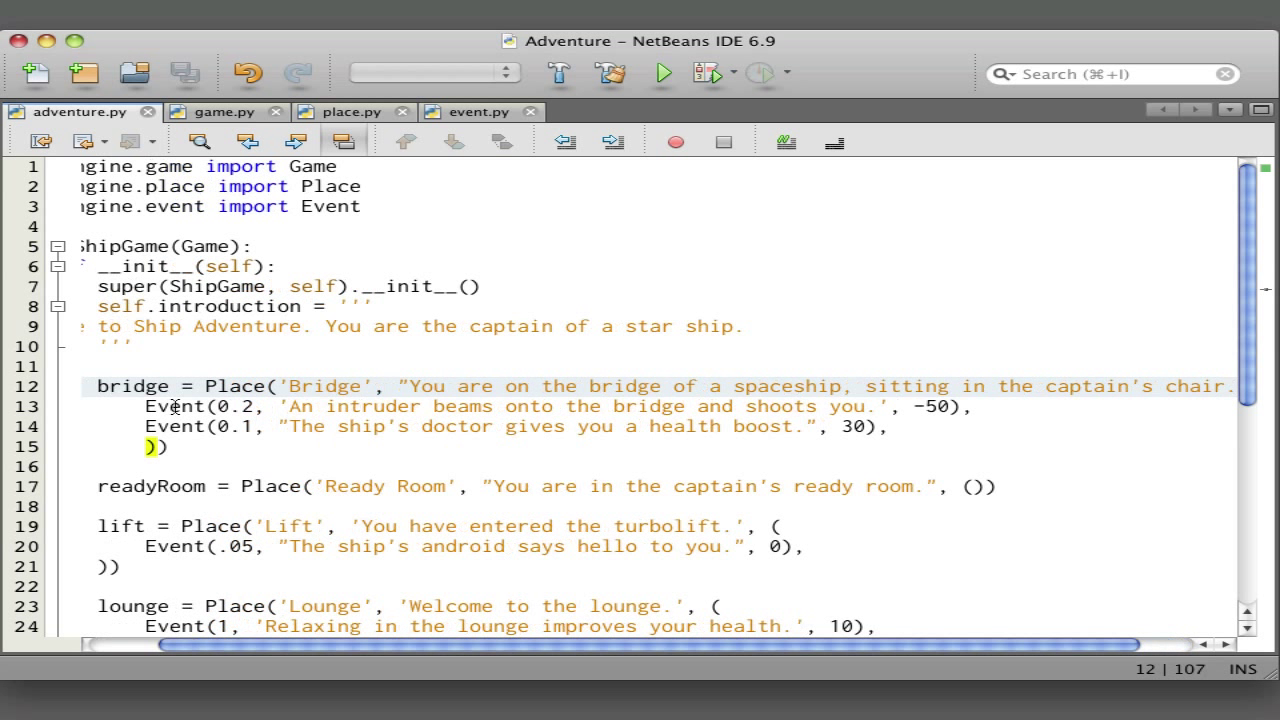
scroll("left", 3)
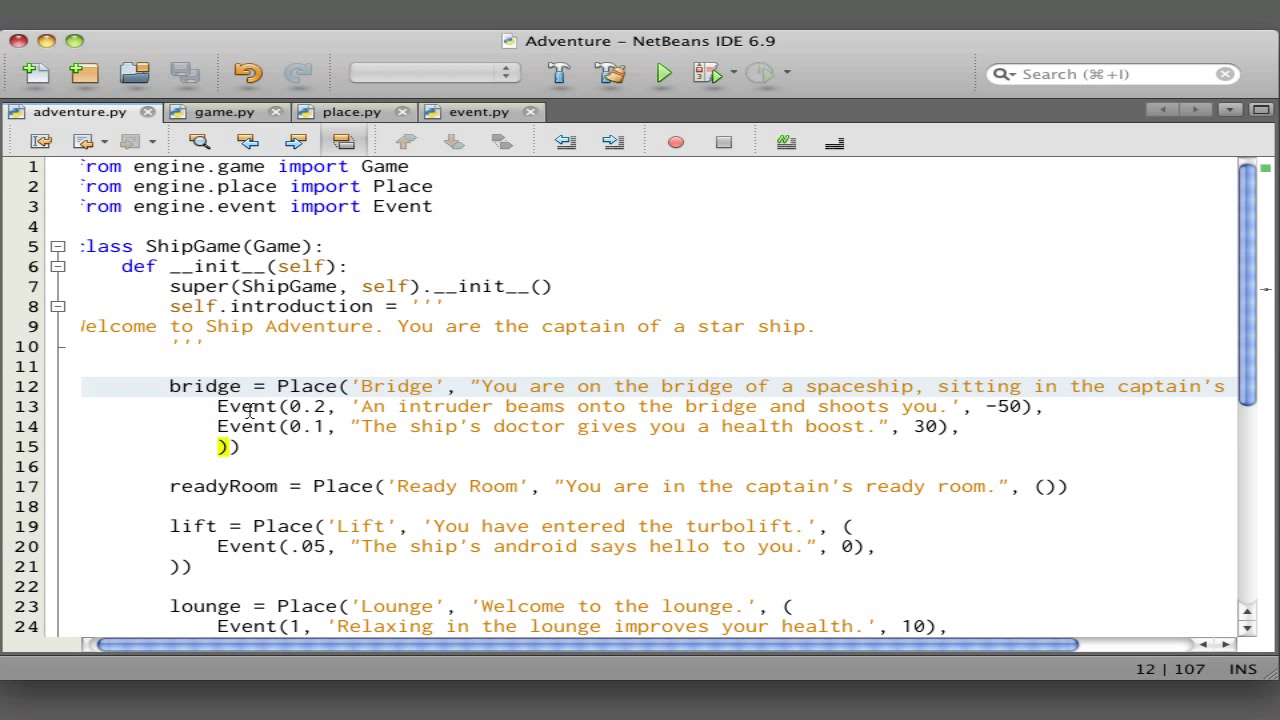
mouse_move(280, 406)
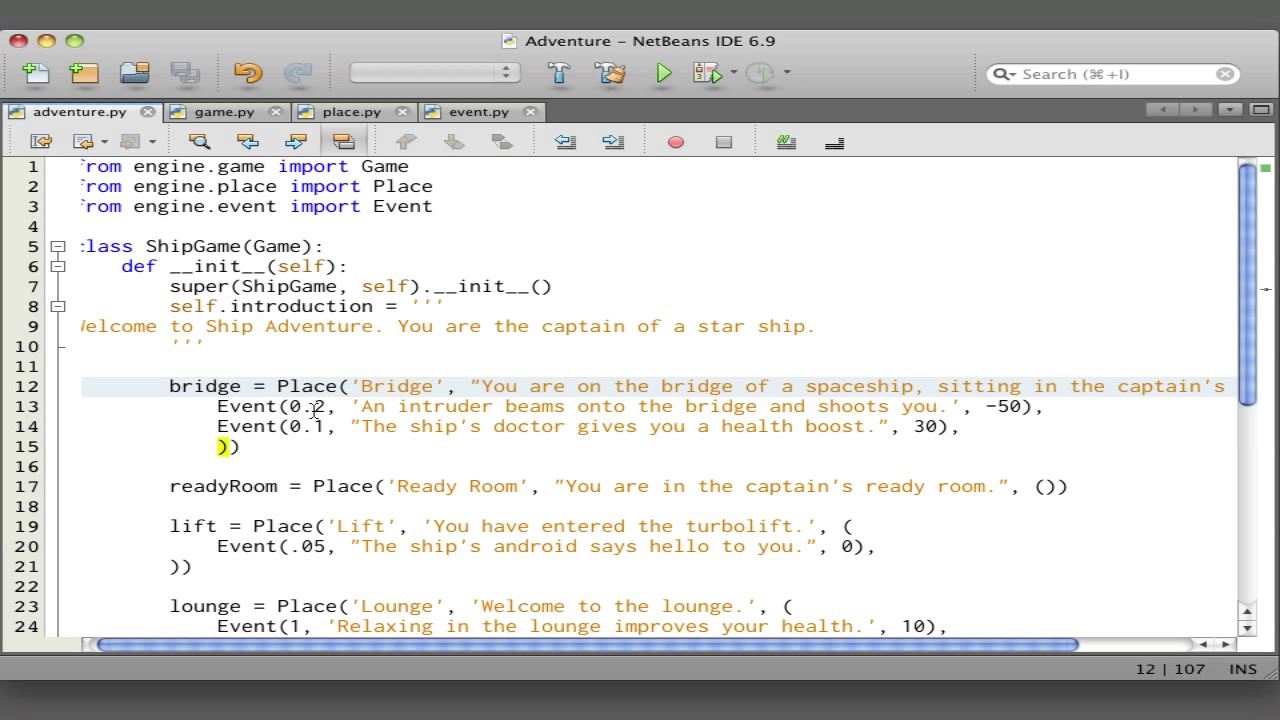
mouse_move(348, 408)
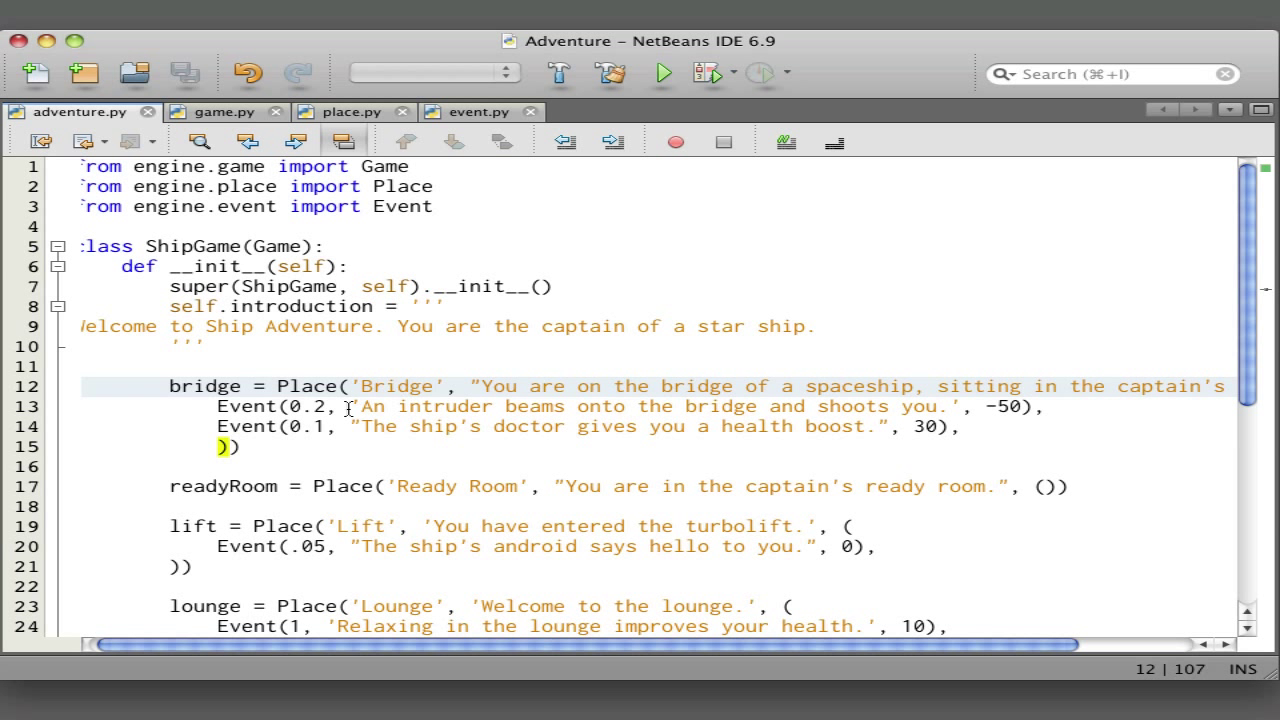
mouse_move(404, 408)
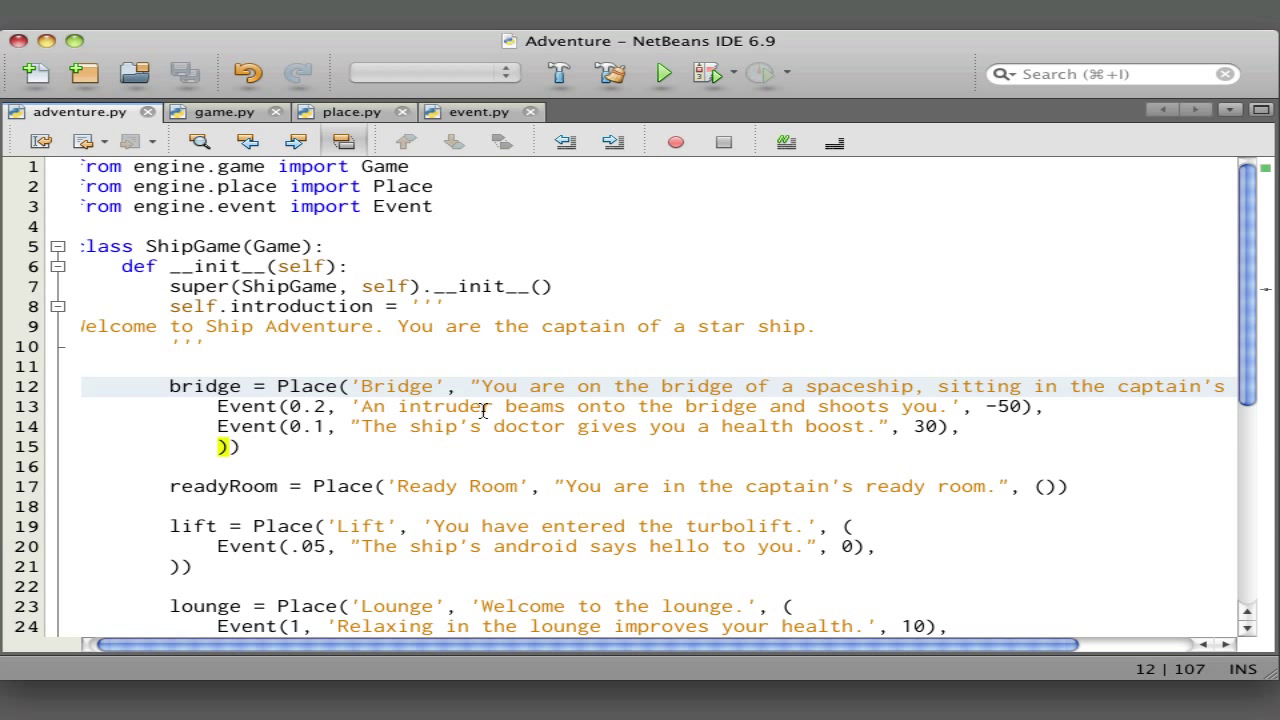
mouse_move(618, 408)
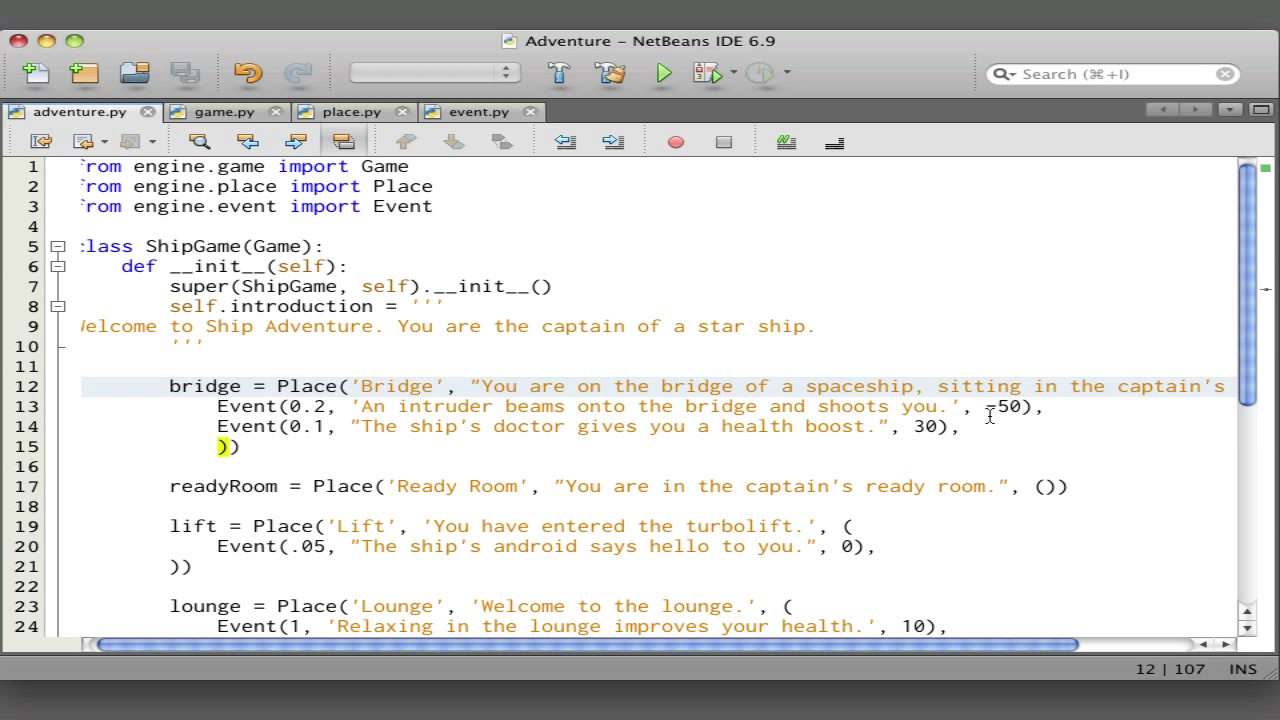
mouse_move(1030, 412)
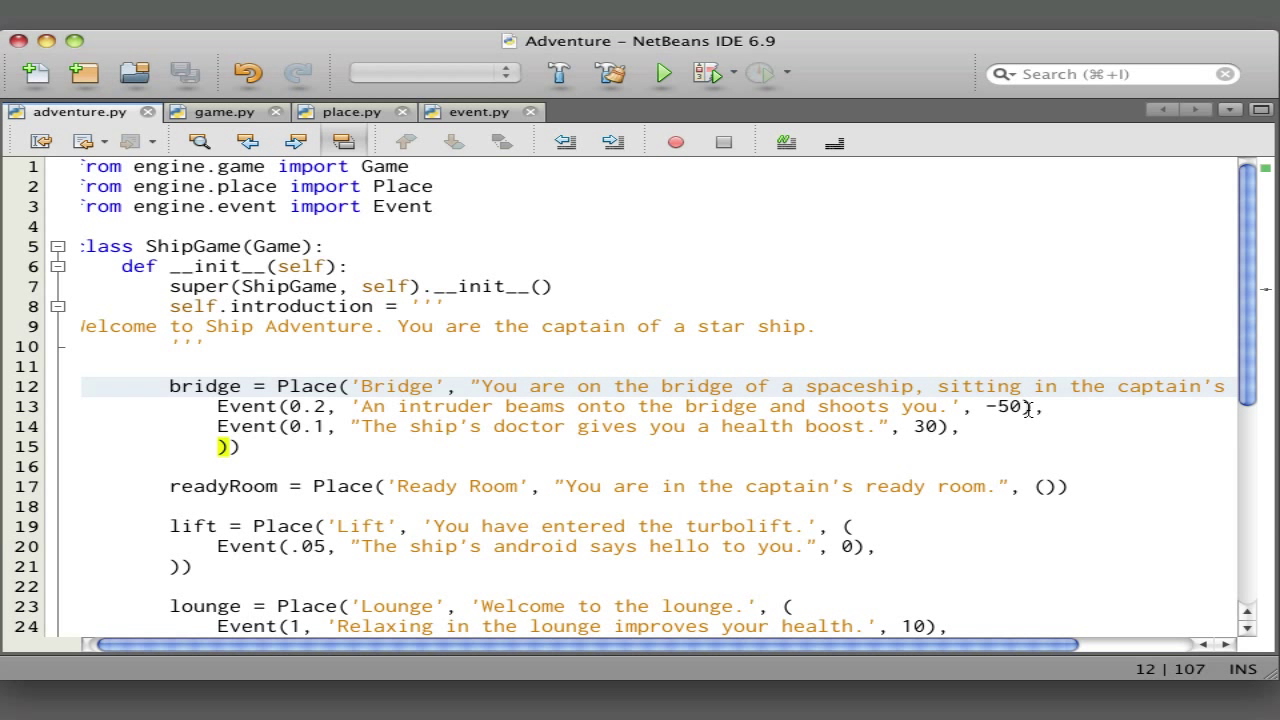
mouse_move(1012, 414)
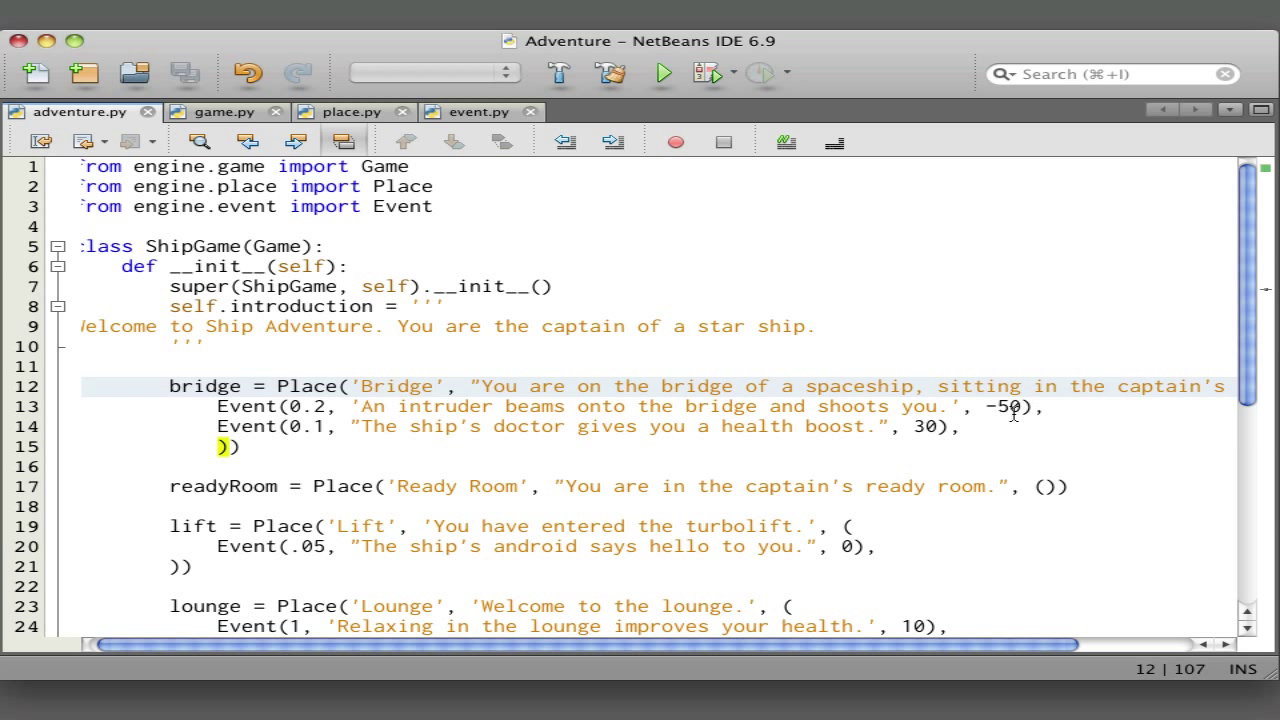
mouse_move(990, 408)
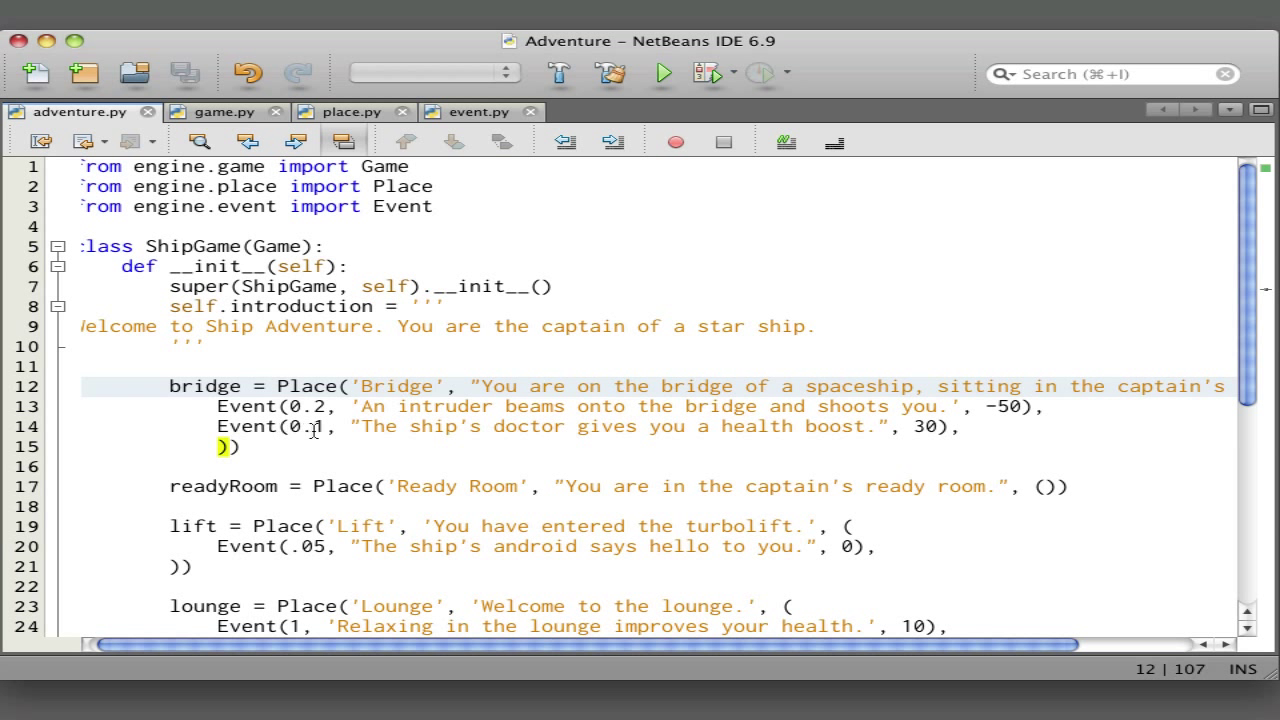
mouse_move(444, 428)
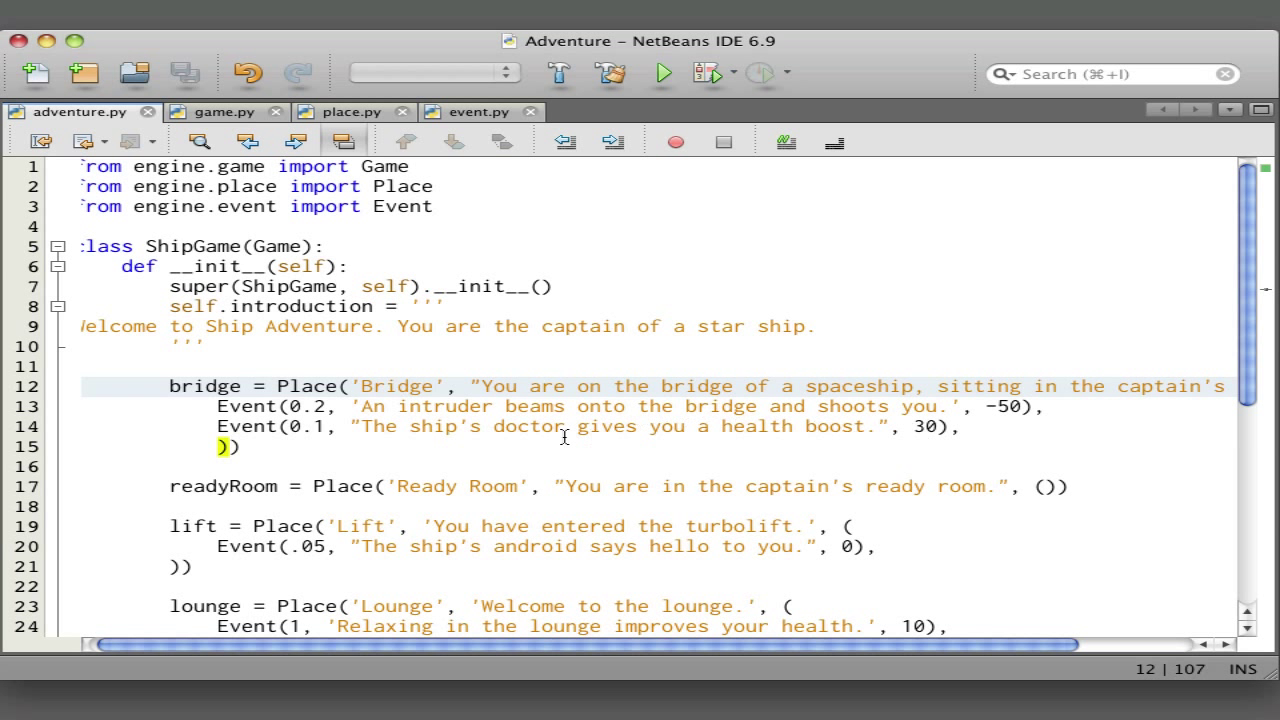
mouse_move(476, 448)
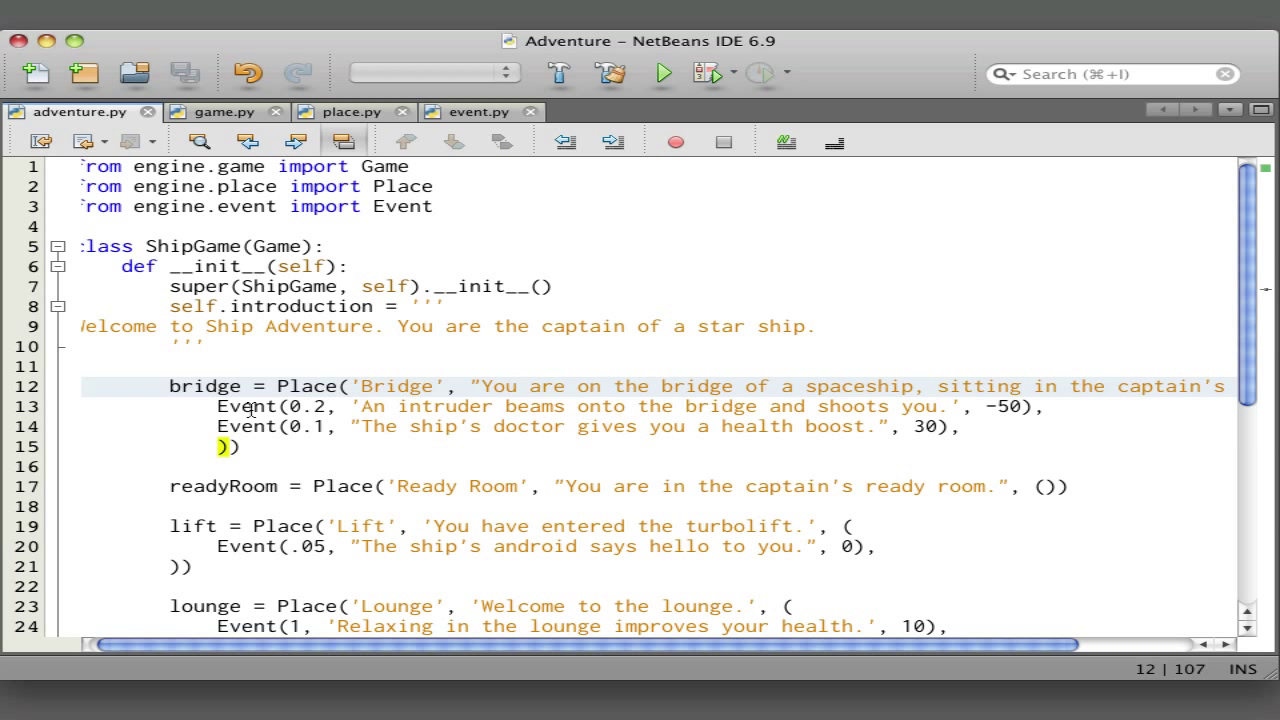
mouse_move(290, 406)
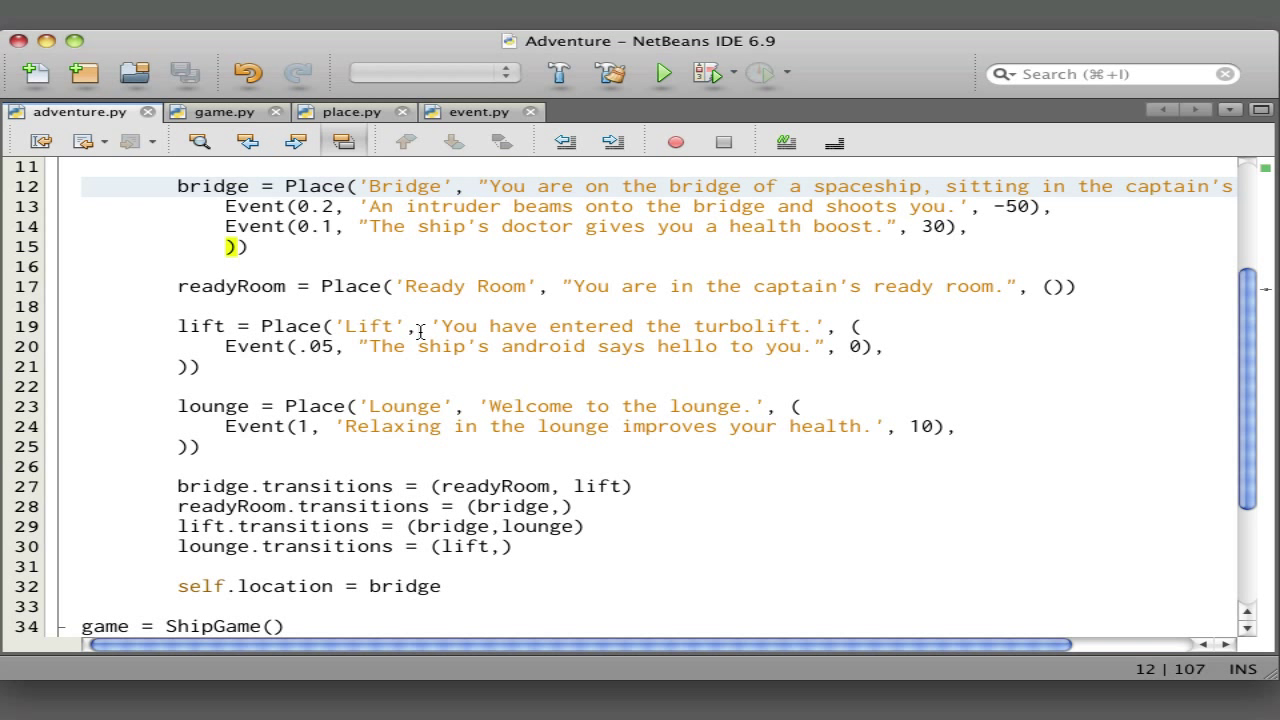
mouse_move(316, 352)
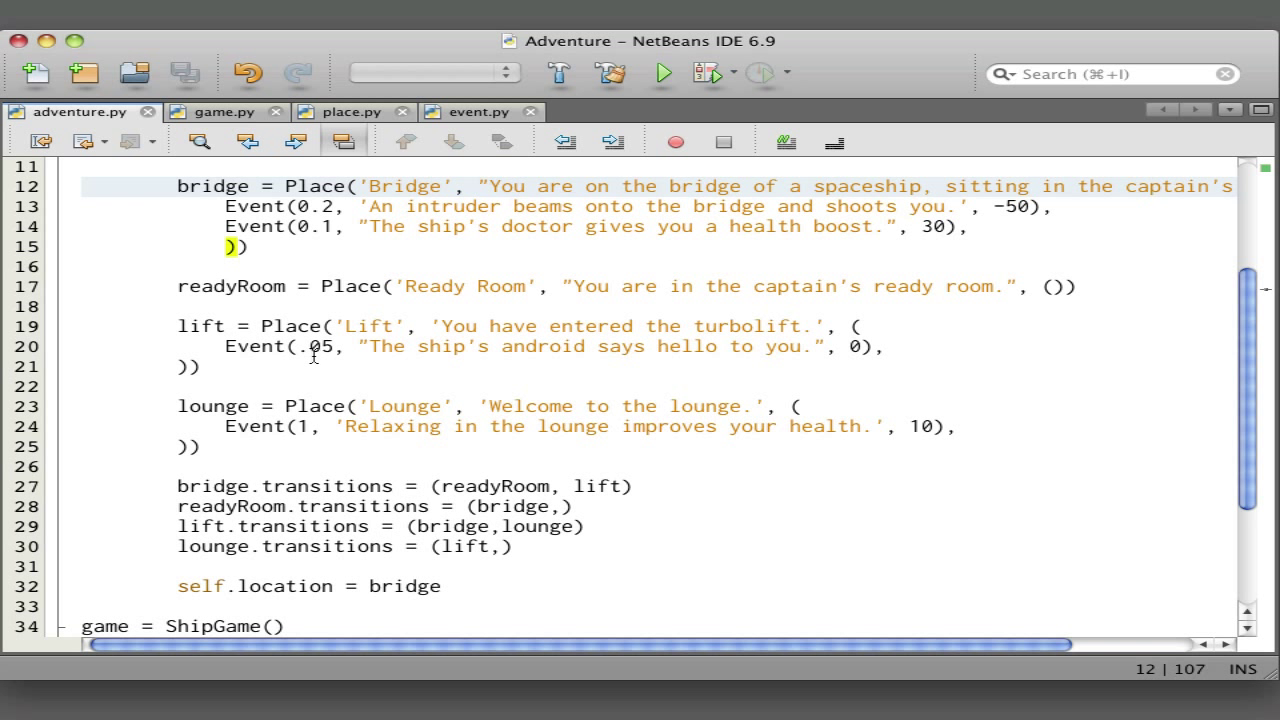
mouse_move(558, 350)
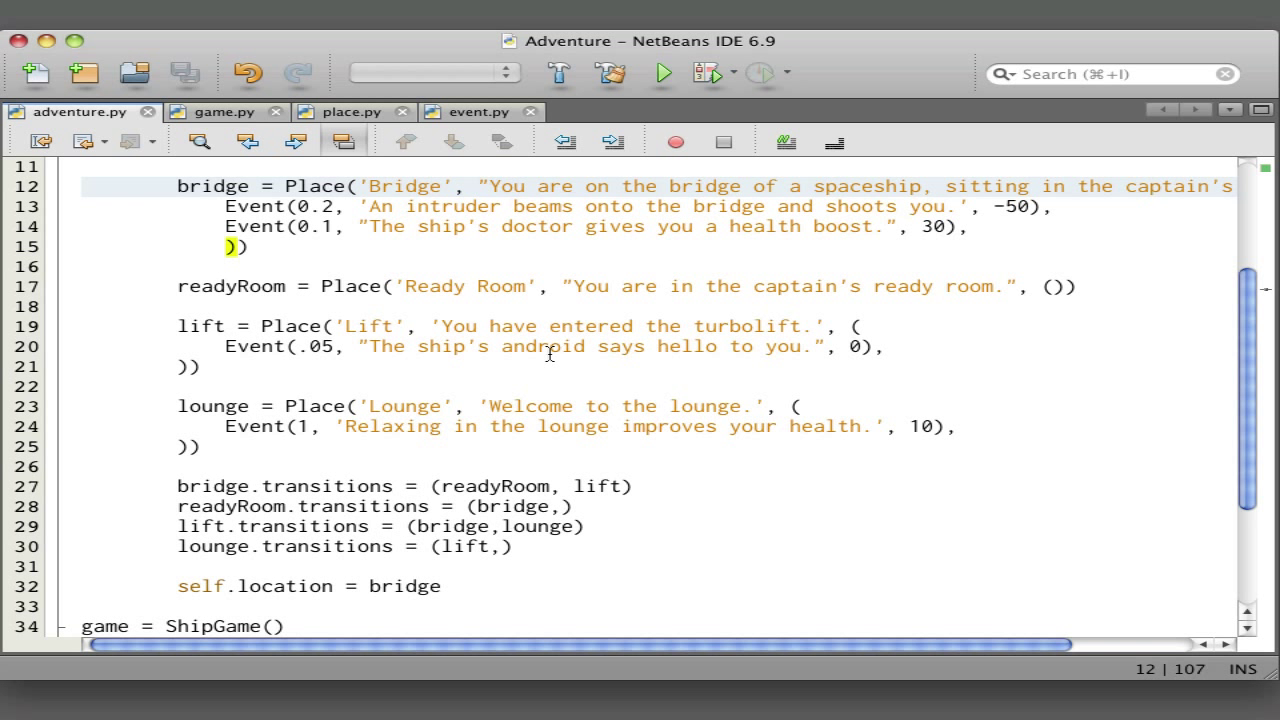
mouse_move(384, 358)
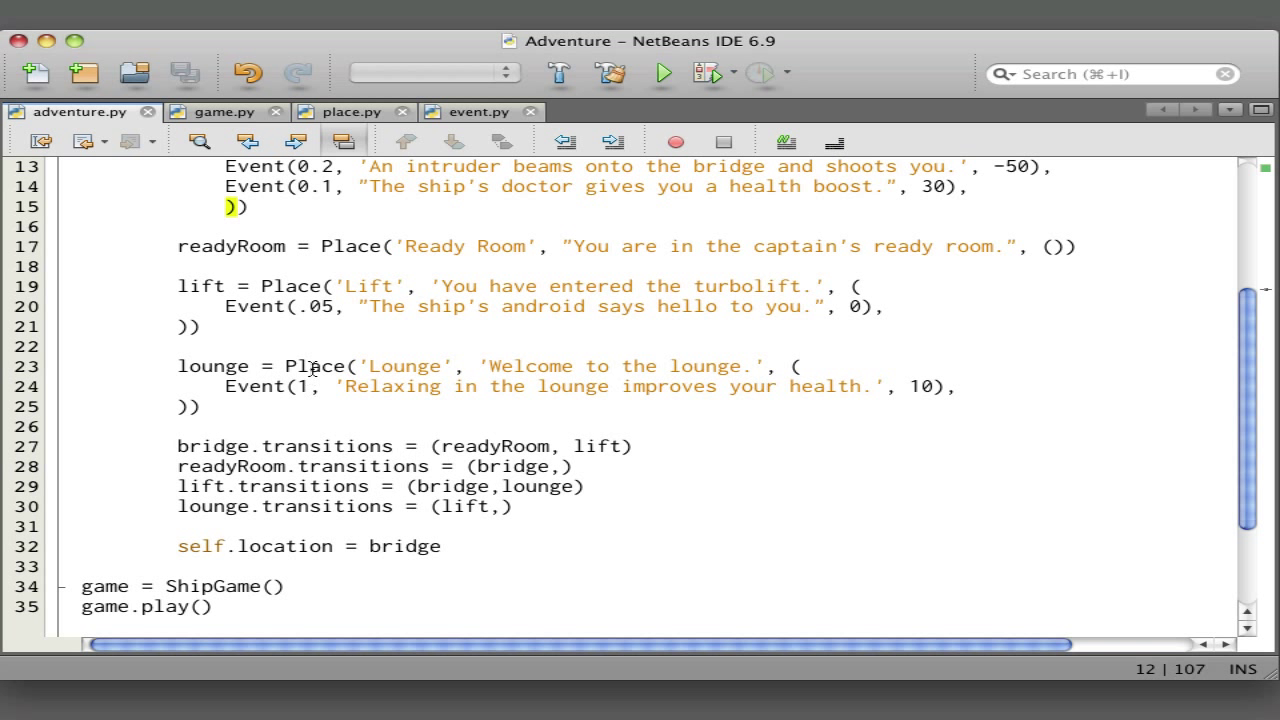
mouse_move(930, 390)
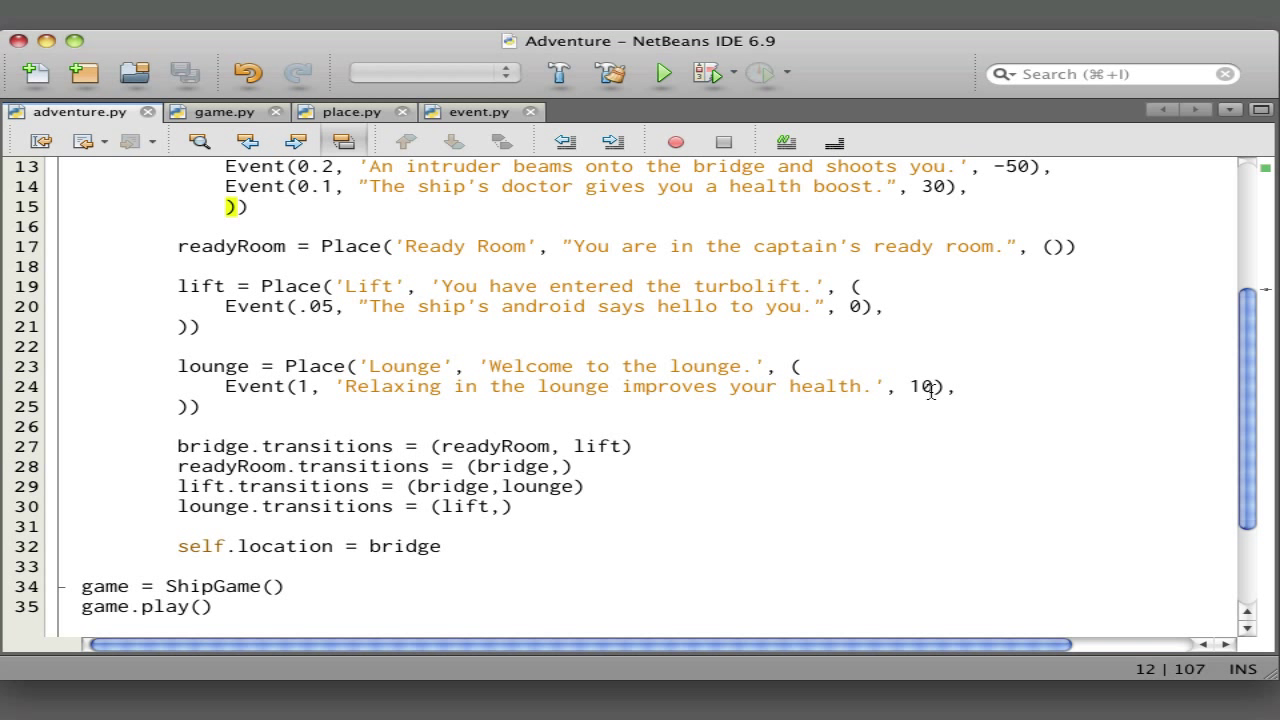
mouse_move(378, 468)
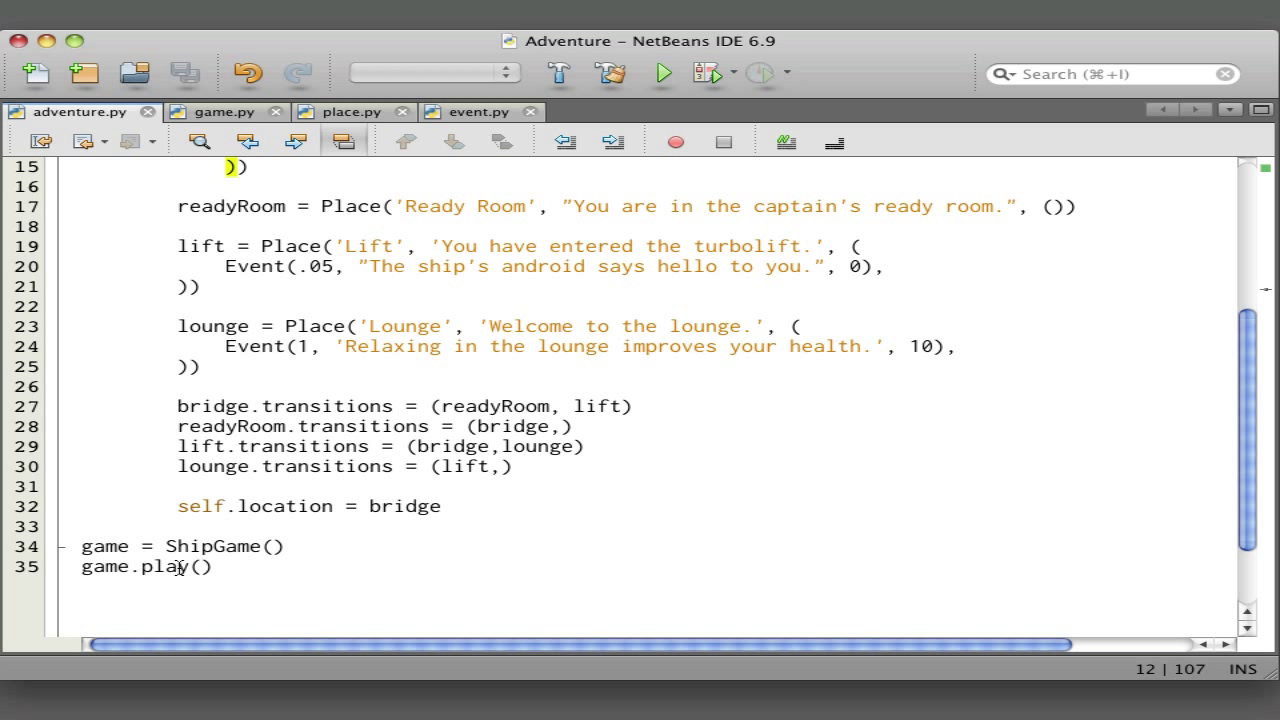
mouse_move(664, 532)
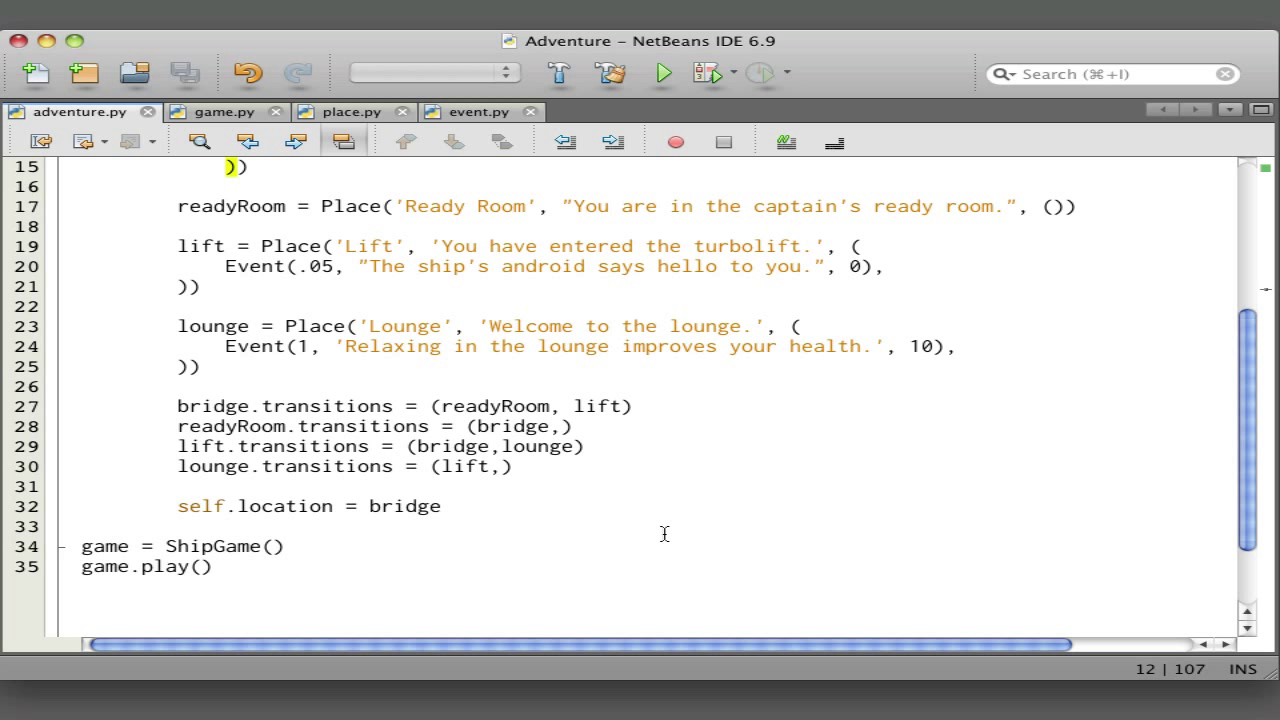
- Run Adventure, answer the room prompts with 1, 1 and 0 to visit the lift and bridge, then quit
left_click(660, 72)
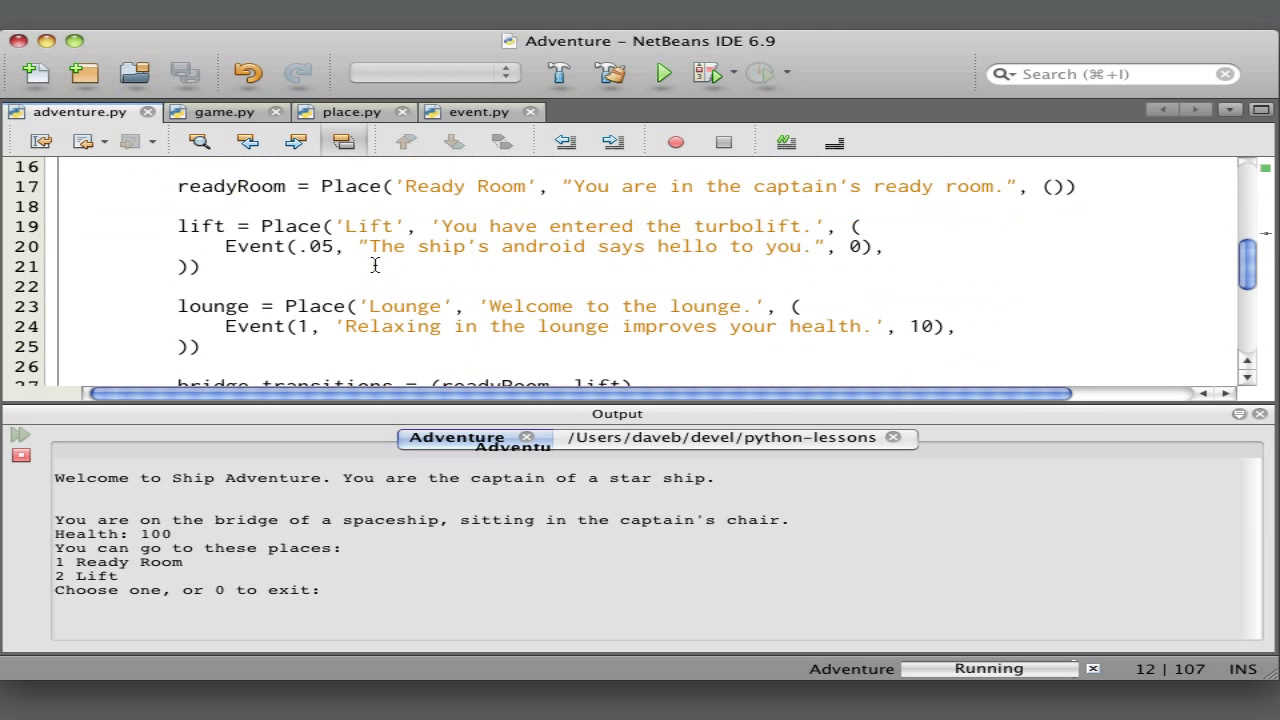
scroll("down", 3)
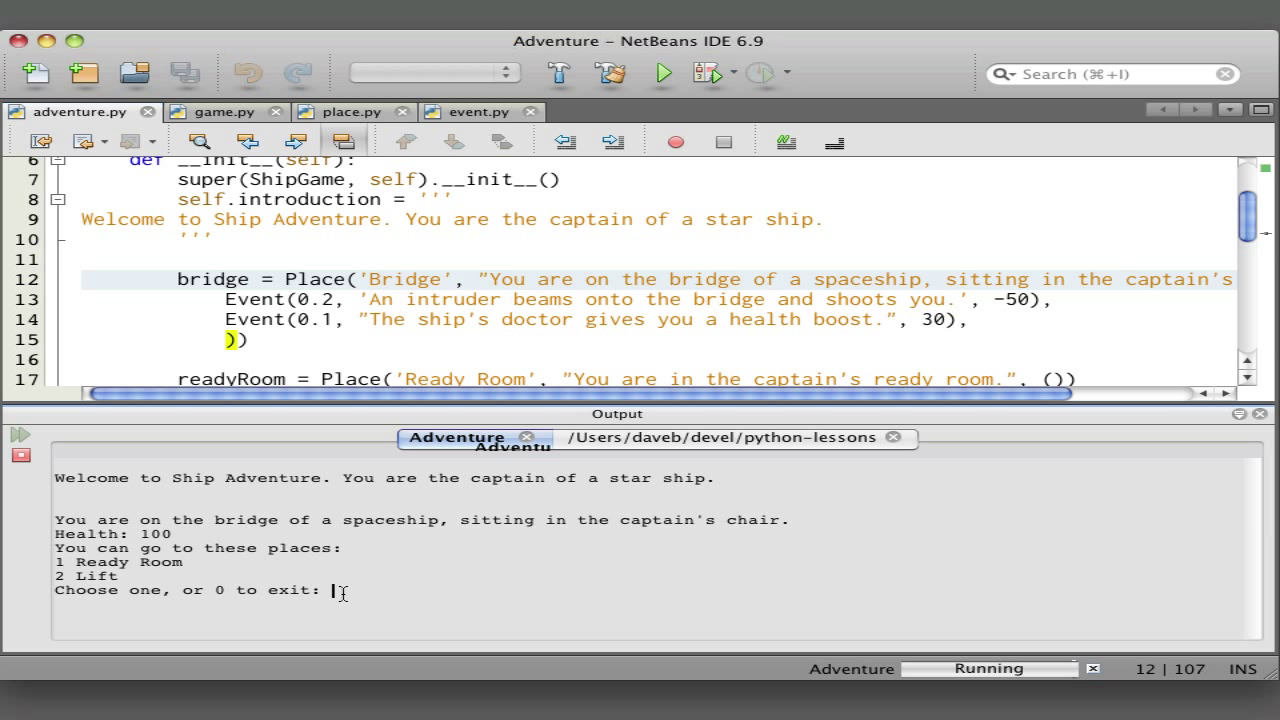
mouse_move(356, 596)
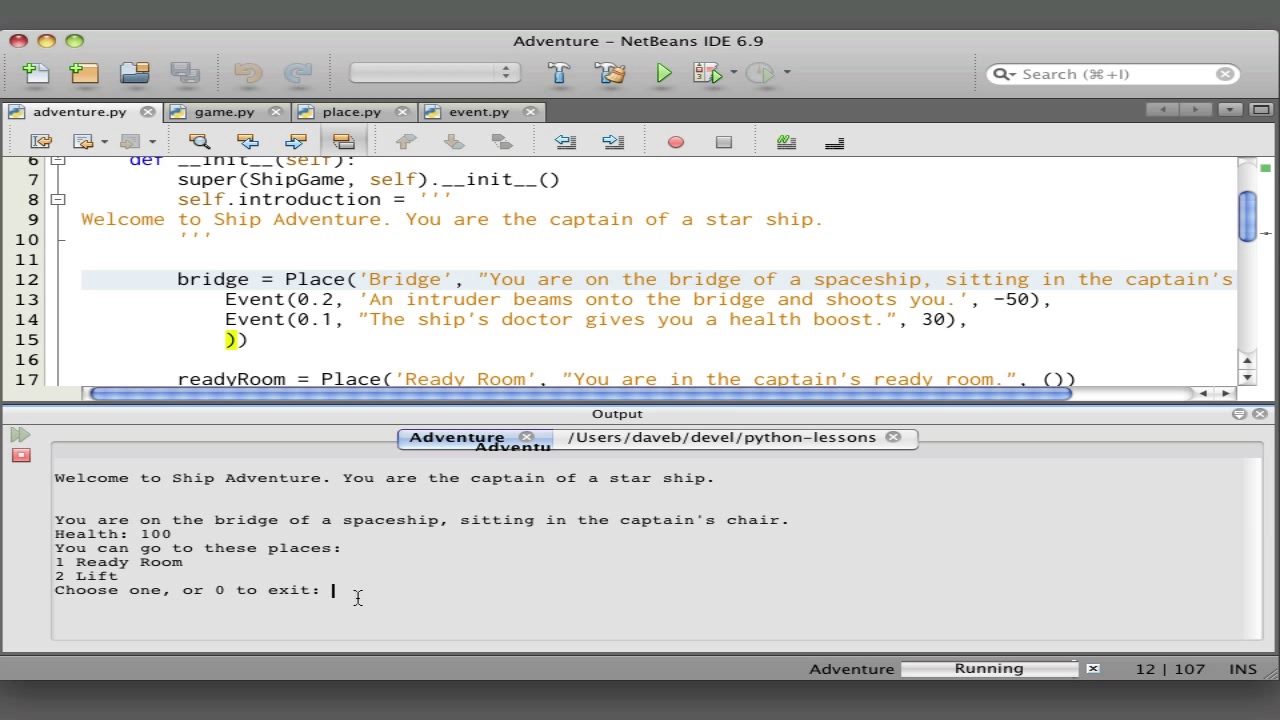
type("1")
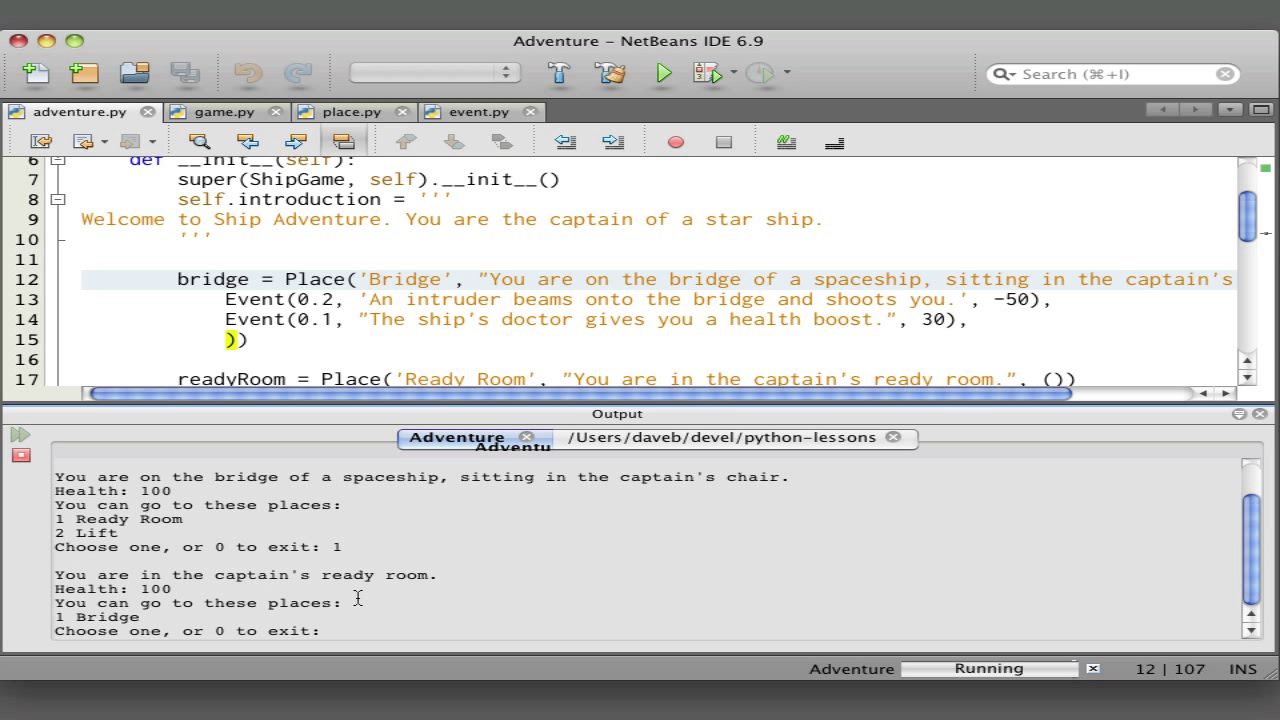
type("1")
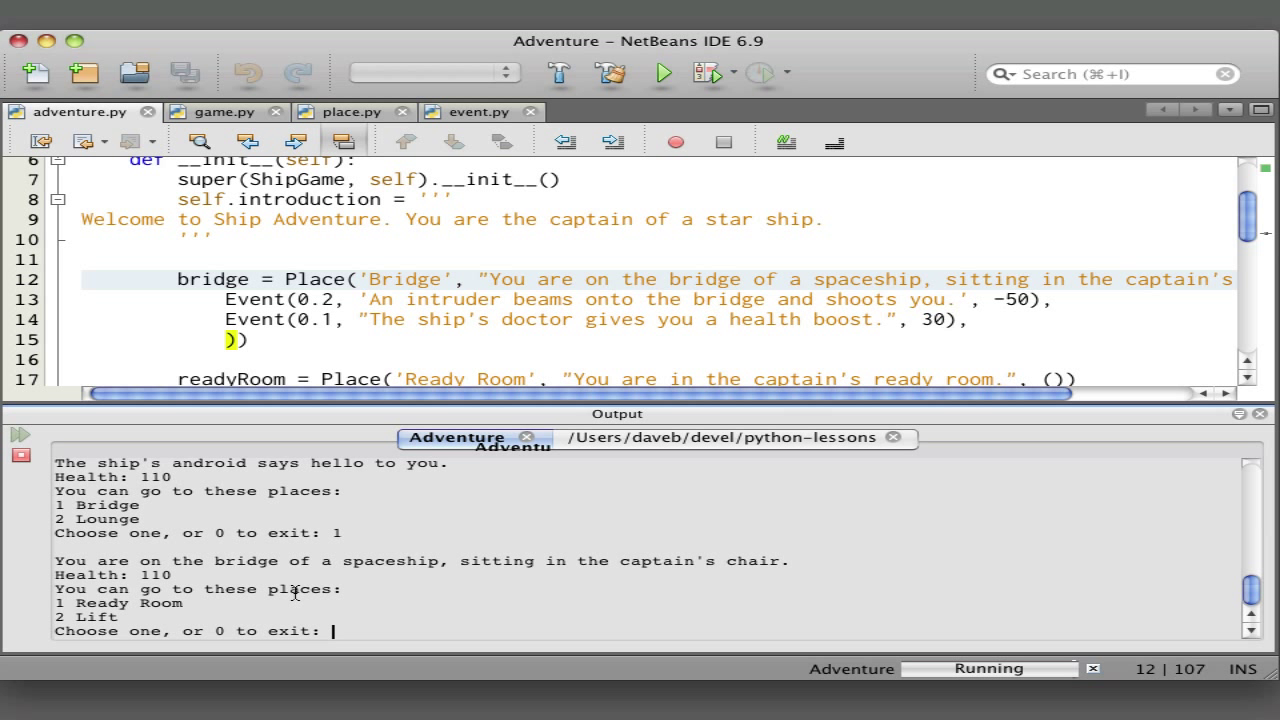
type("0")
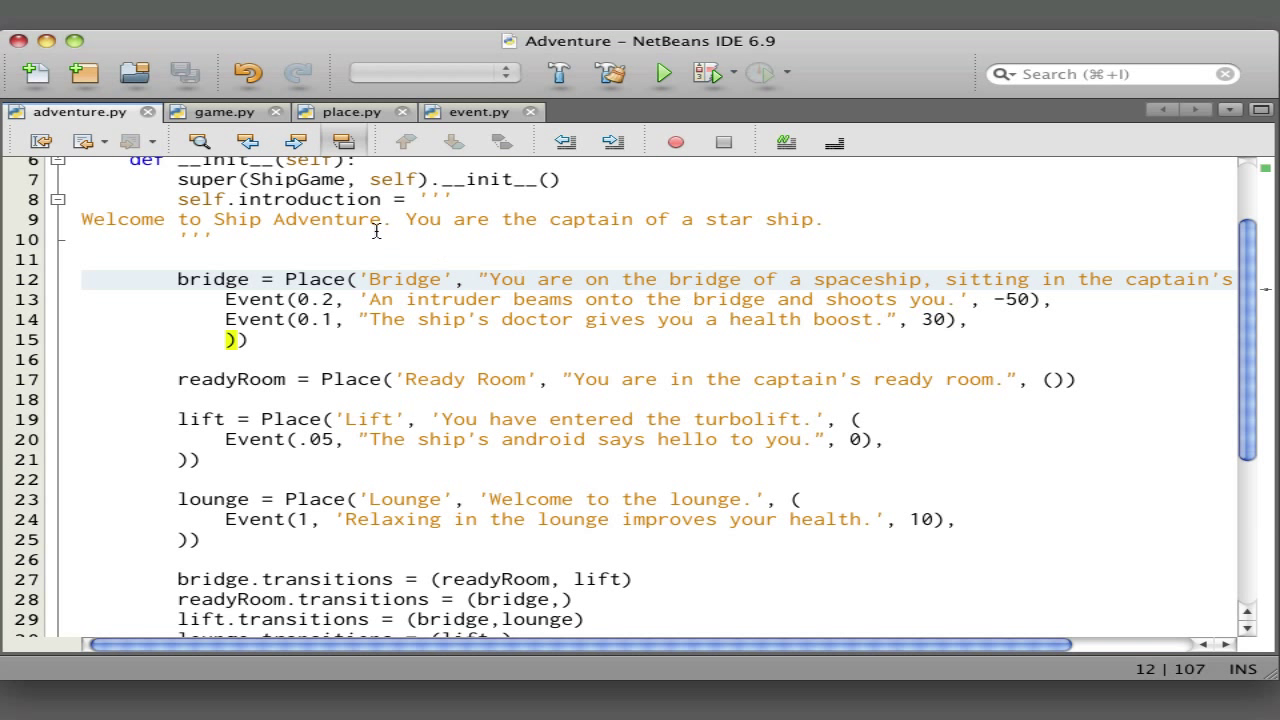
mouse_move(218, 112)
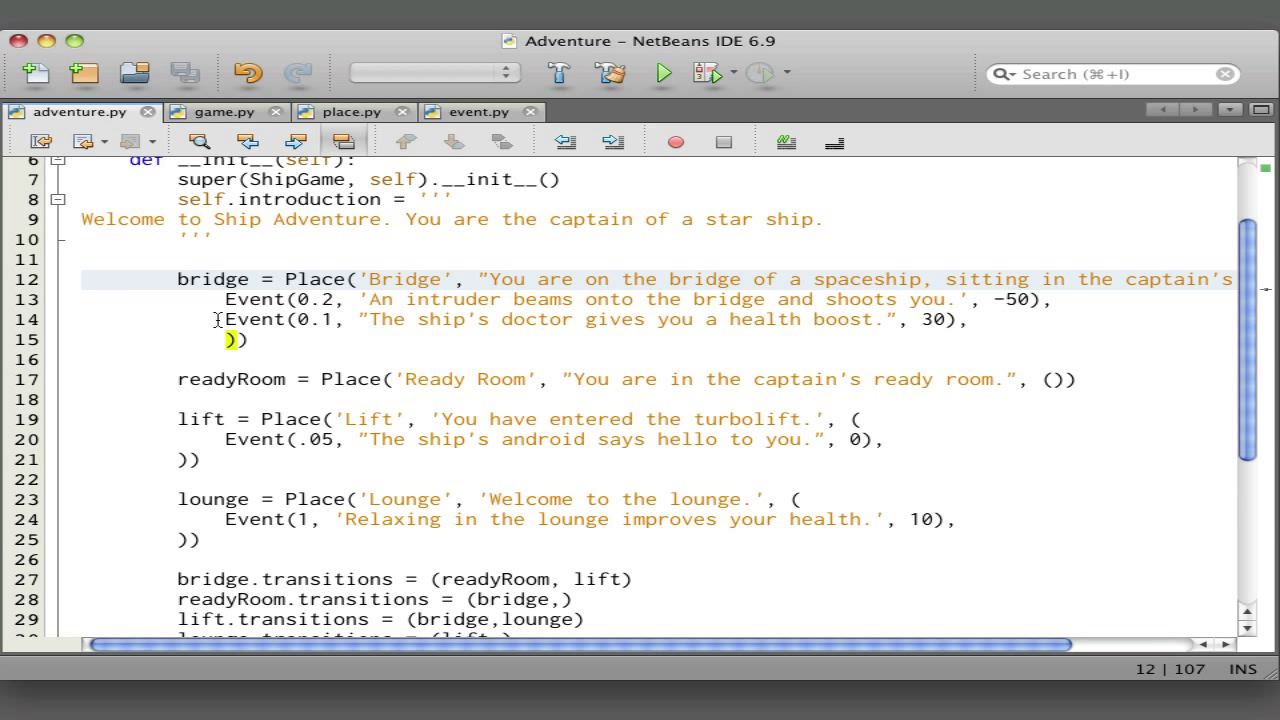
scroll("up", 3)
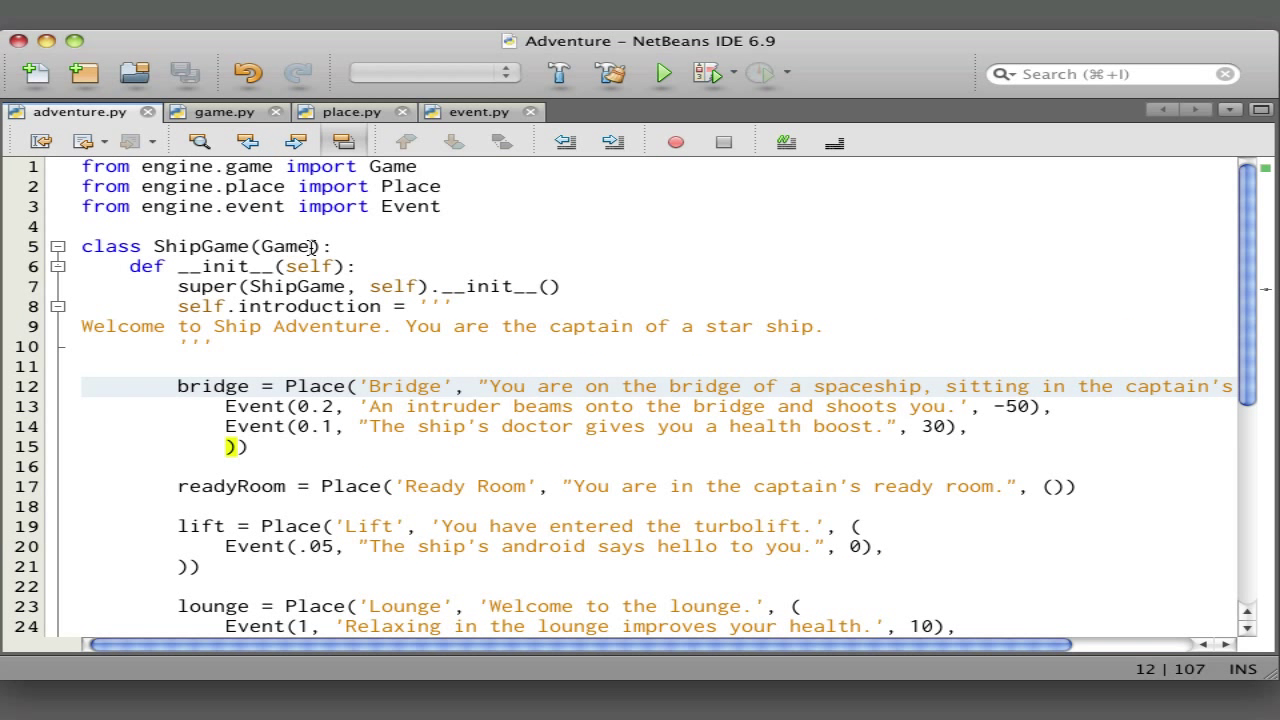
mouse_move(170, 246)
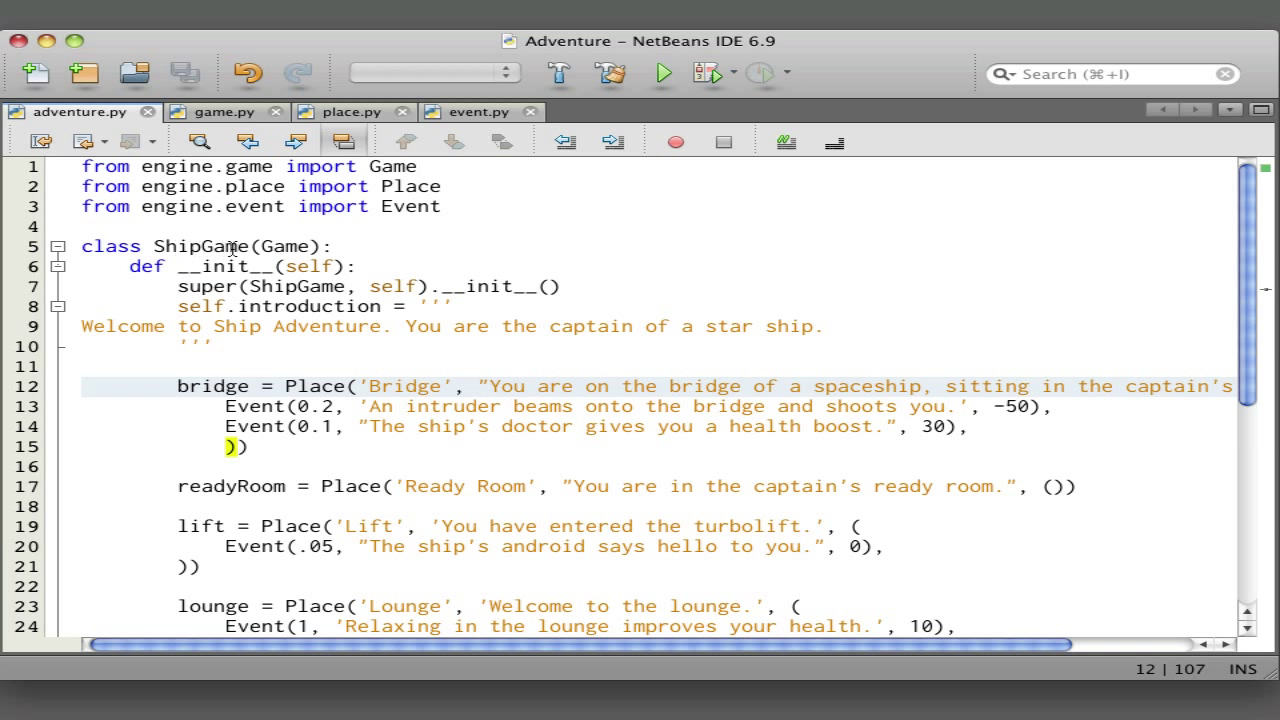
mouse_move(232, 136)
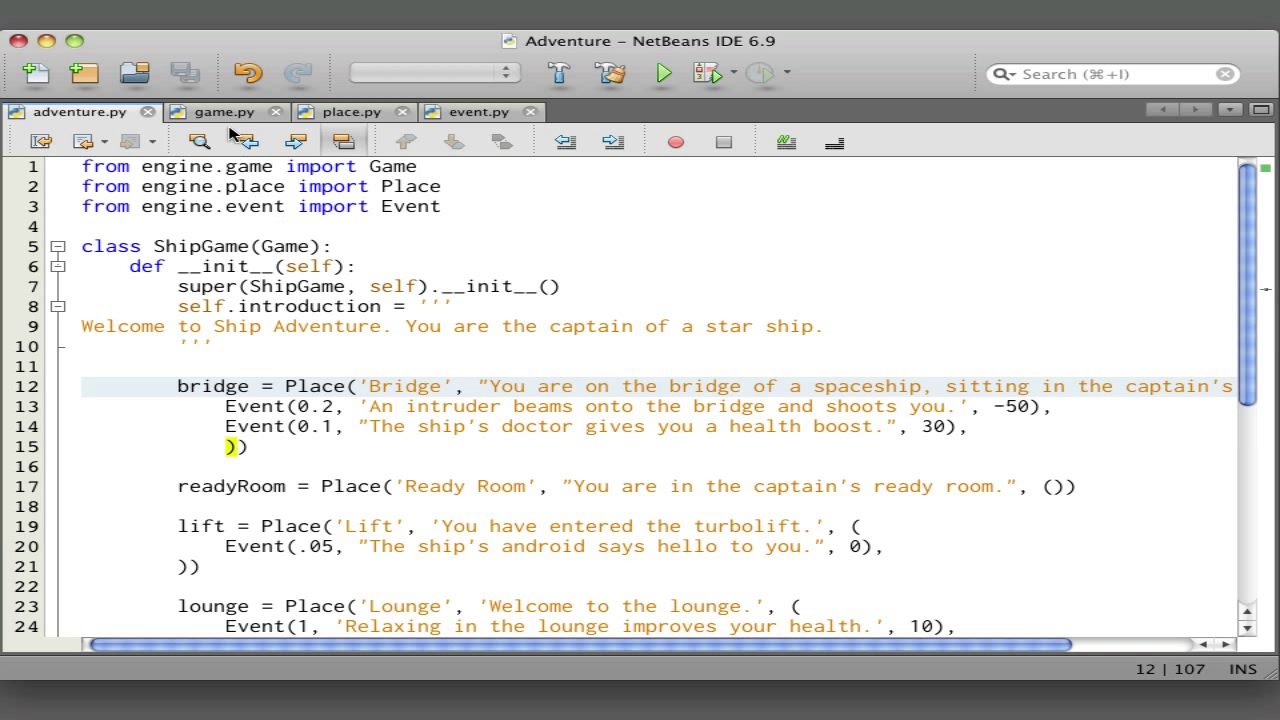
- Switch to game.py, highlight all occurrences of health and scroll to the play() loop
left_click(220, 112)
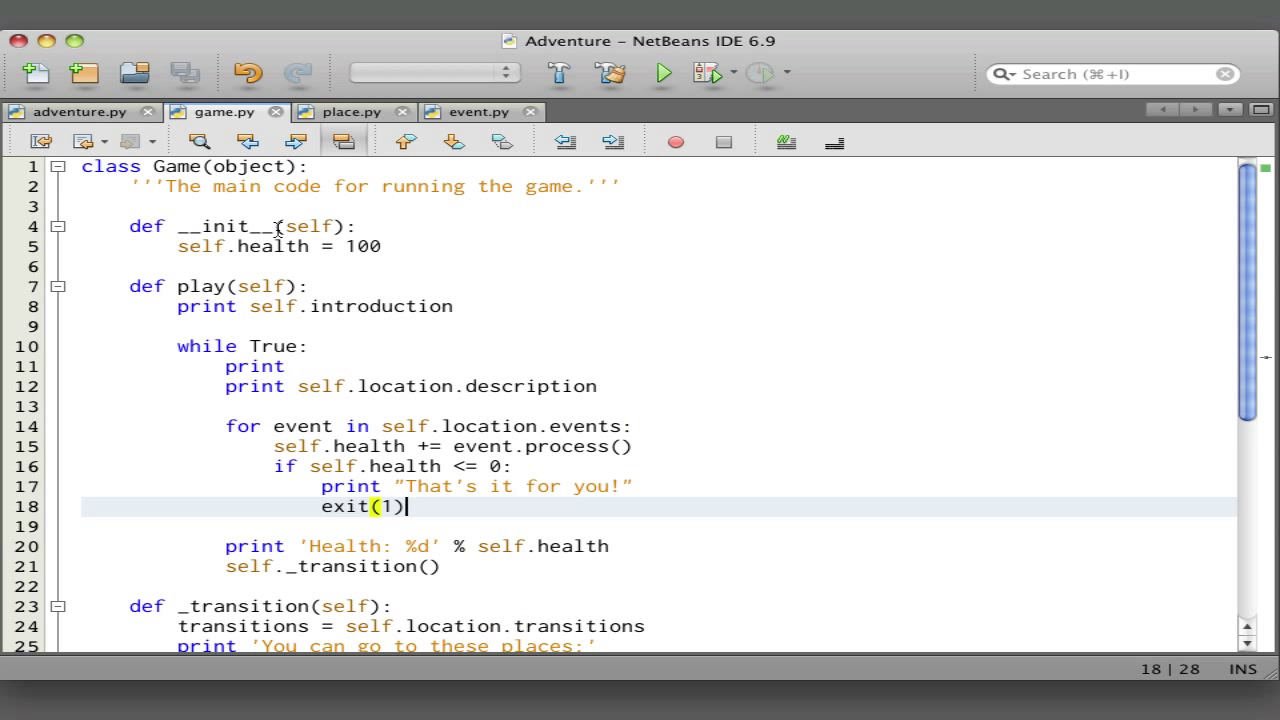
left_click(288, 246)
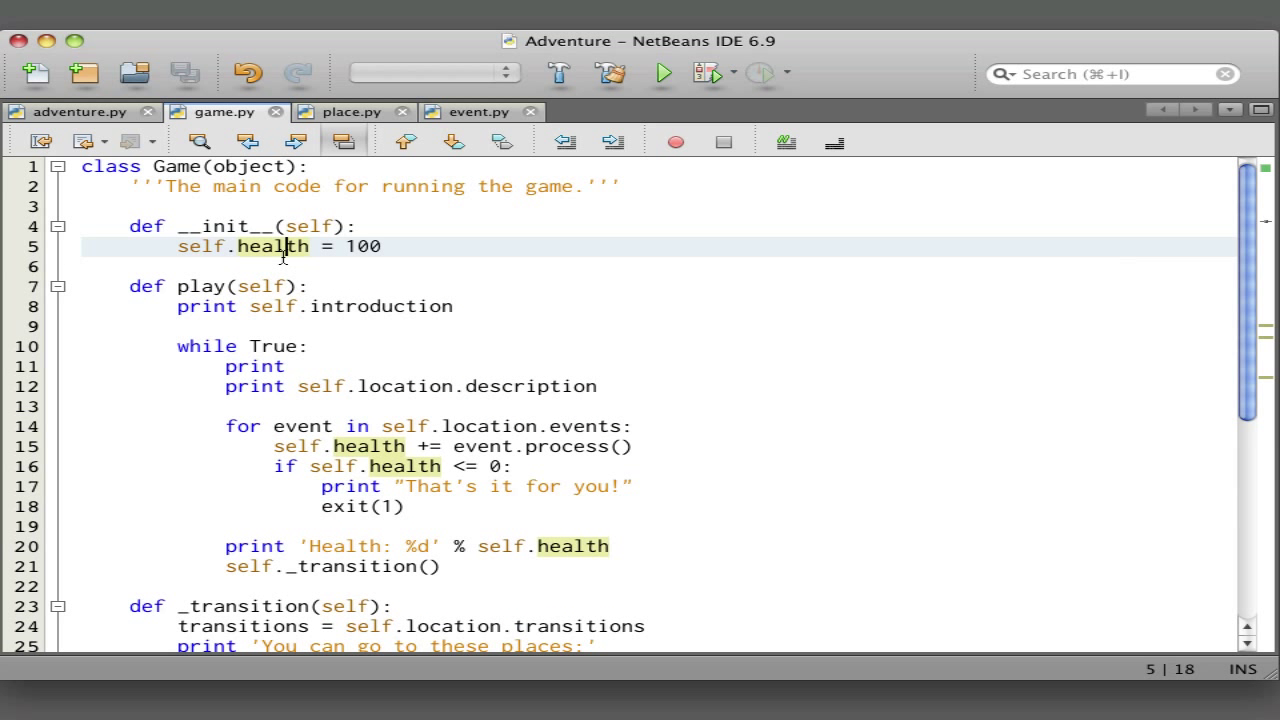
mouse_move(404, 248)
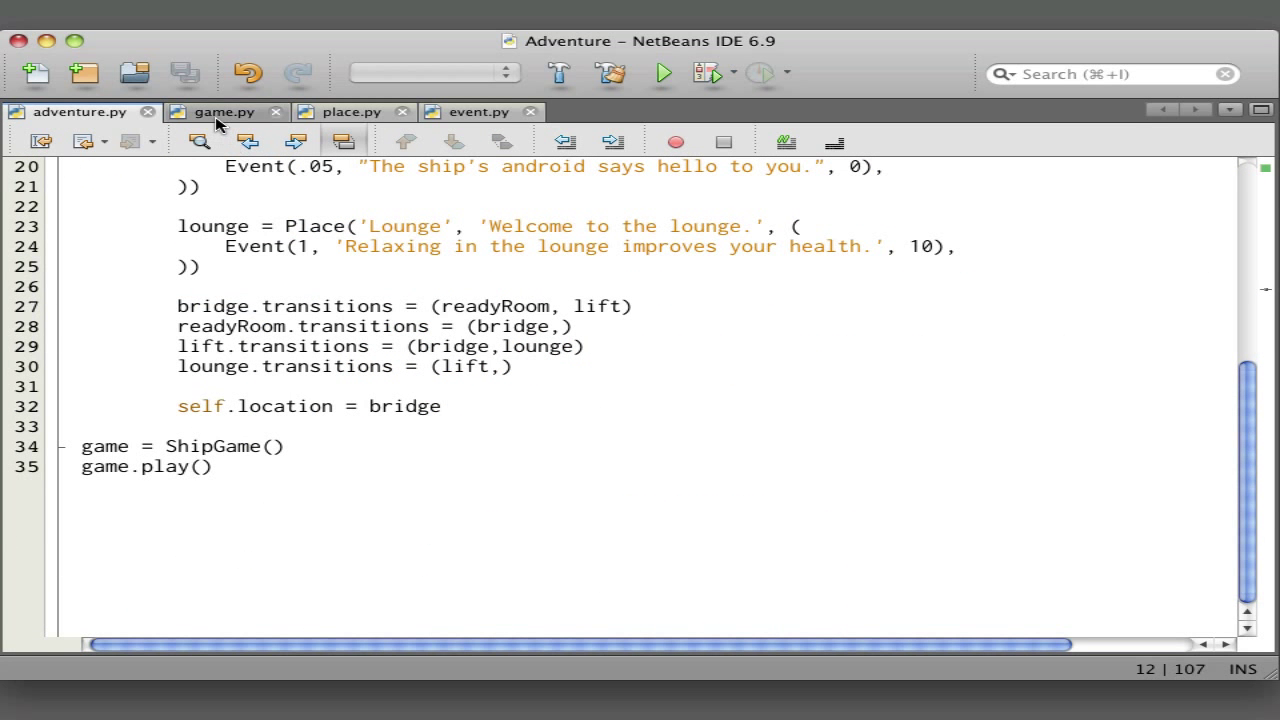
left_click(222, 112)
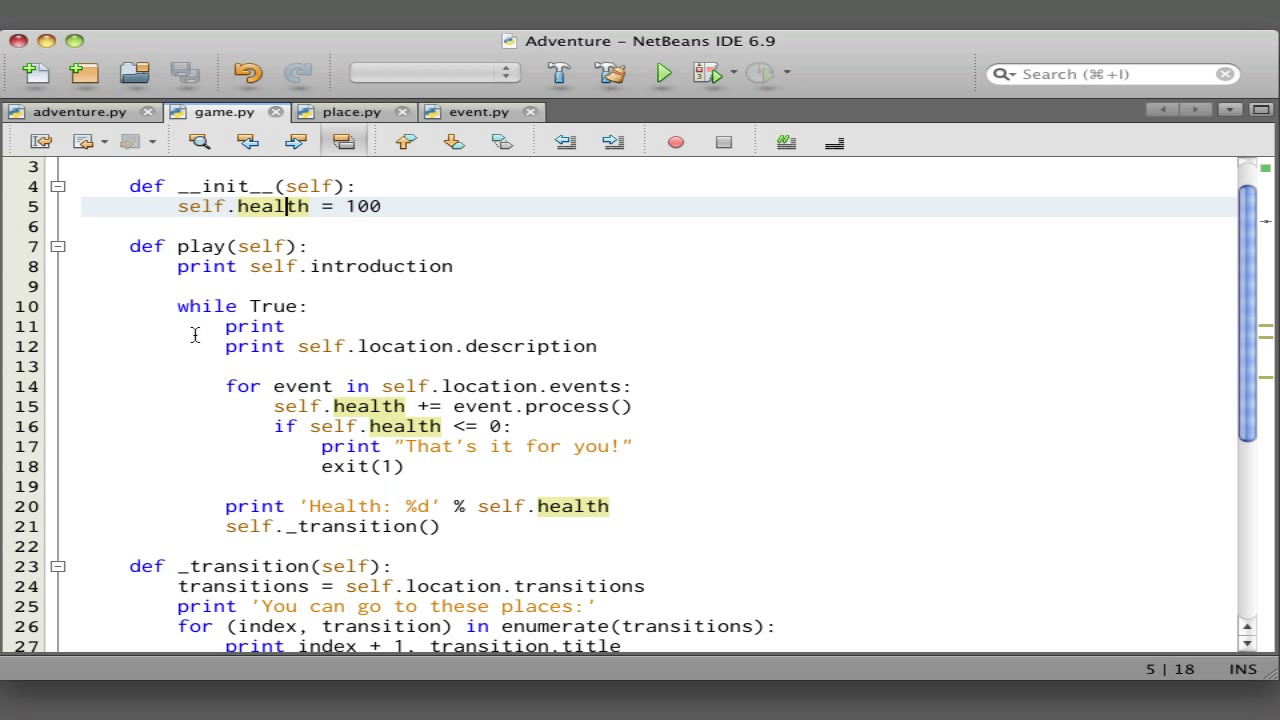
scroll("down", 3)
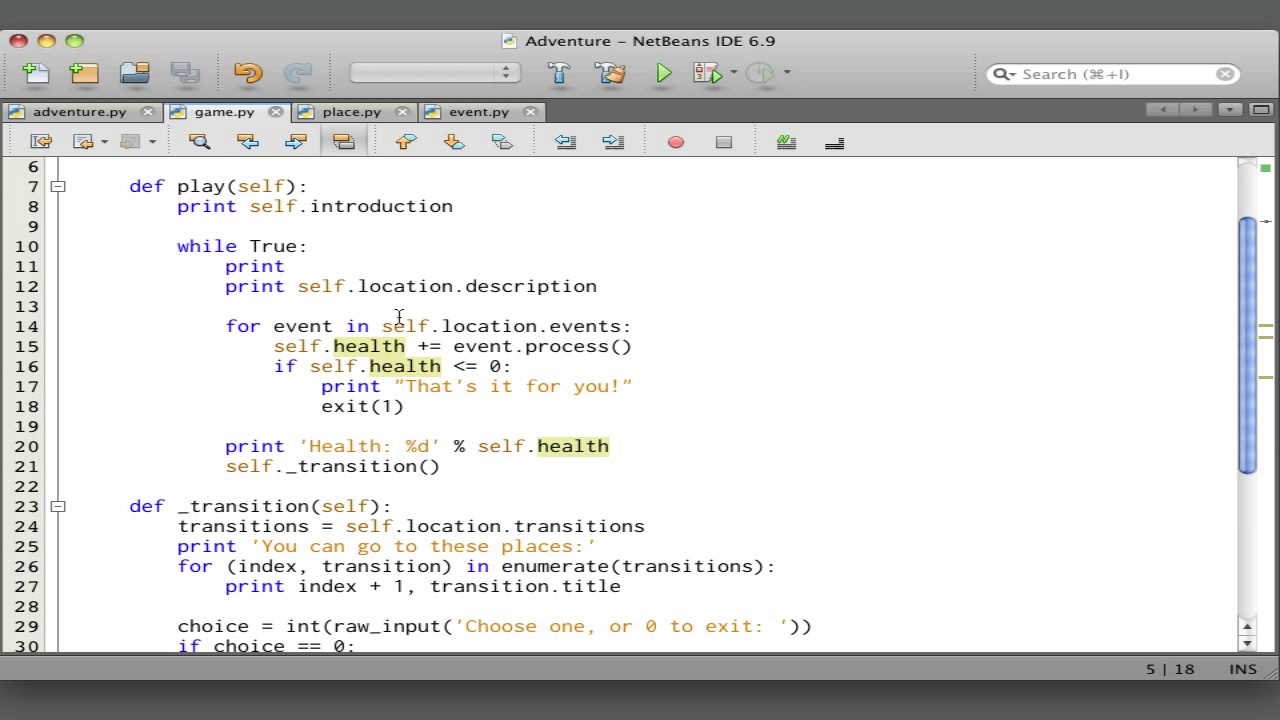
mouse_move(556, 328)
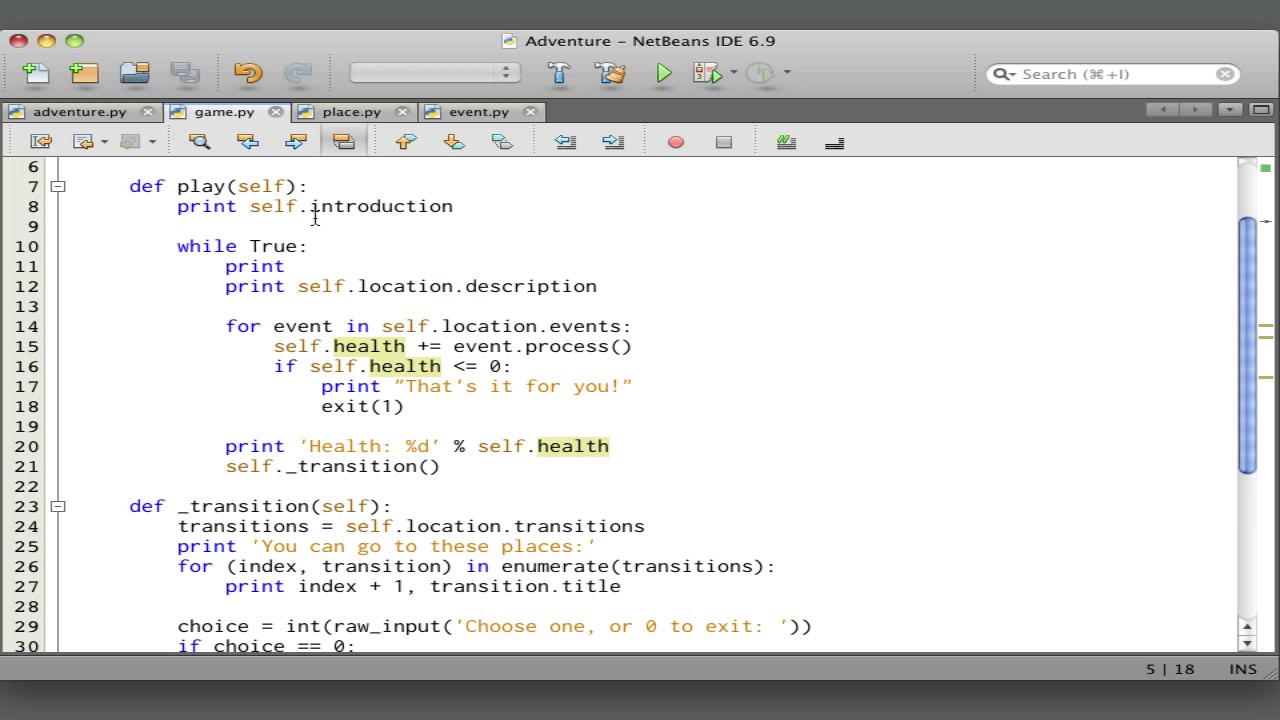
left_click(60, 112)
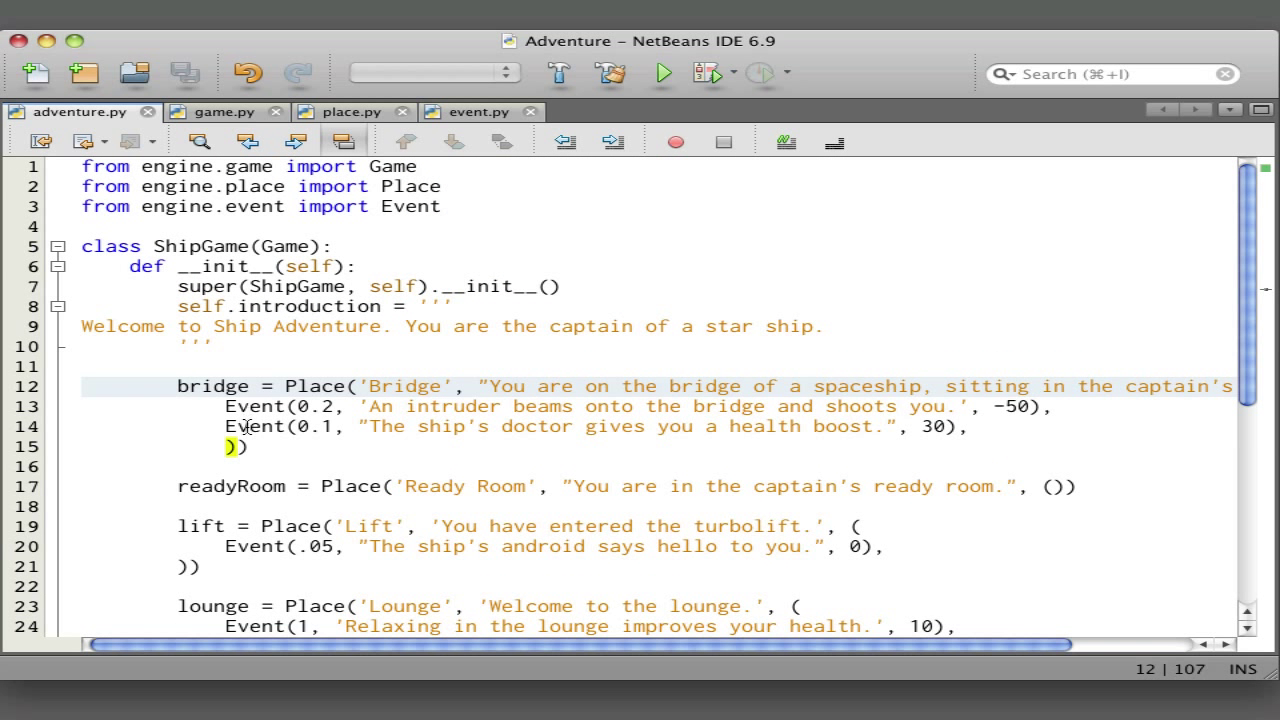
left_click(224, 112)
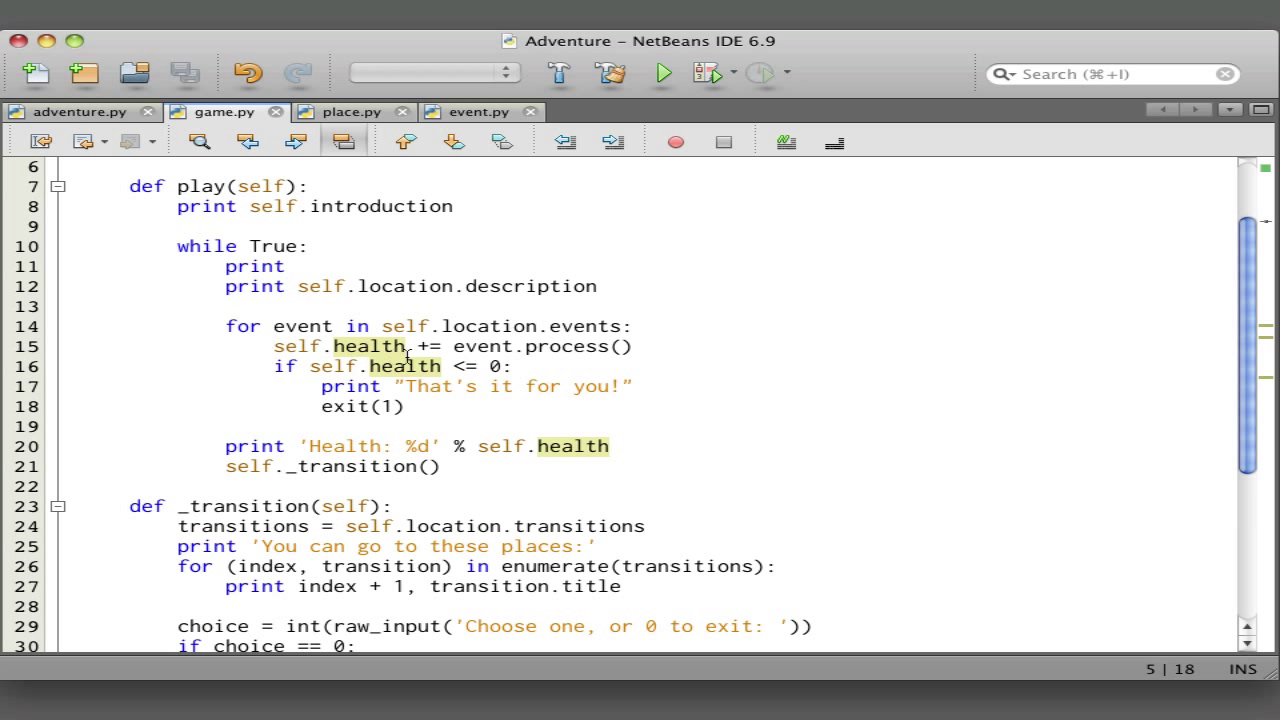
mouse_move(550, 350)
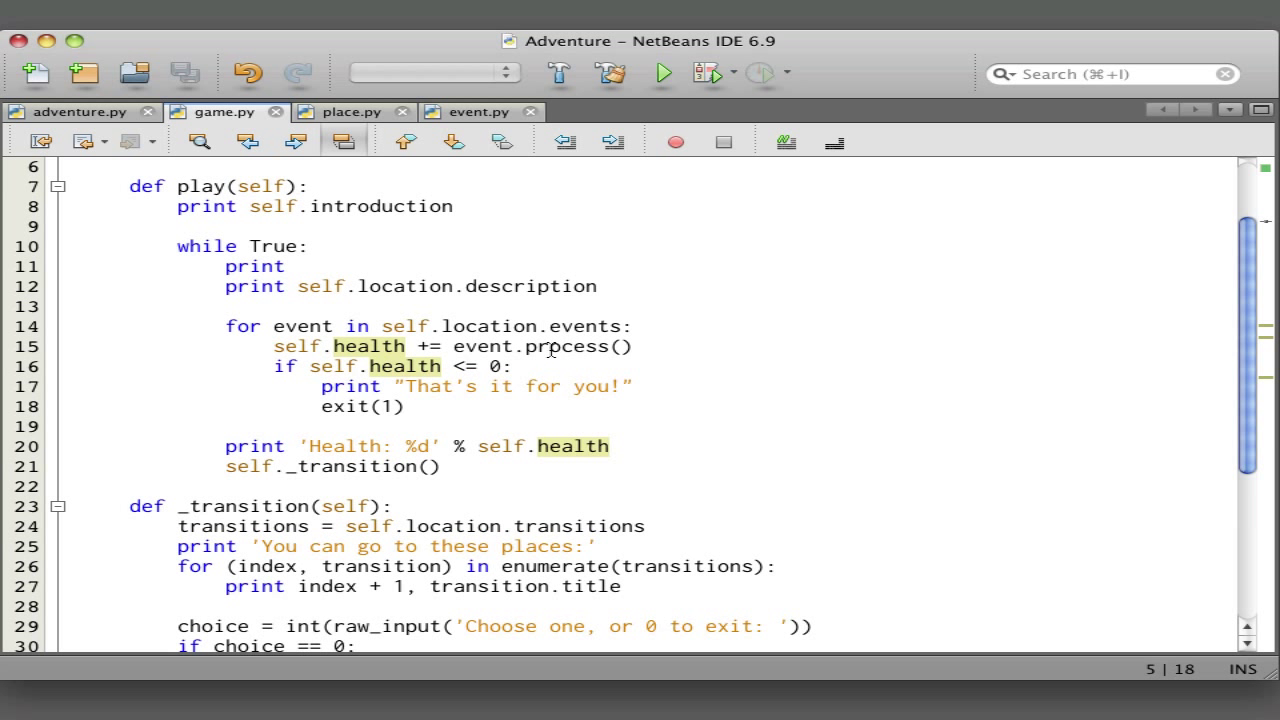
mouse_move(480, 112)
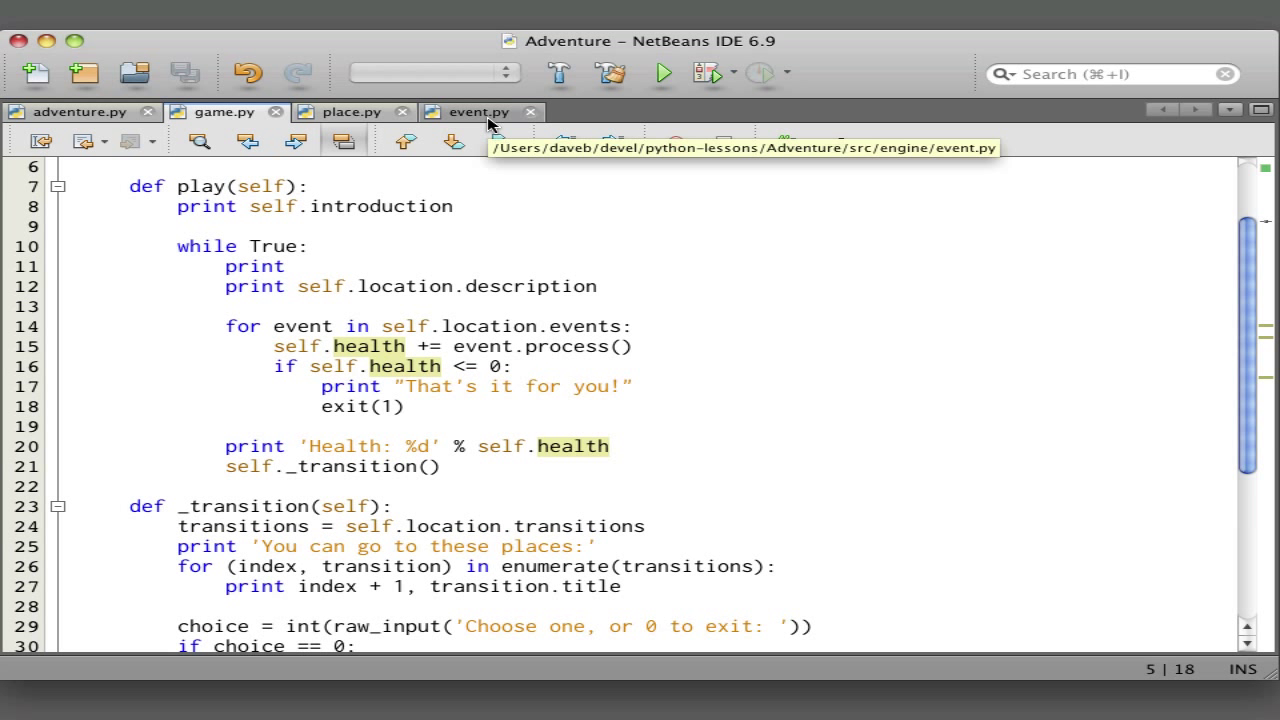
mouse_move(496, 192)
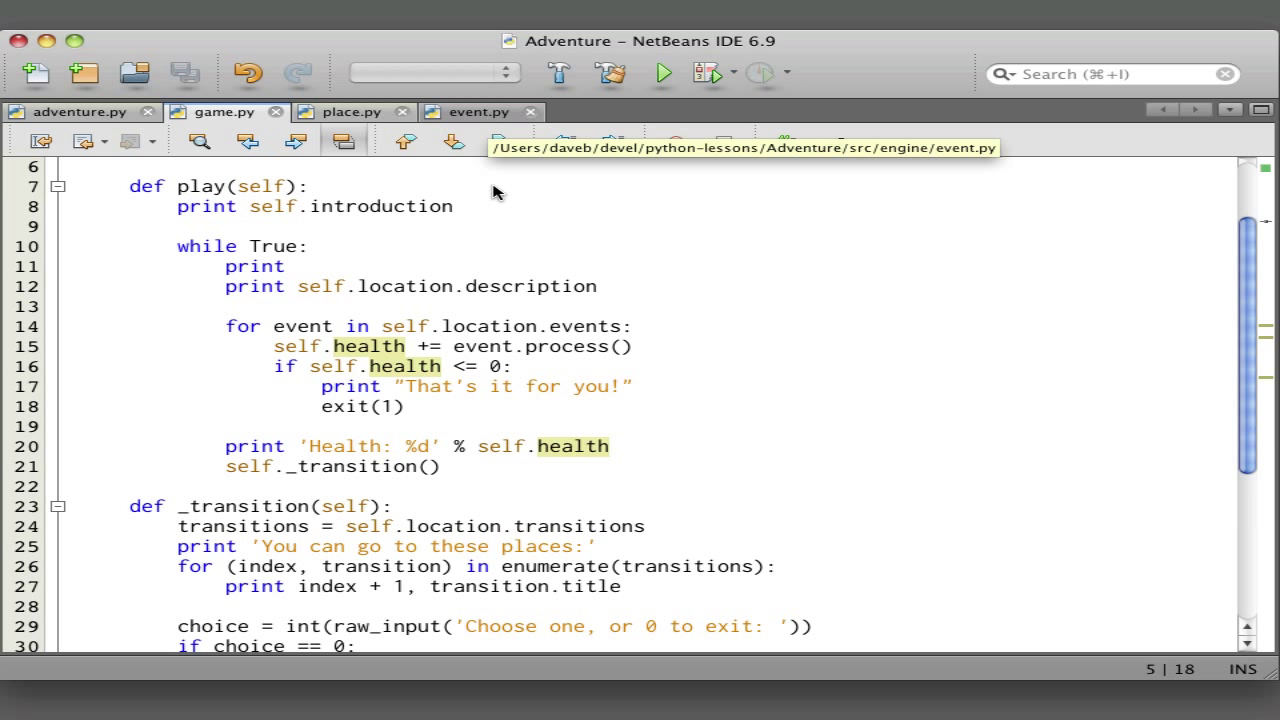
mouse_move(560, 364)
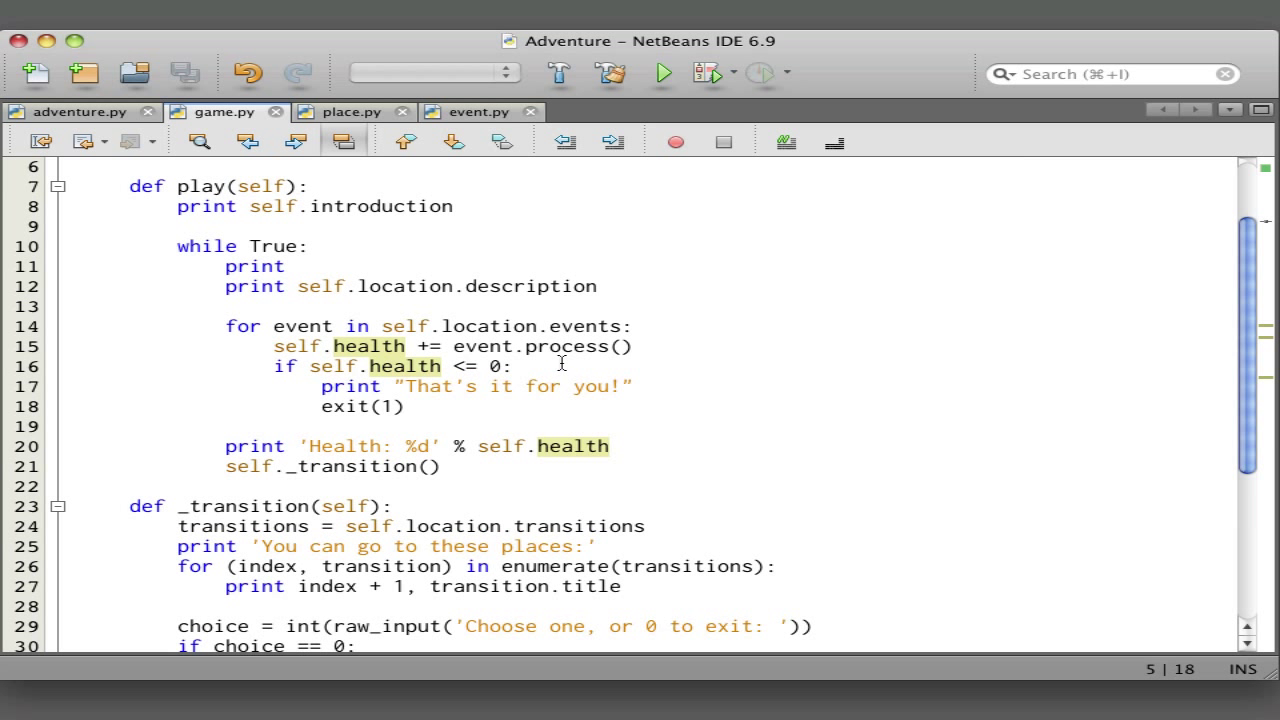
mouse_move(456, 352)
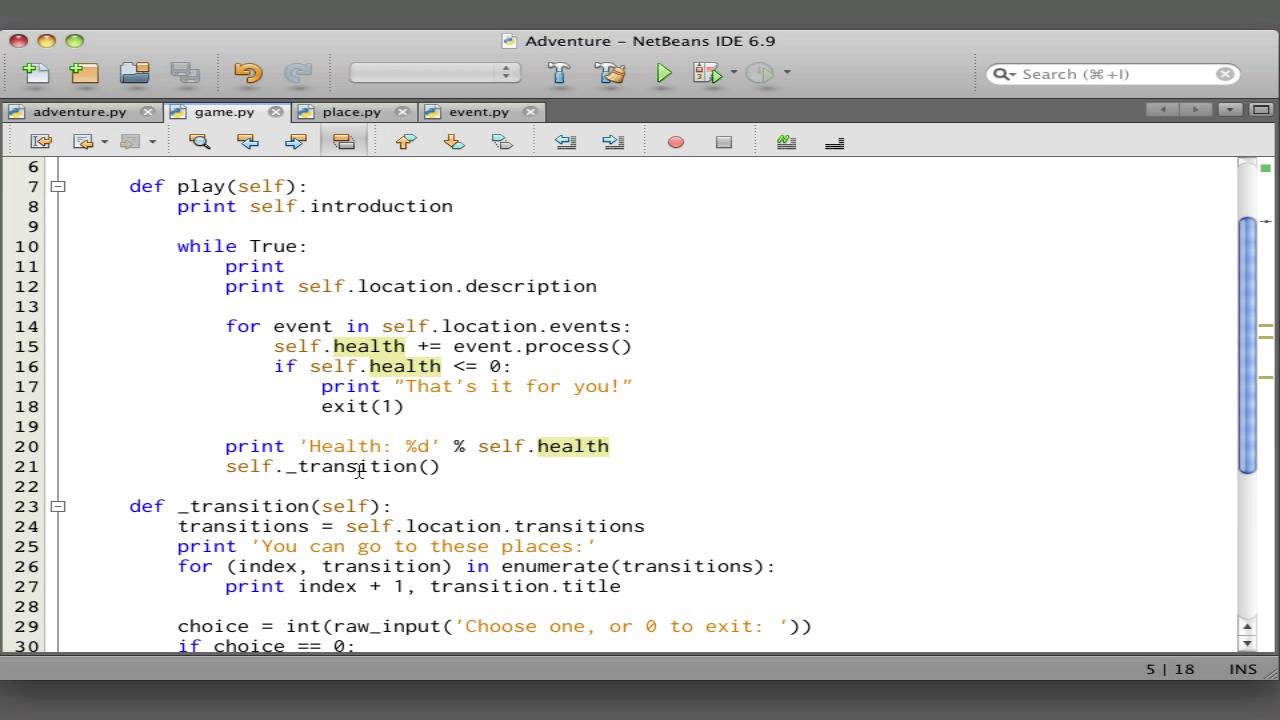
scroll("down", 3)
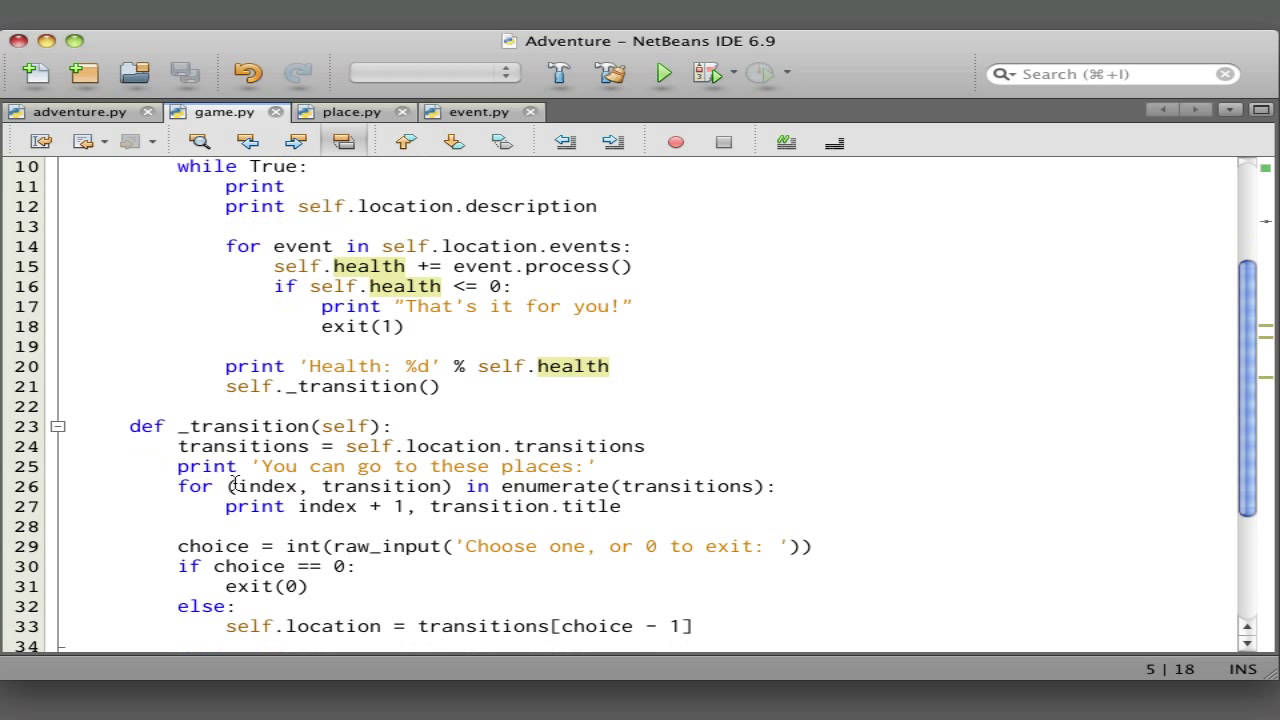
scroll("down", 3)
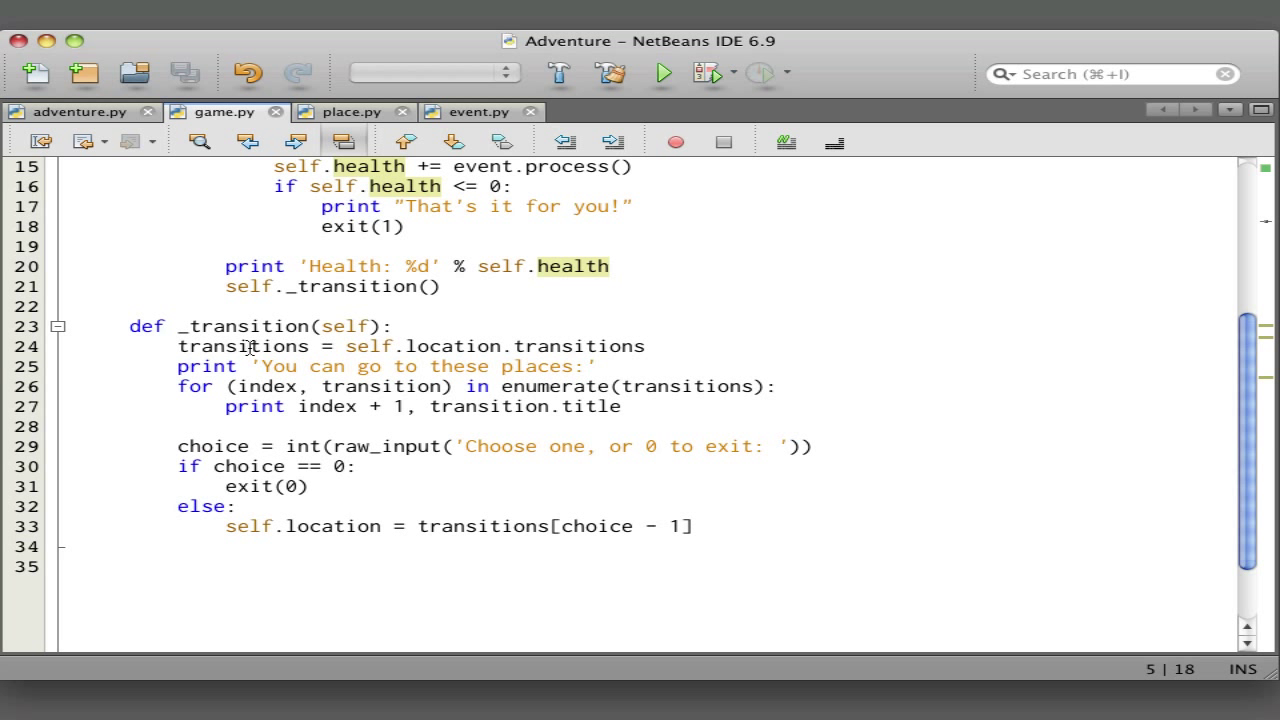
mouse_move(578, 348)
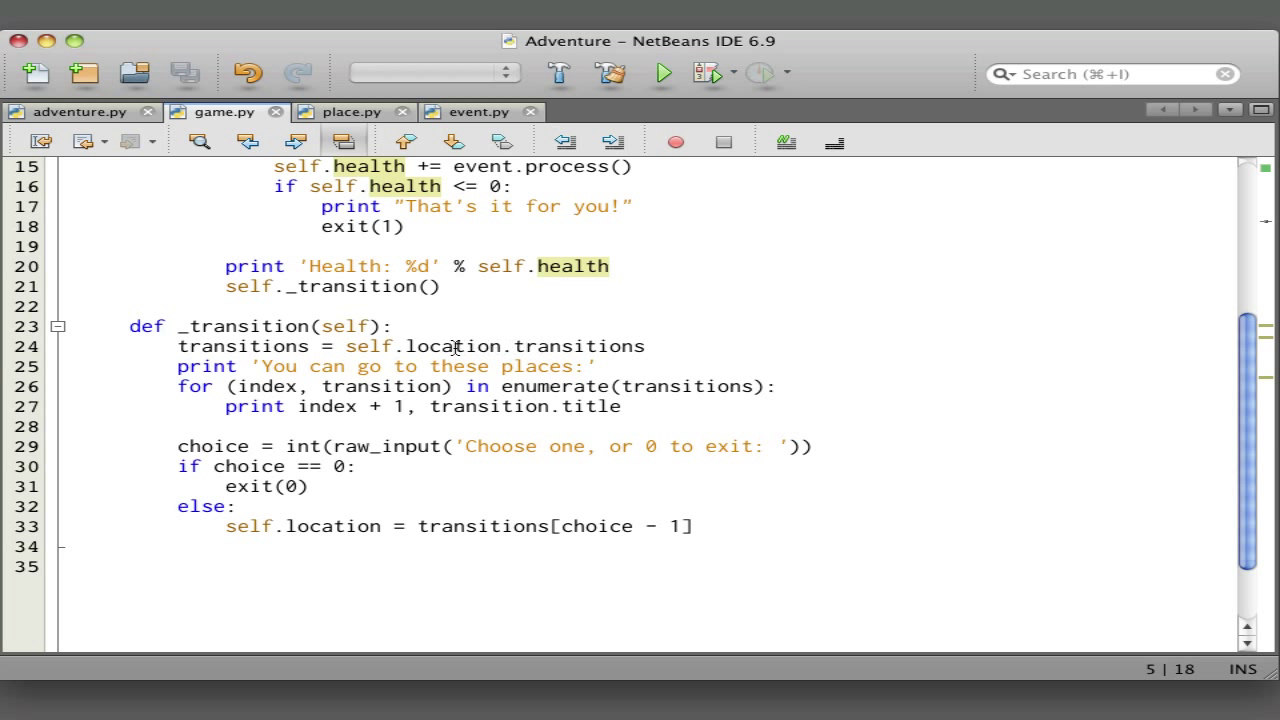
mouse_move(288, 386)
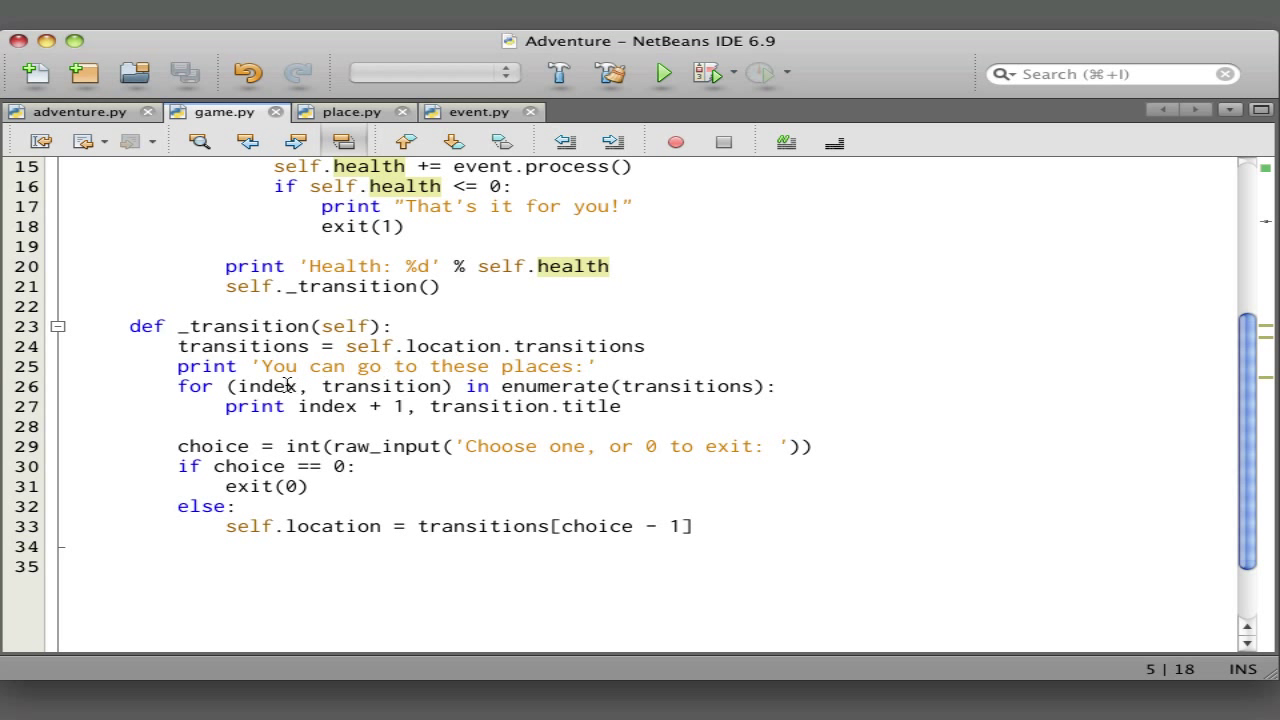
mouse_move(310, 370)
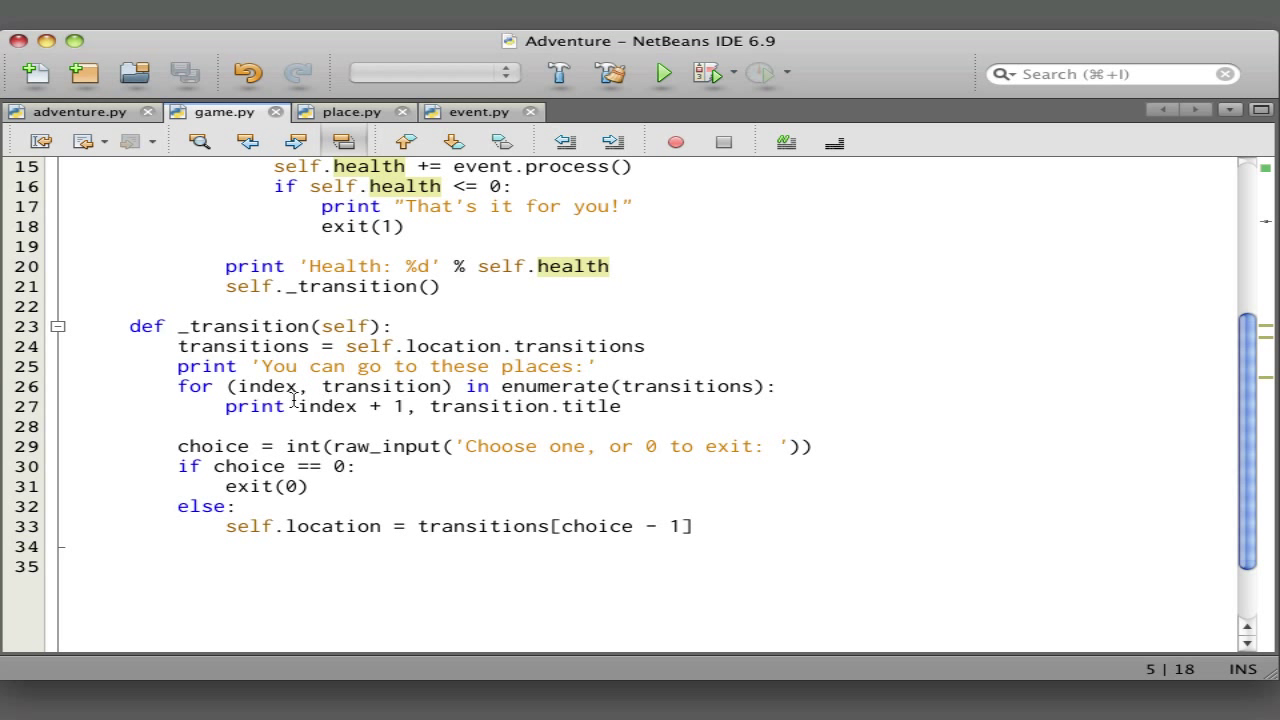
mouse_move(476, 386)
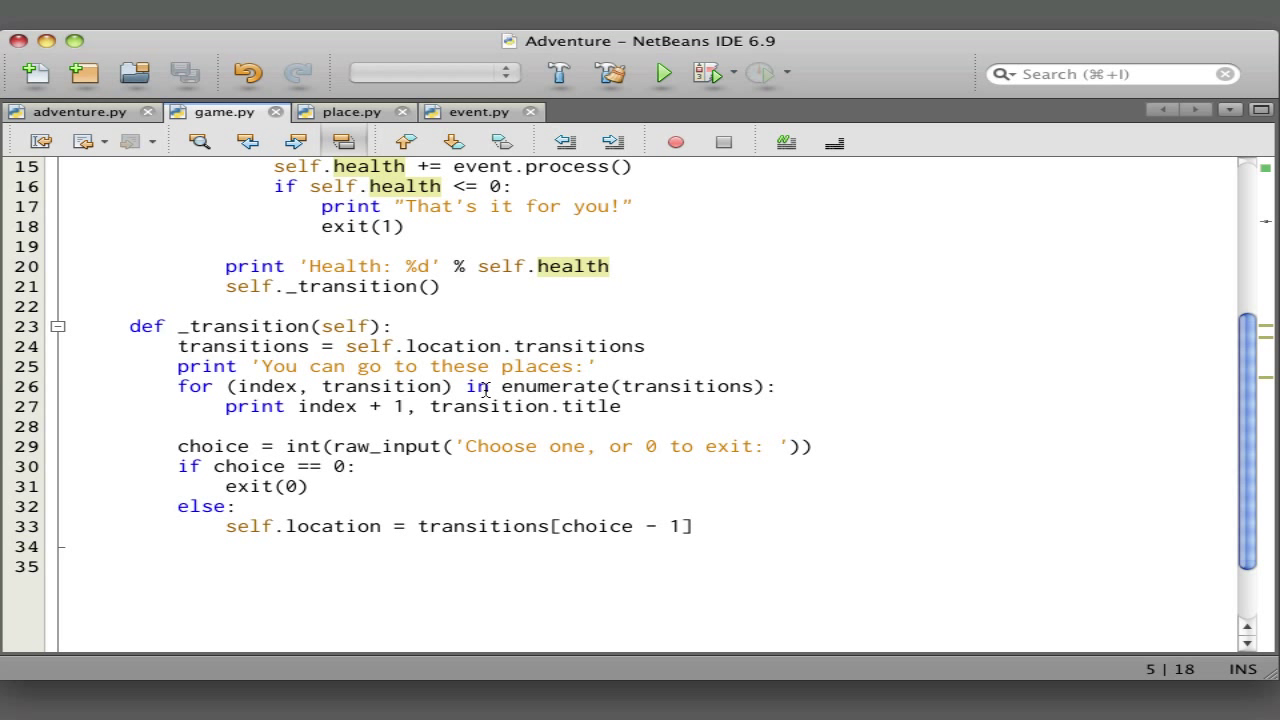
mouse_move(604, 388)
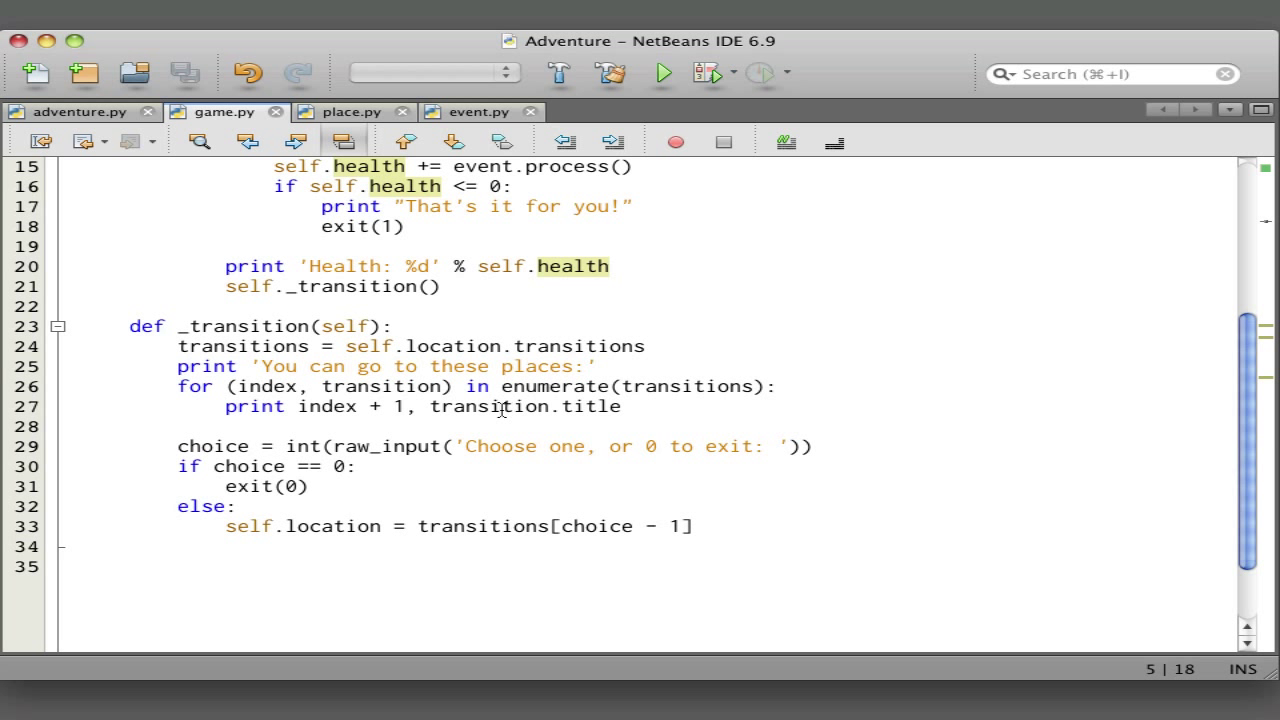
mouse_move(236, 400)
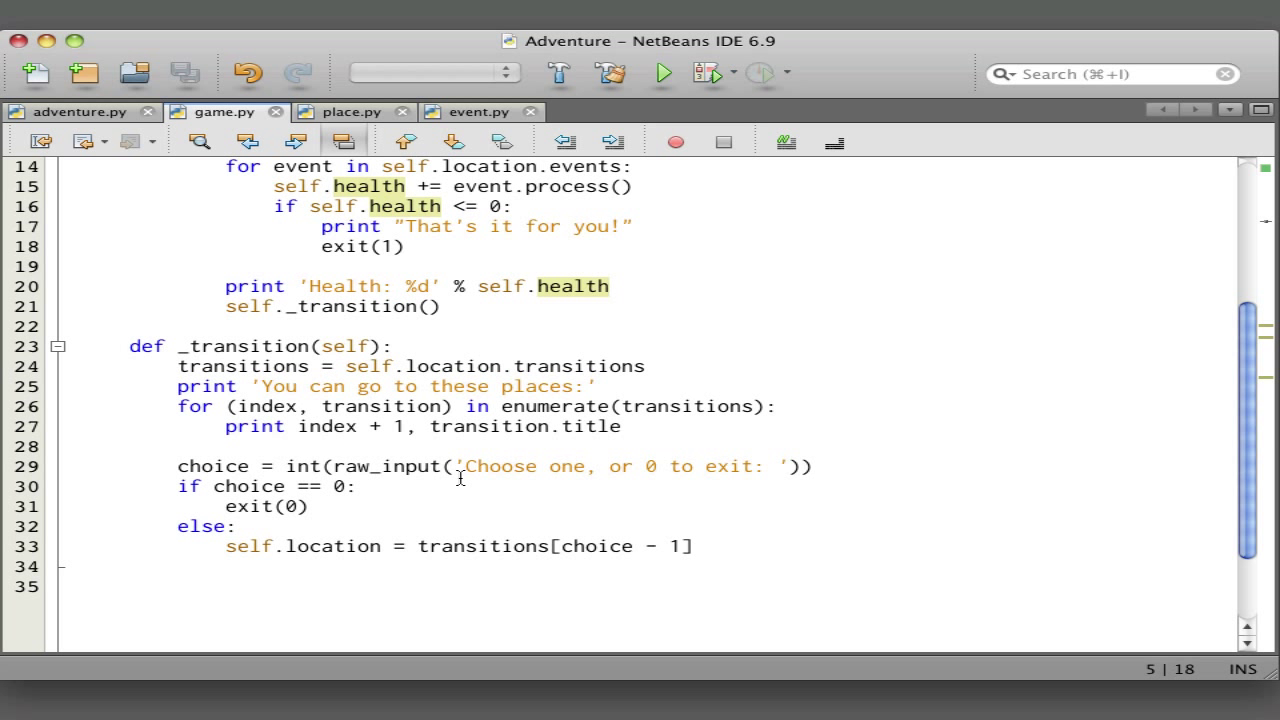
mouse_move(316, 504)
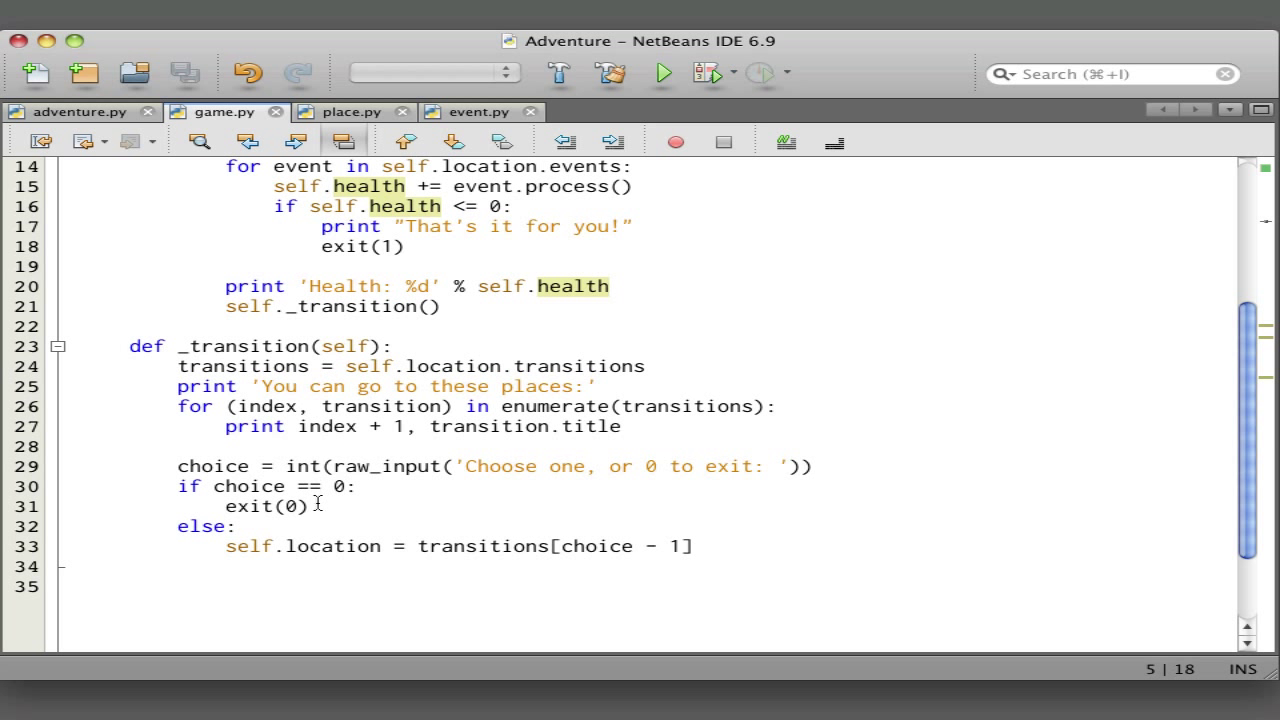
mouse_move(348, 552)
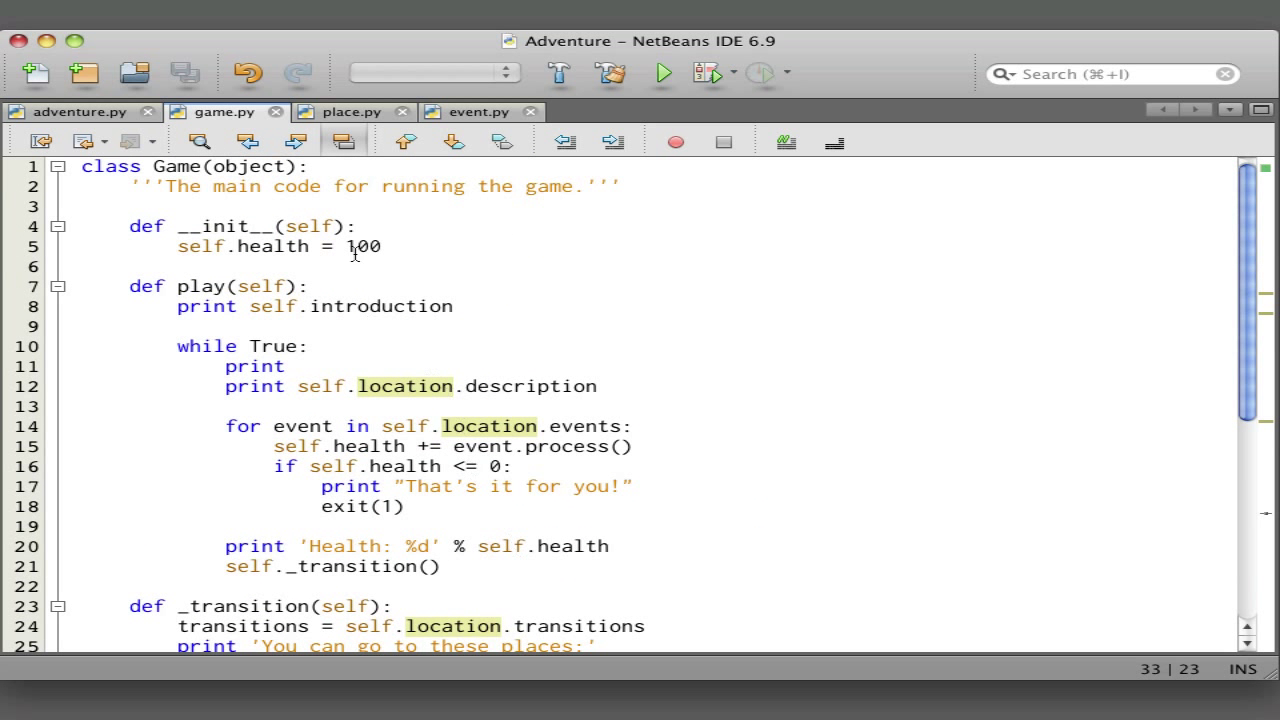
- Switch to place.py showing the Place class with its title, description and events
left_click(350, 112)
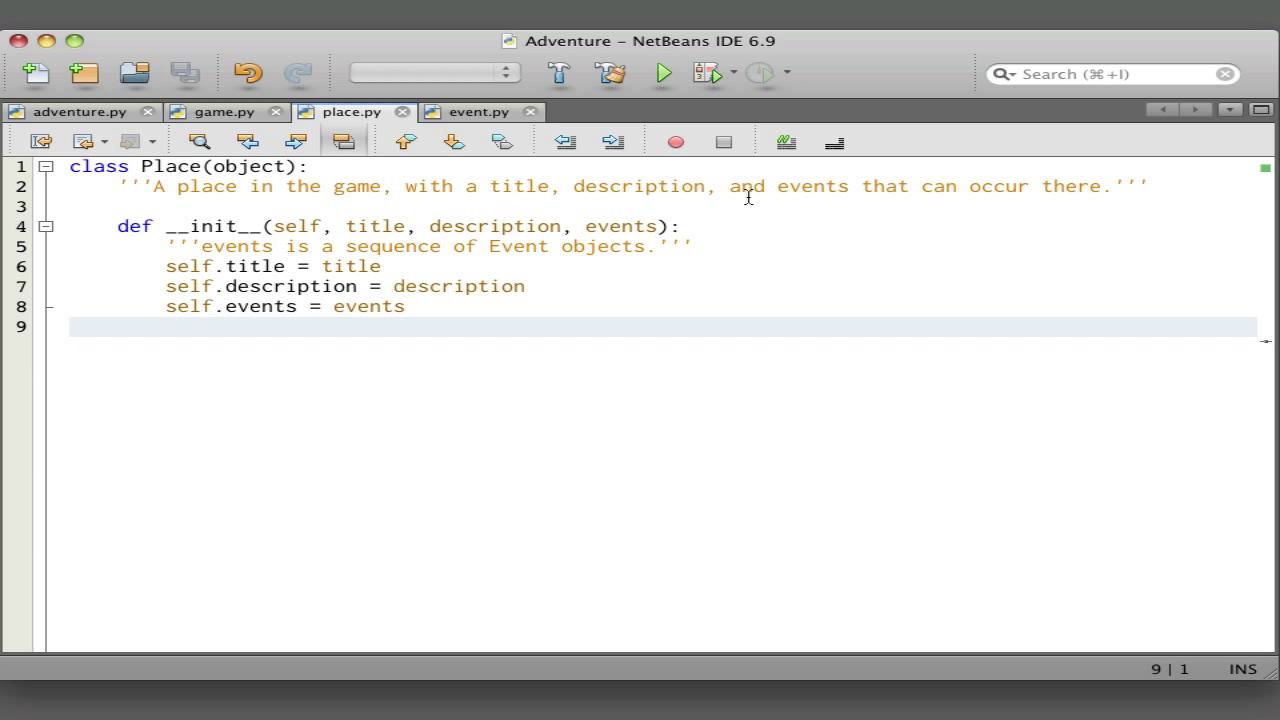
mouse_move(592, 248)
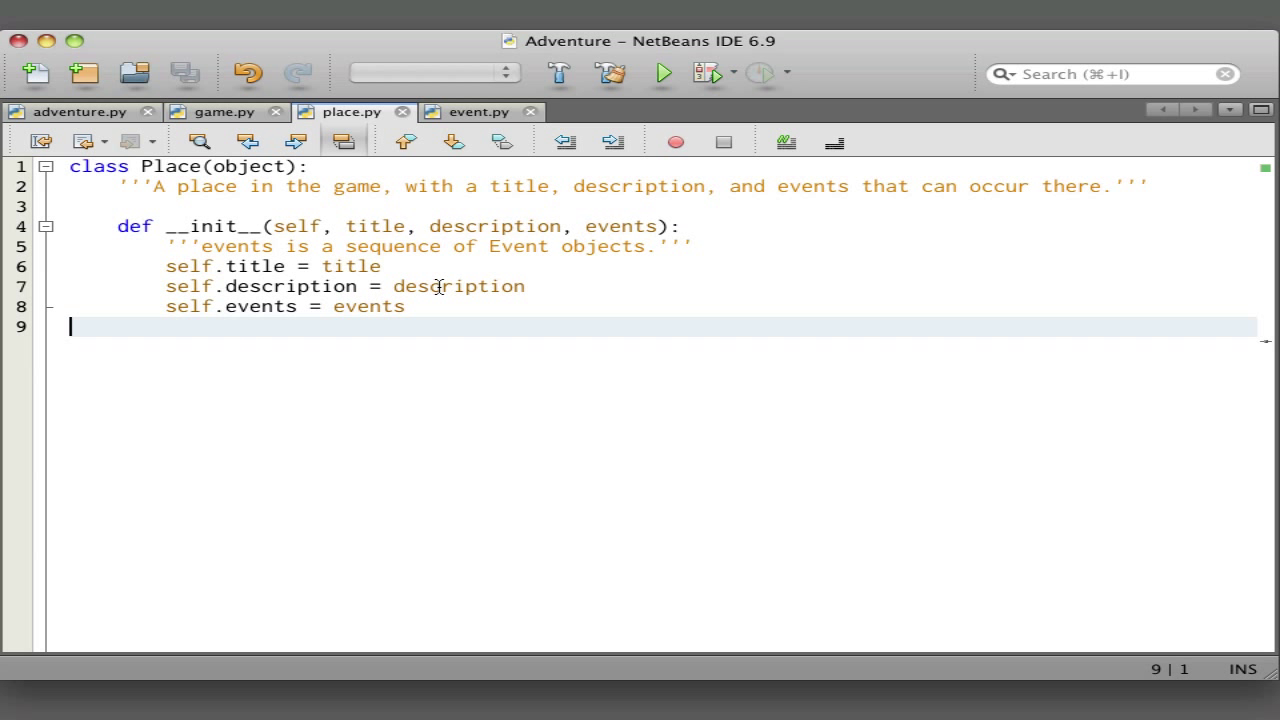
- Switch to event.py and review the Event class and its process method
left_click(478, 112)
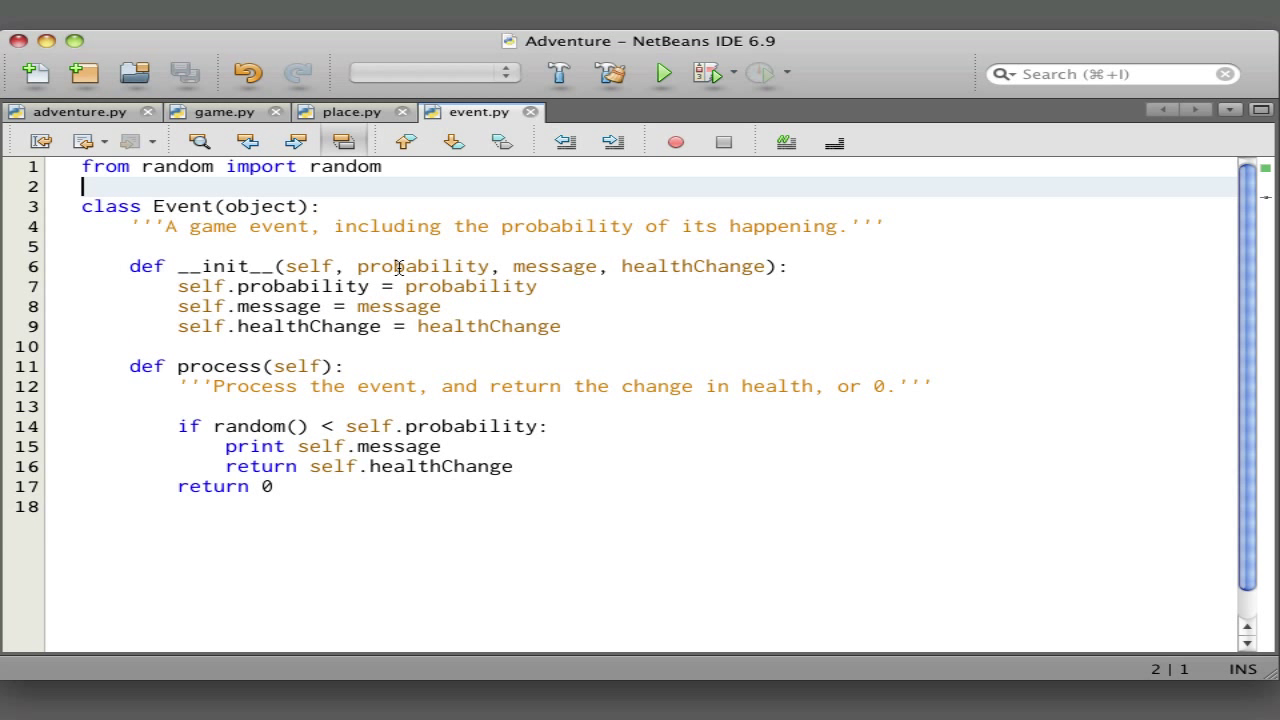
mouse_move(560, 266)
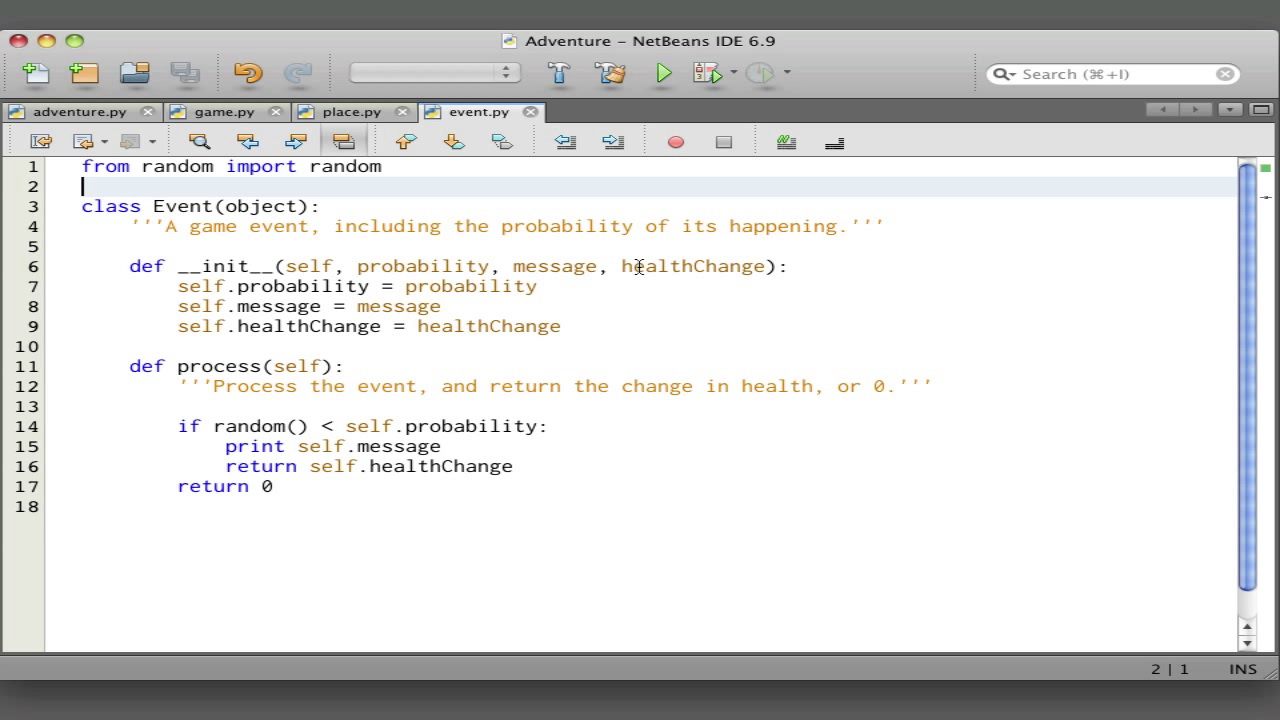
mouse_move(330, 330)
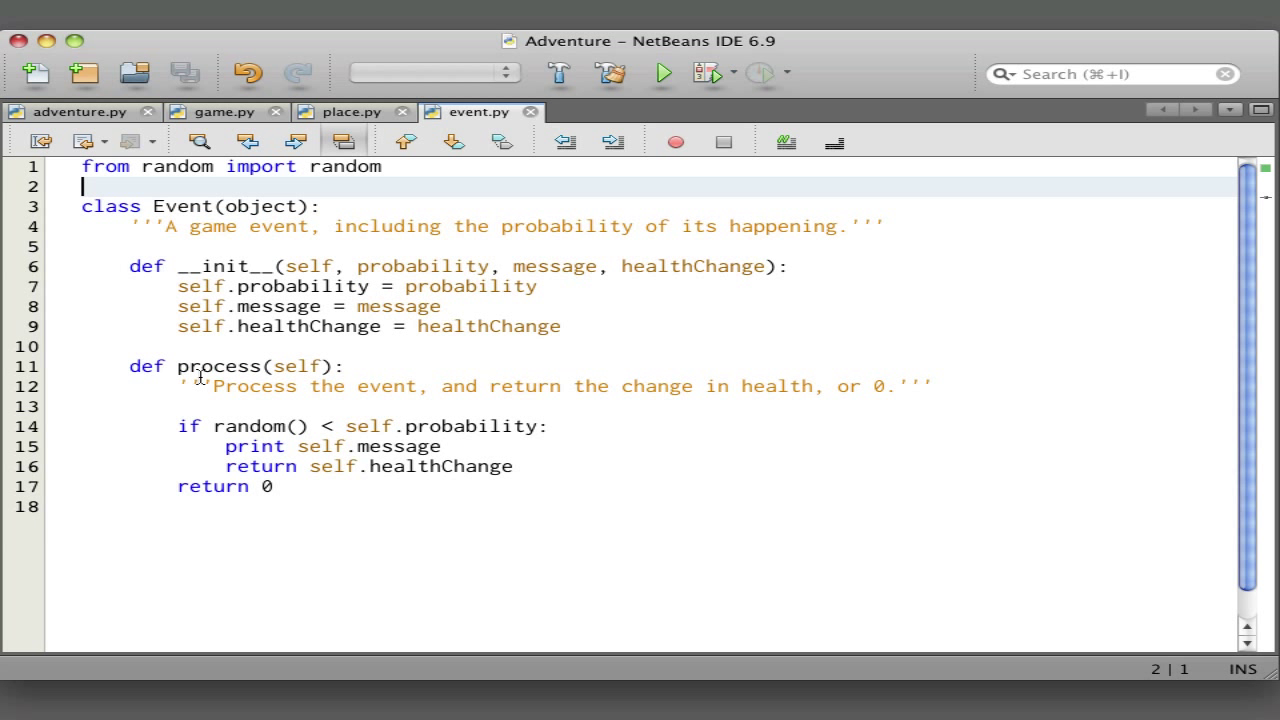
mouse_move(200, 376)
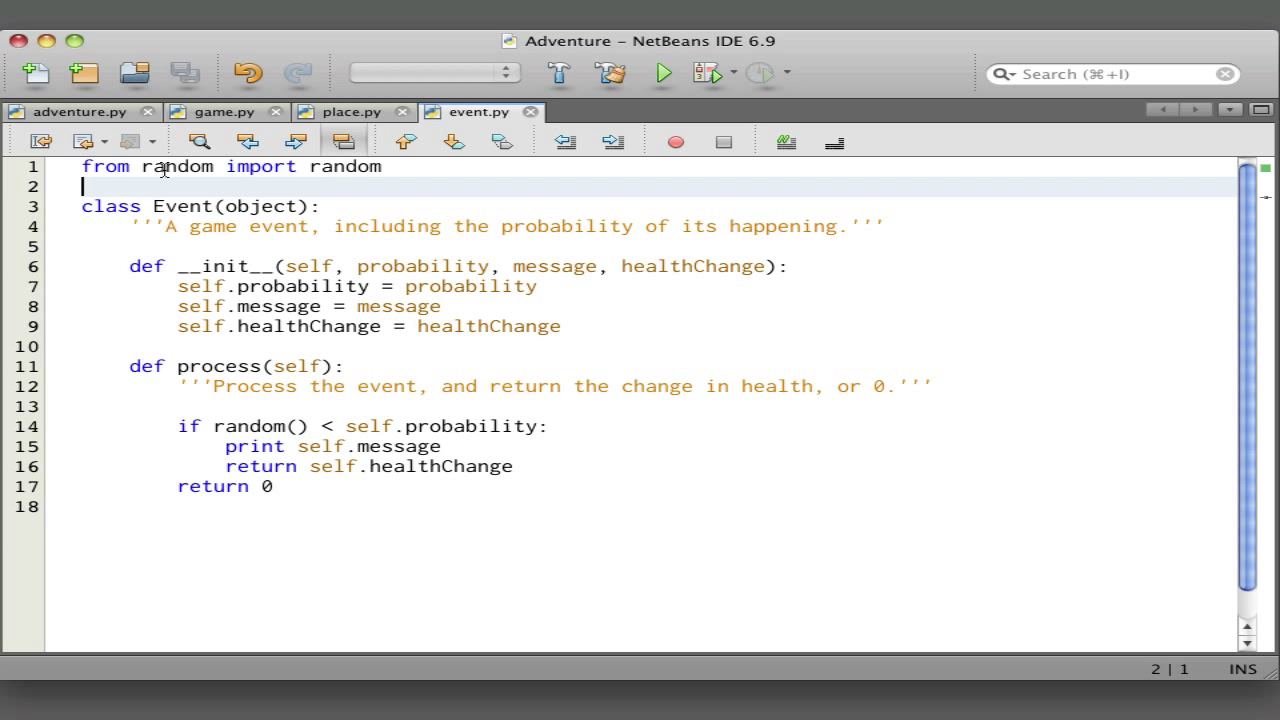
mouse_move(308, 432)
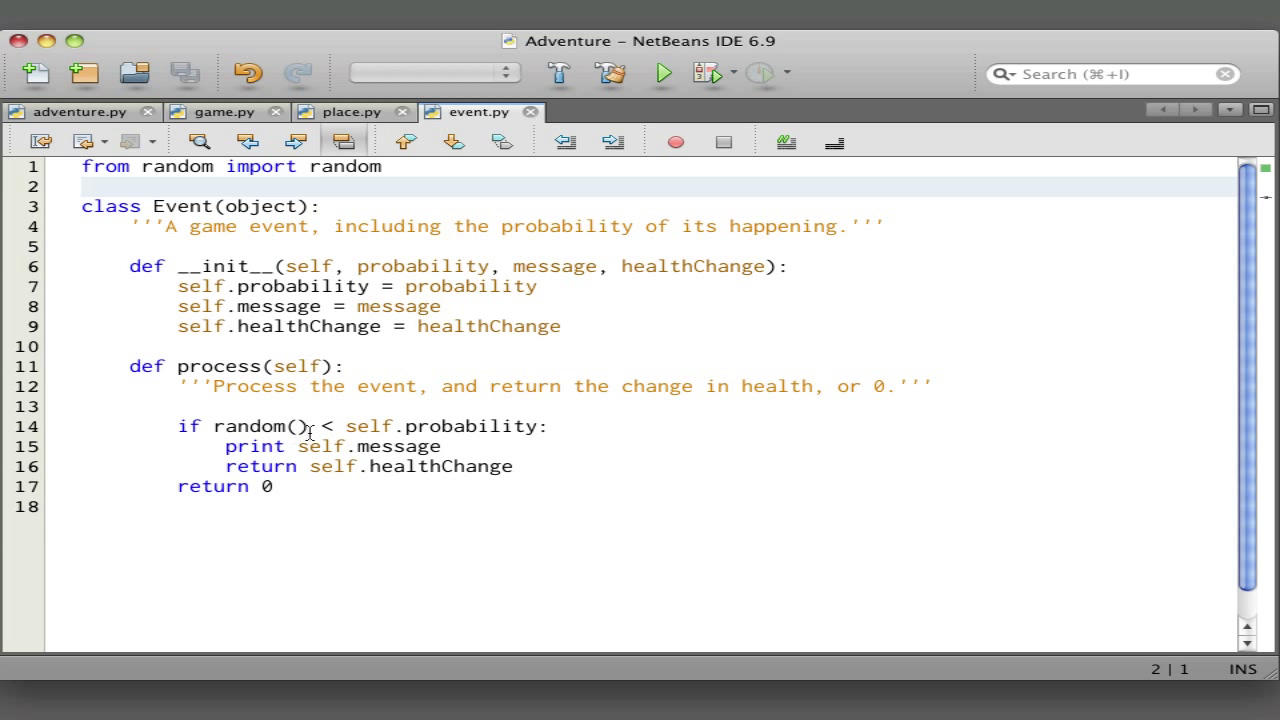
left_click(84, 186)
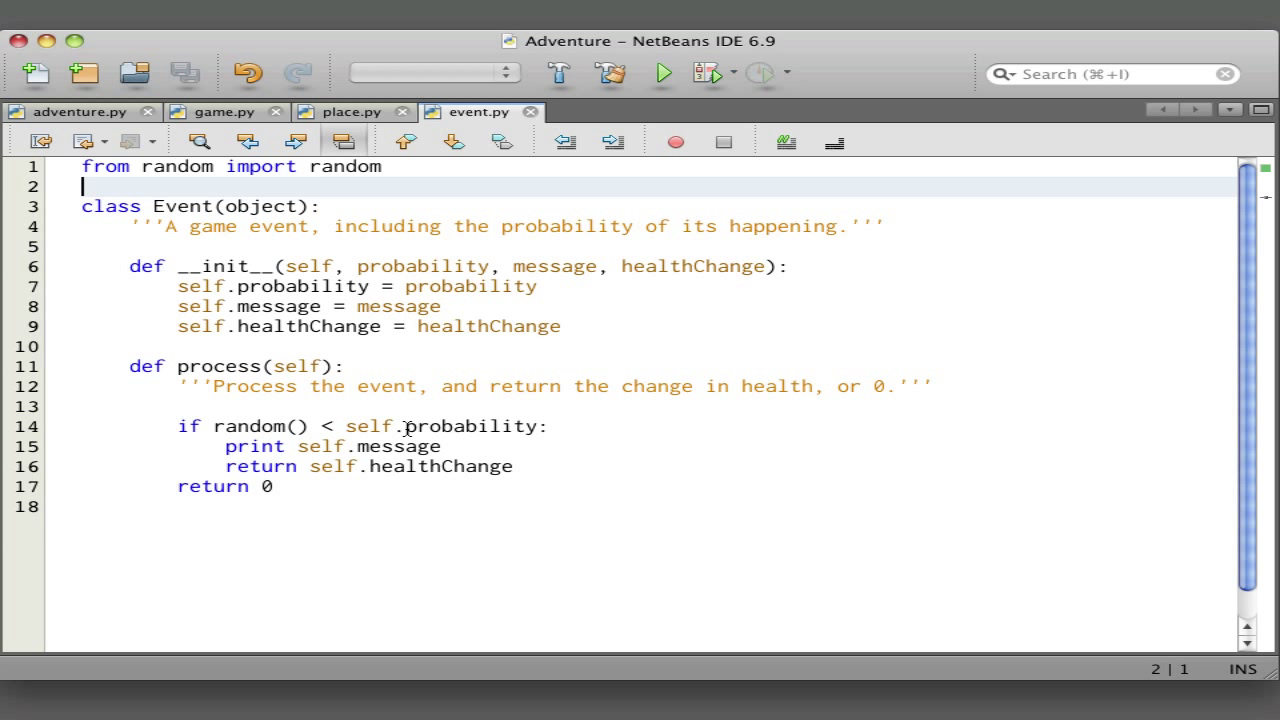
mouse_move(368, 428)
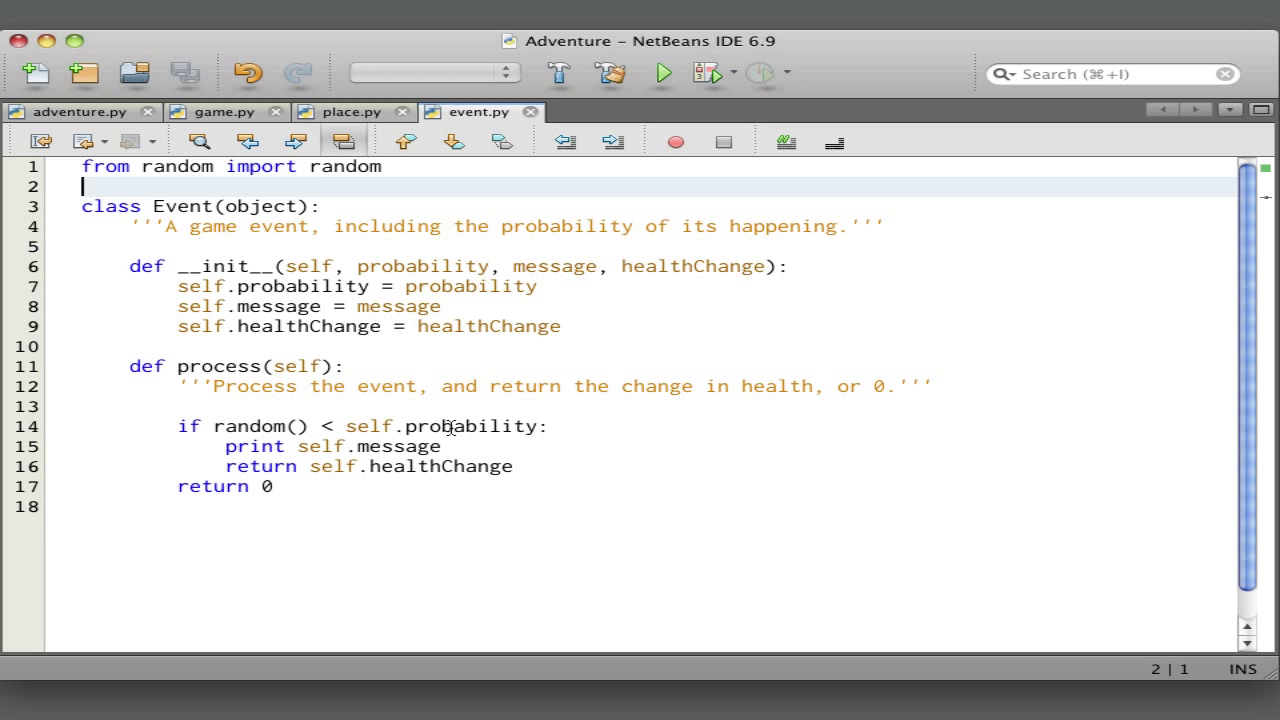
mouse_move(352, 442)
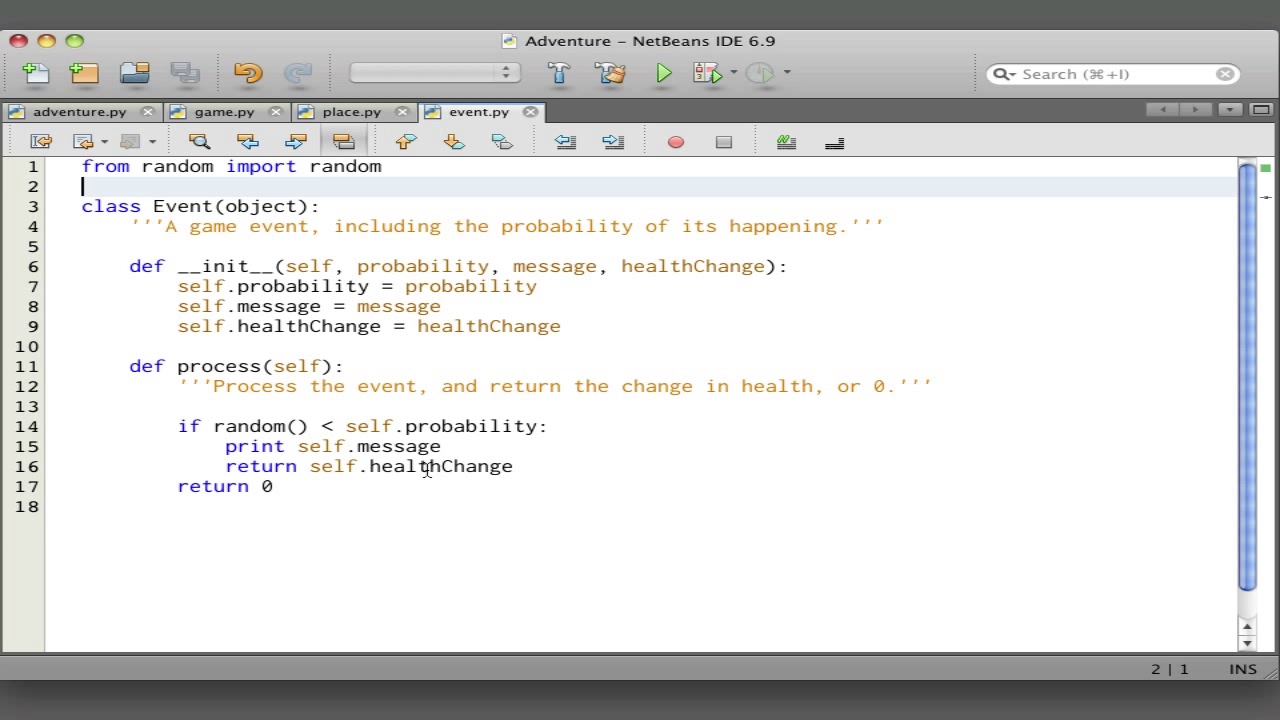
mouse_move(260, 488)
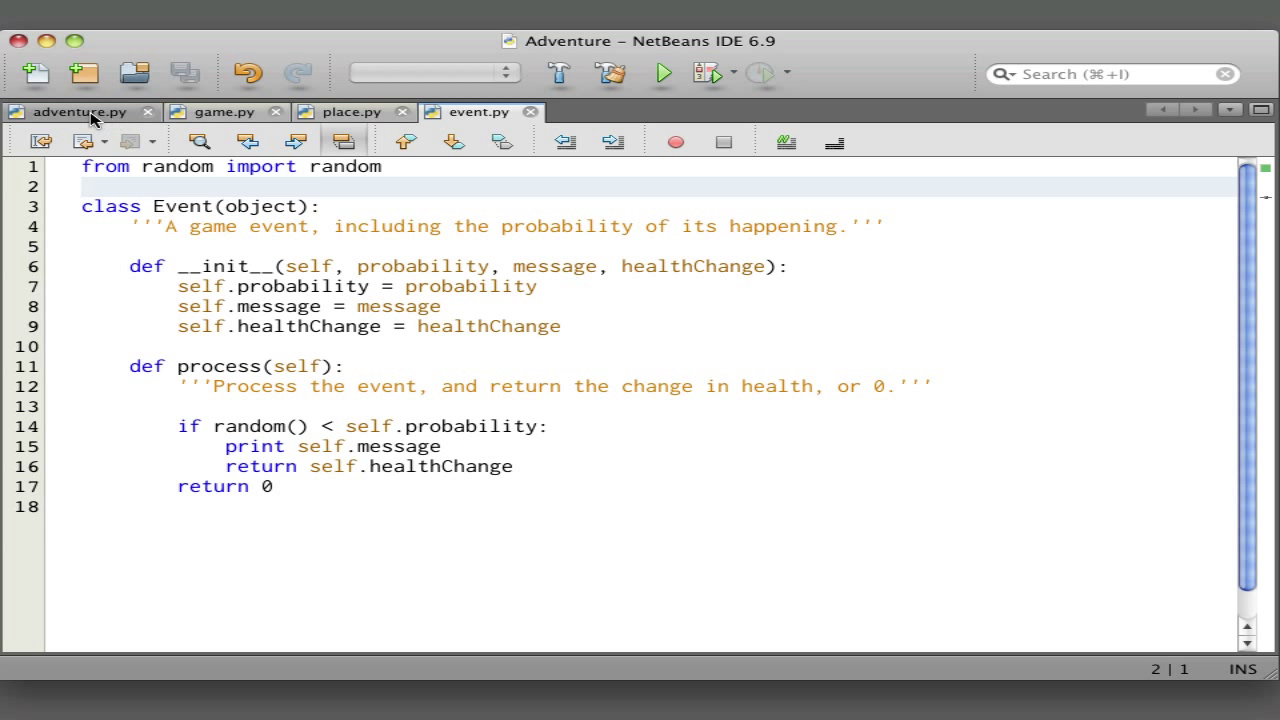
- Switch to adventure.py, scroll to its closing lines and highlight the ShipGame name on line 34
left_click(76, 112)
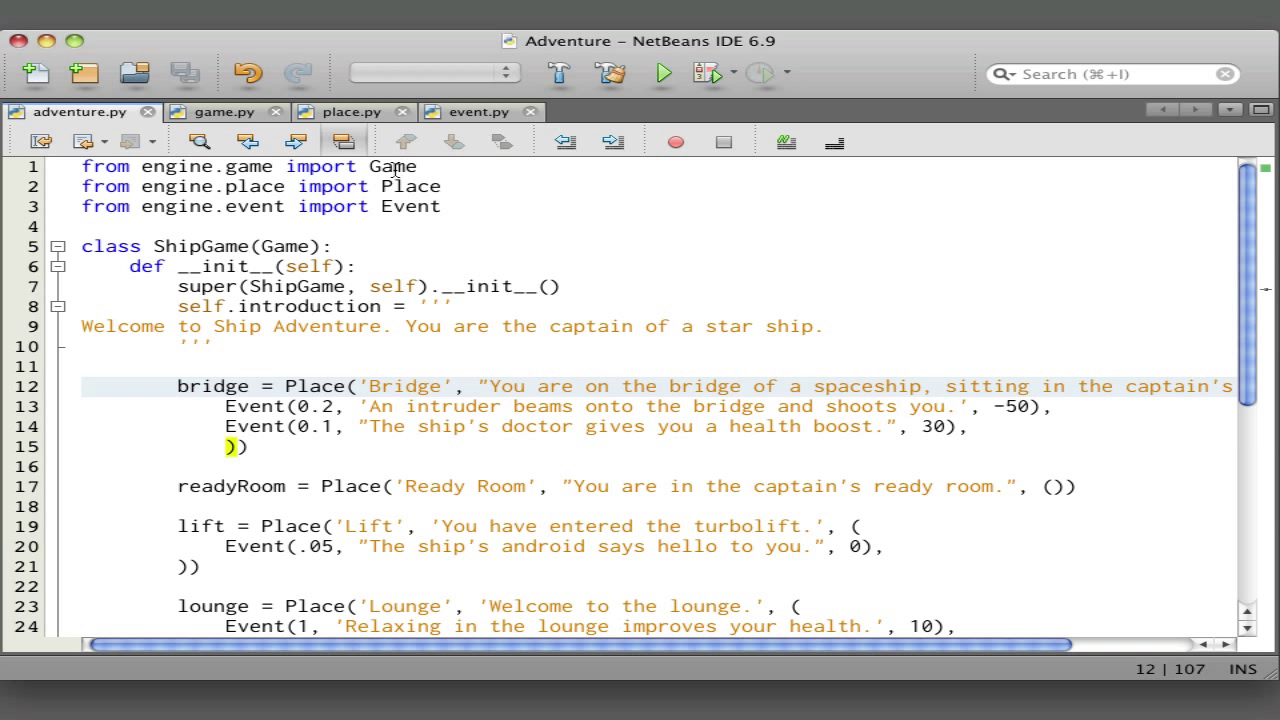
mouse_move(404, 206)
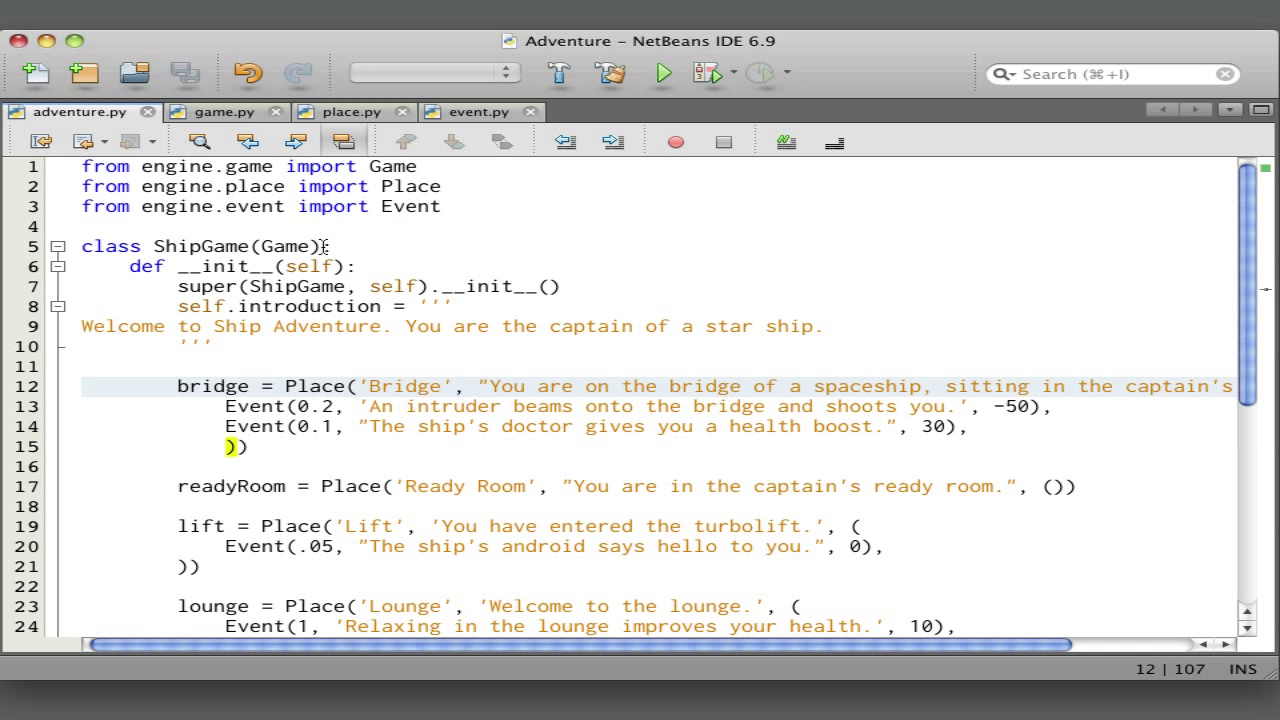
mouse_move(290, 246)
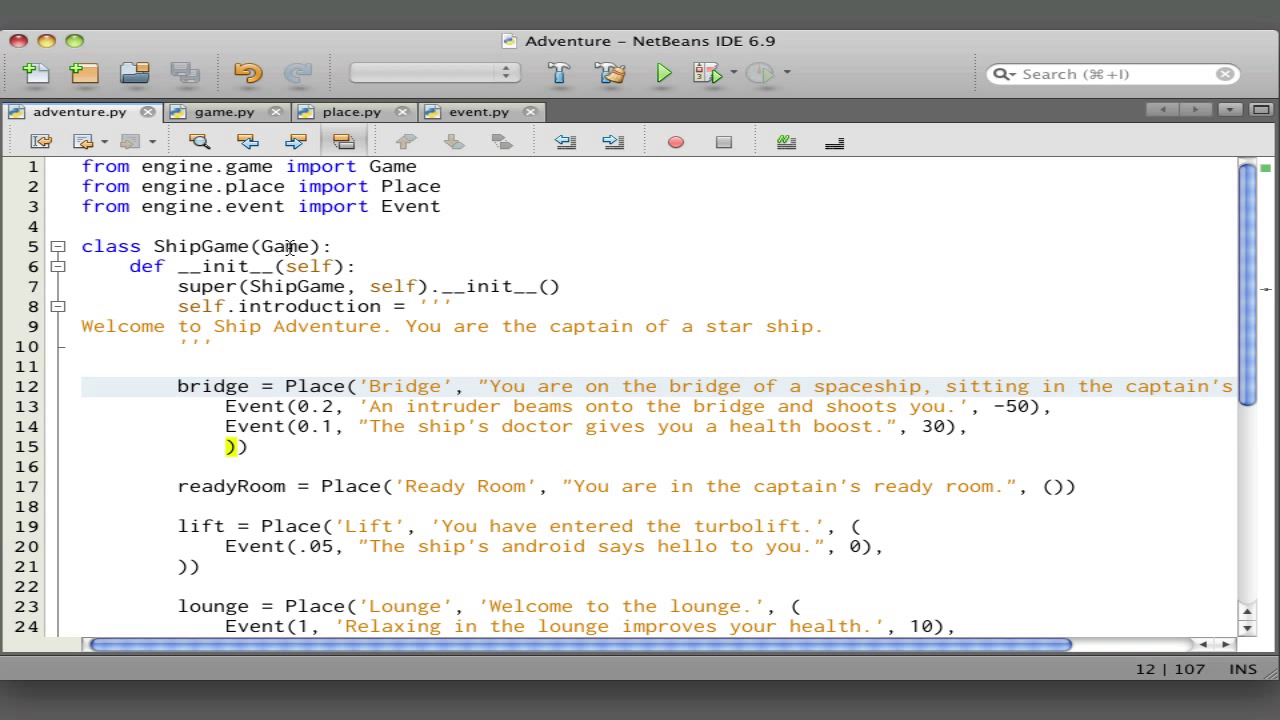
mouse_move(292, 334)
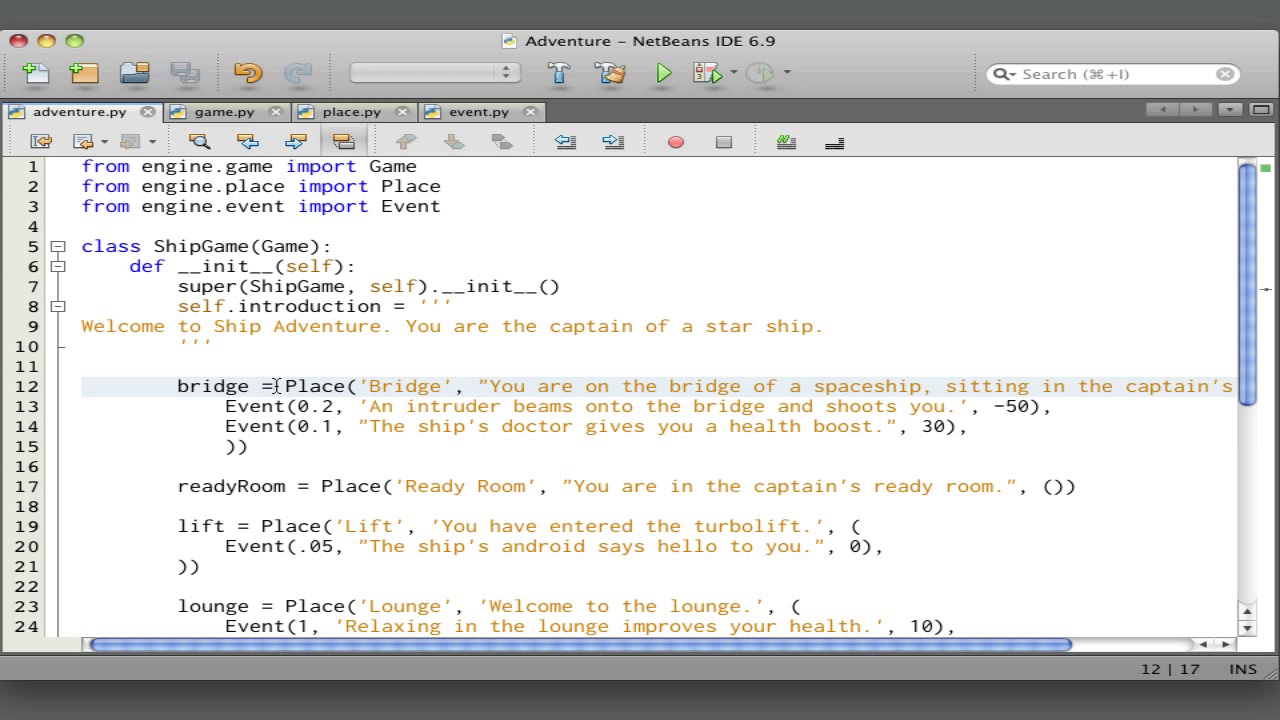
scroll("down", 3)
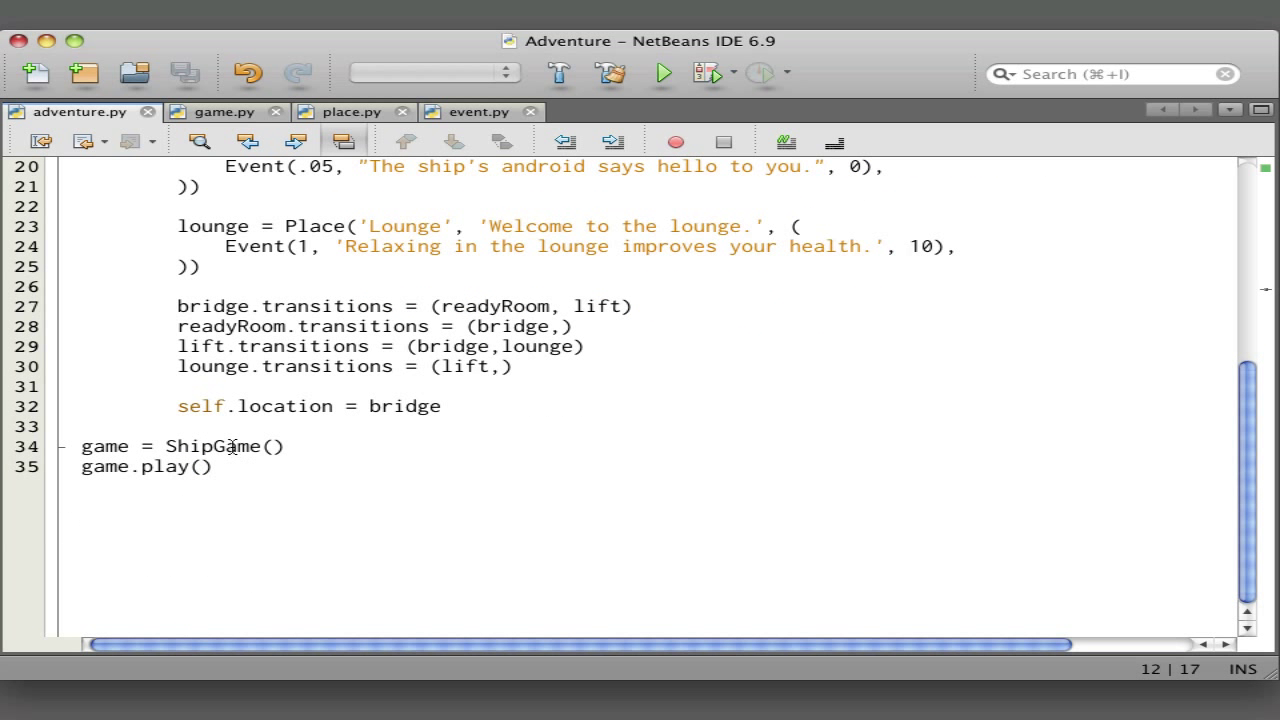
double_click(222, 446)
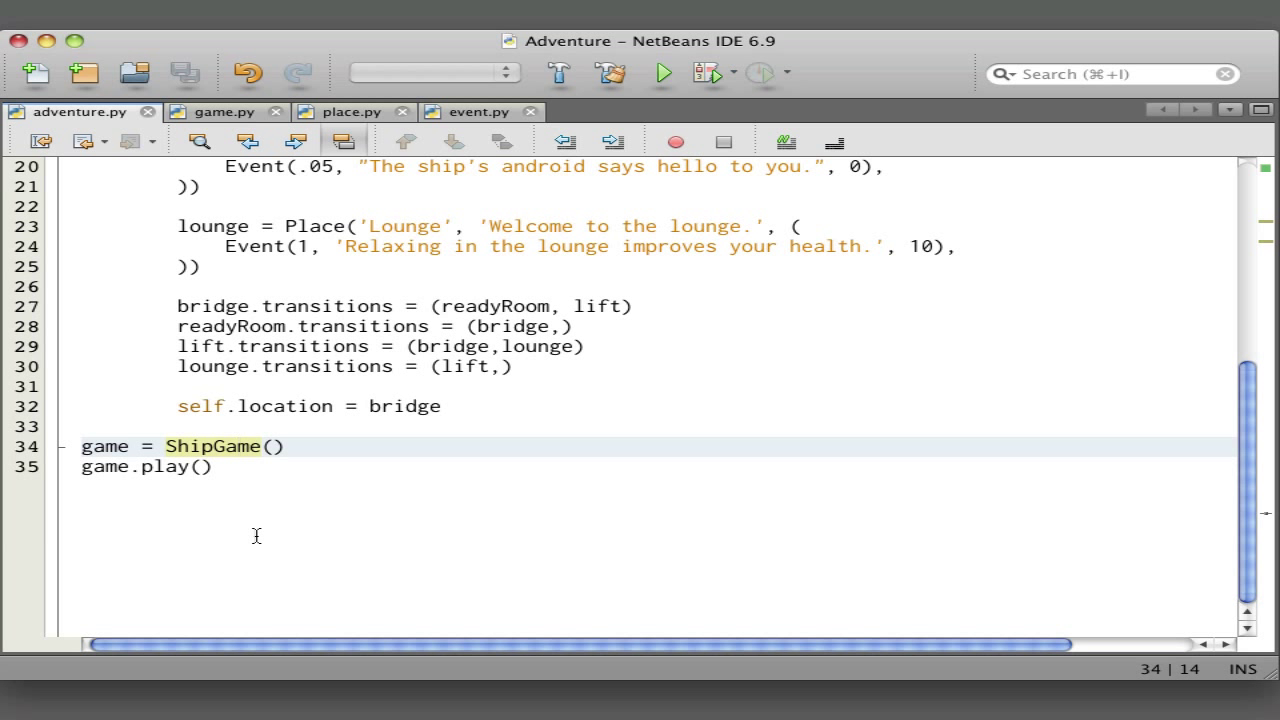
left_click(232, 446)
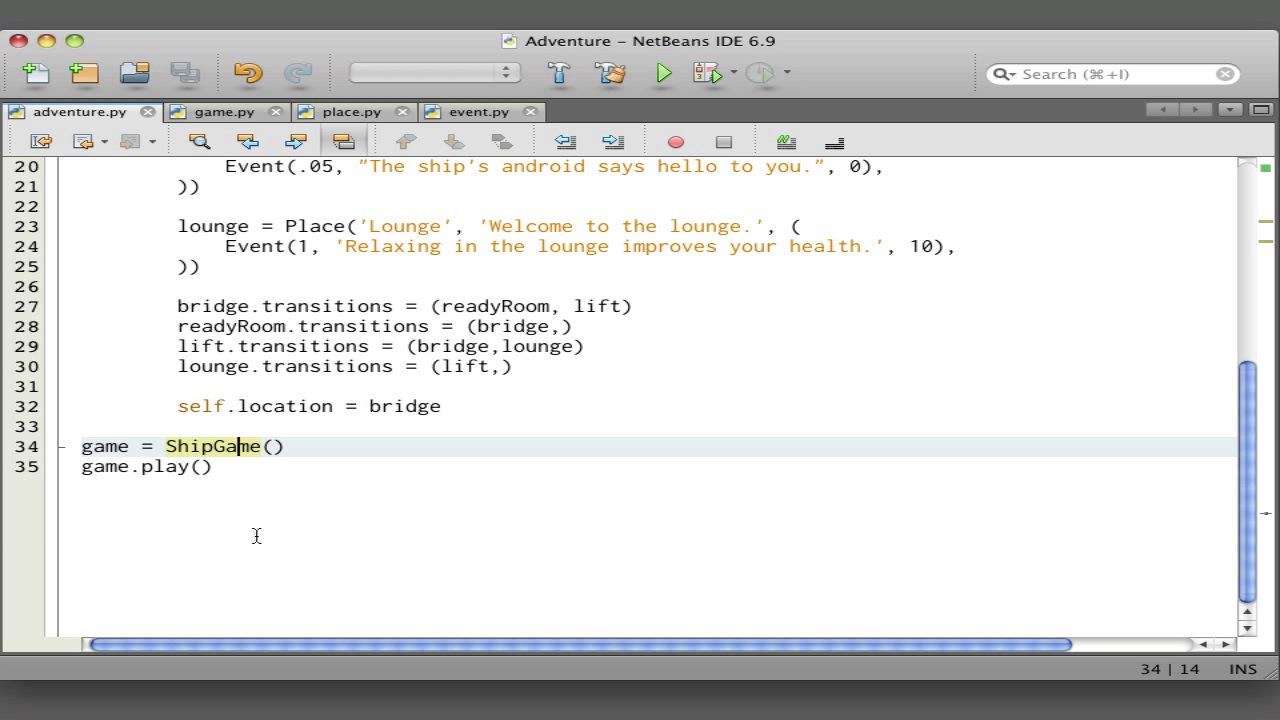